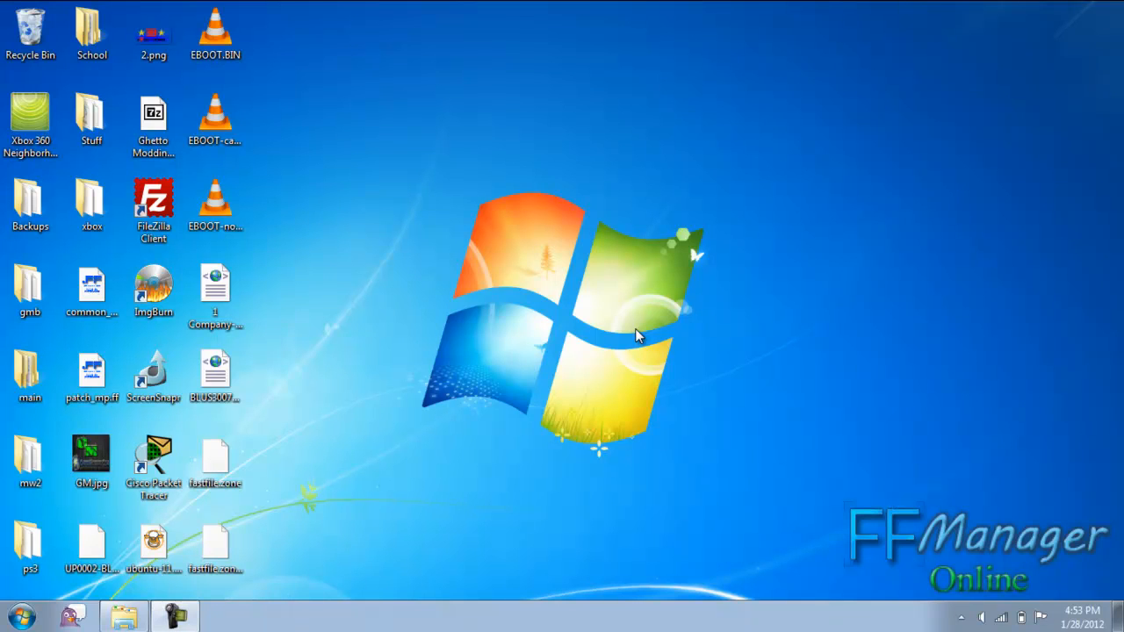
mouse_move(538, 334)
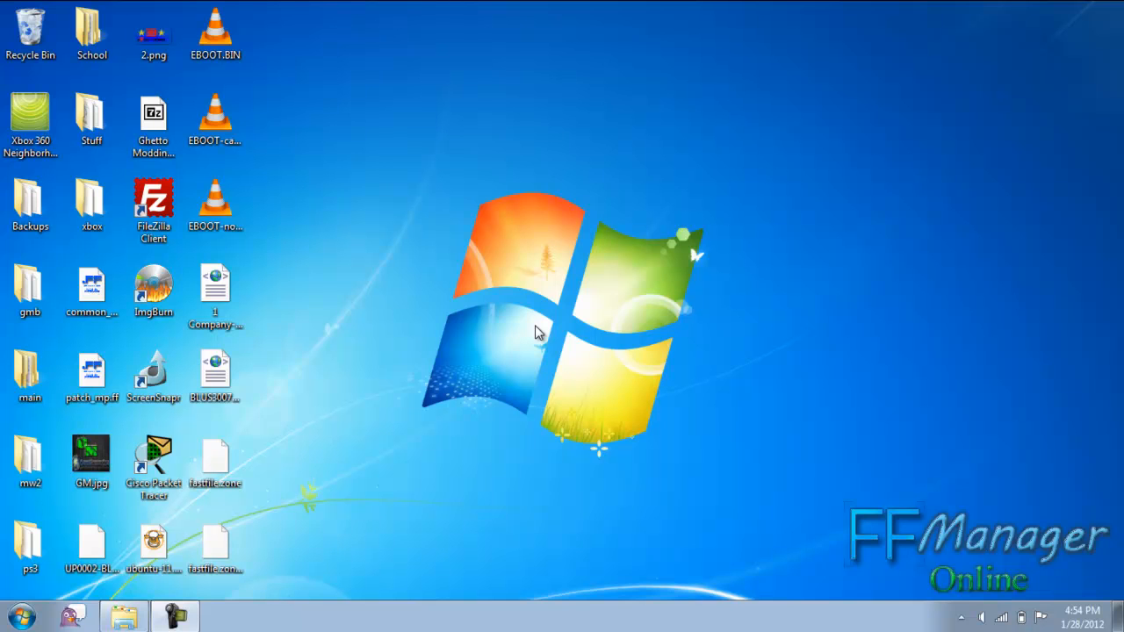
mouse_move(543, 306)
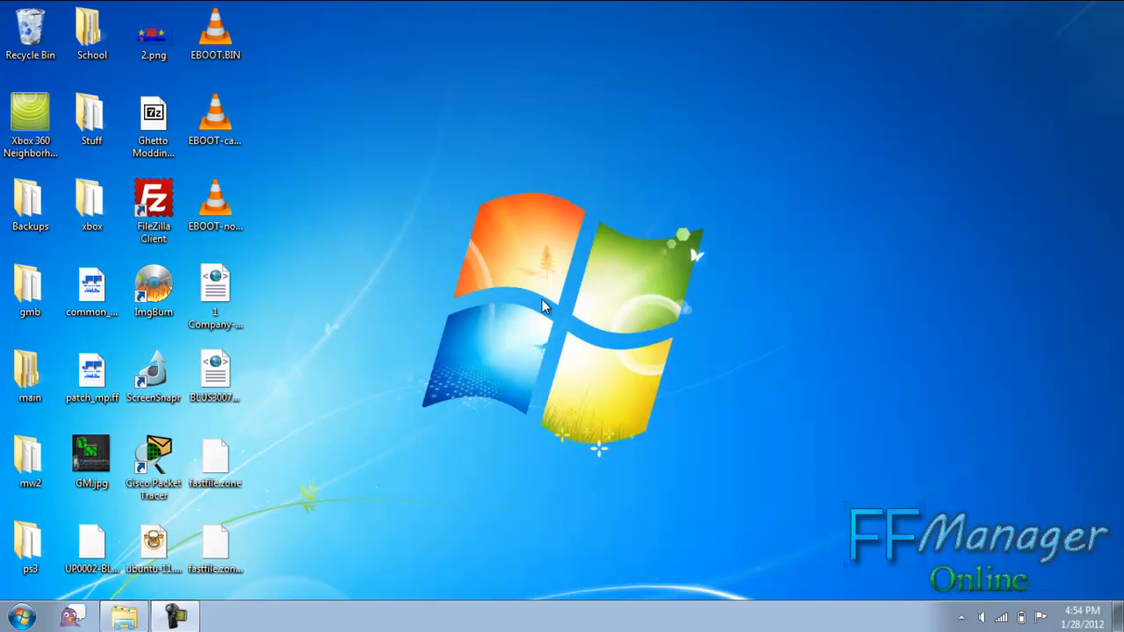
Launch Google Chrome, go to ffviewer.com and follow the link to the new FF Manager site
click(16, 615)
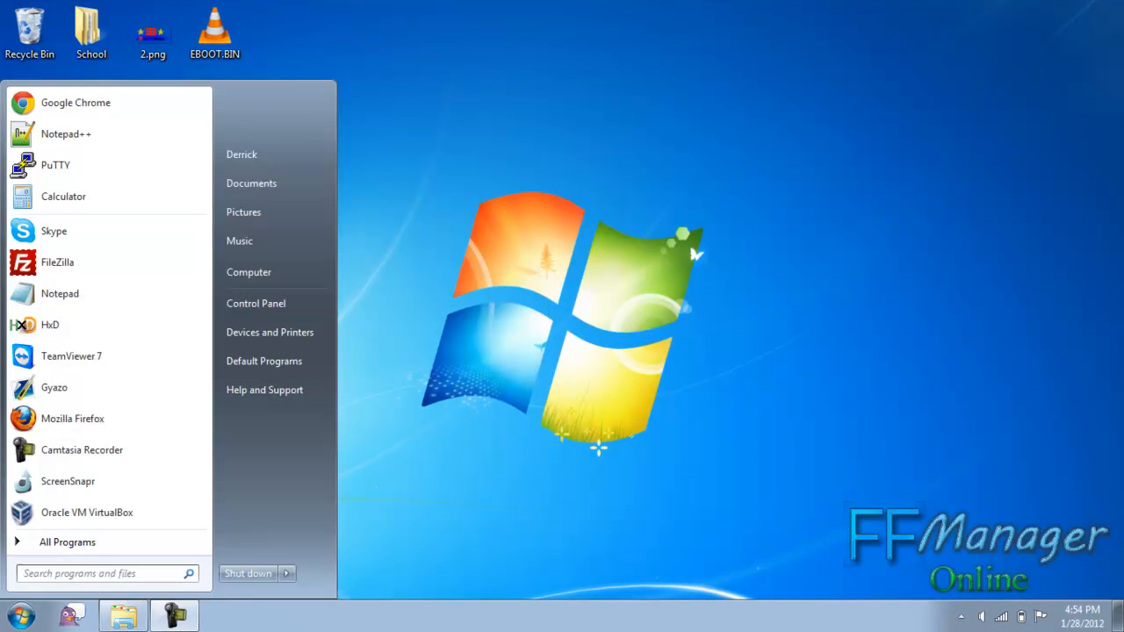
click(75, 101)
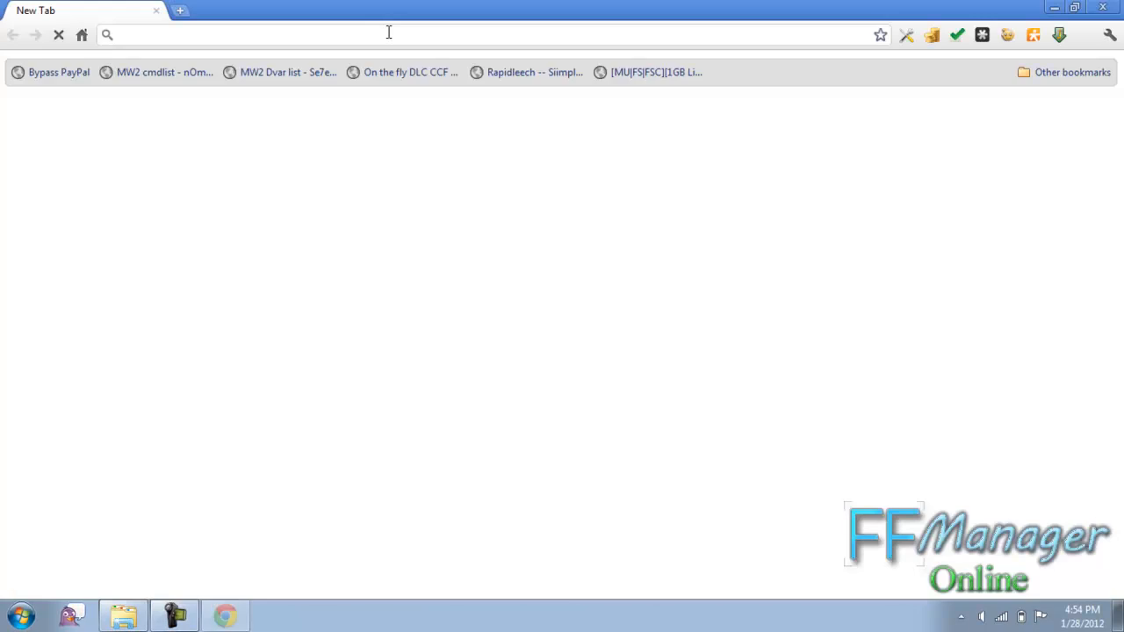
text(ffviewer.com)
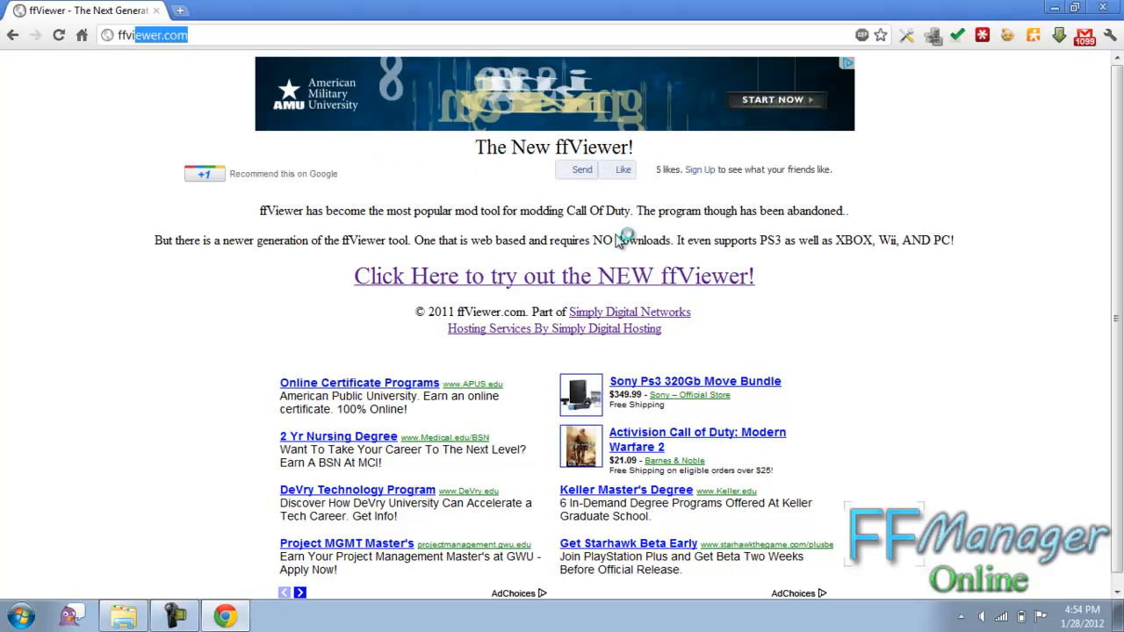
click(553, 276)
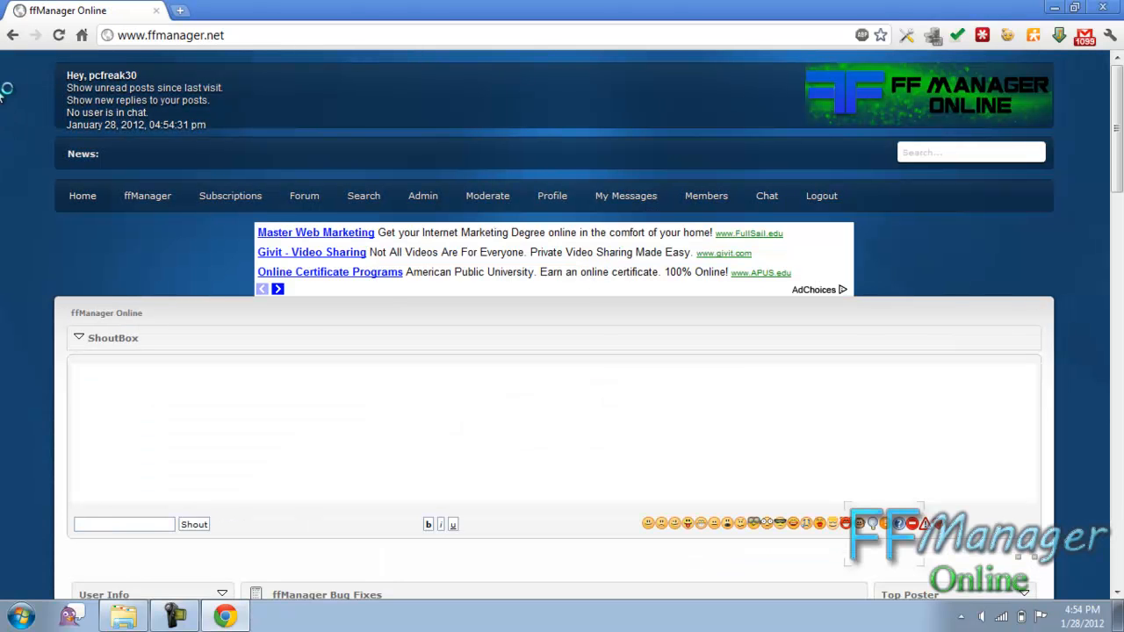
mouse_move(939, 228)
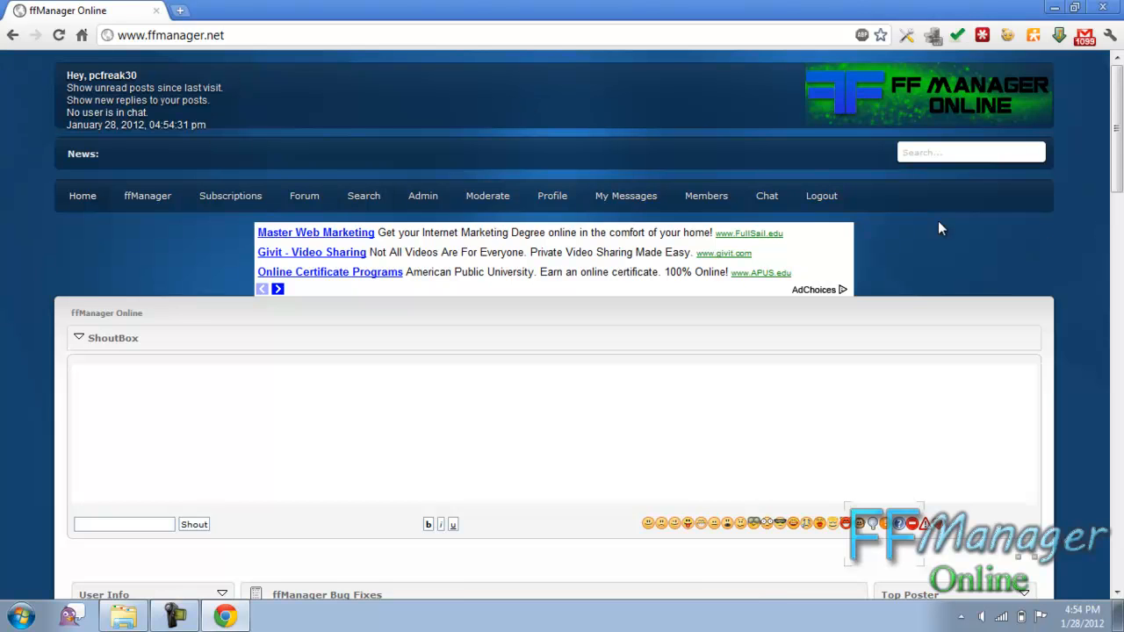
mouse_move(148, 197)
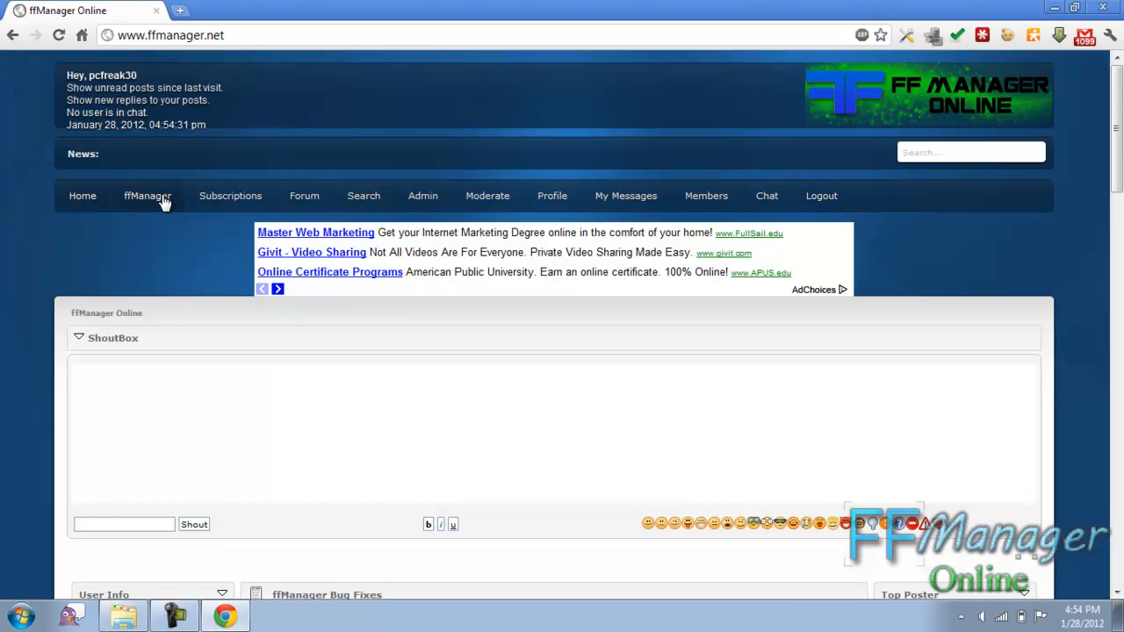
From the ffManager page, create a fast file from the W@W Original Patch template (World at War, Xbox 360)
click(147, 195)
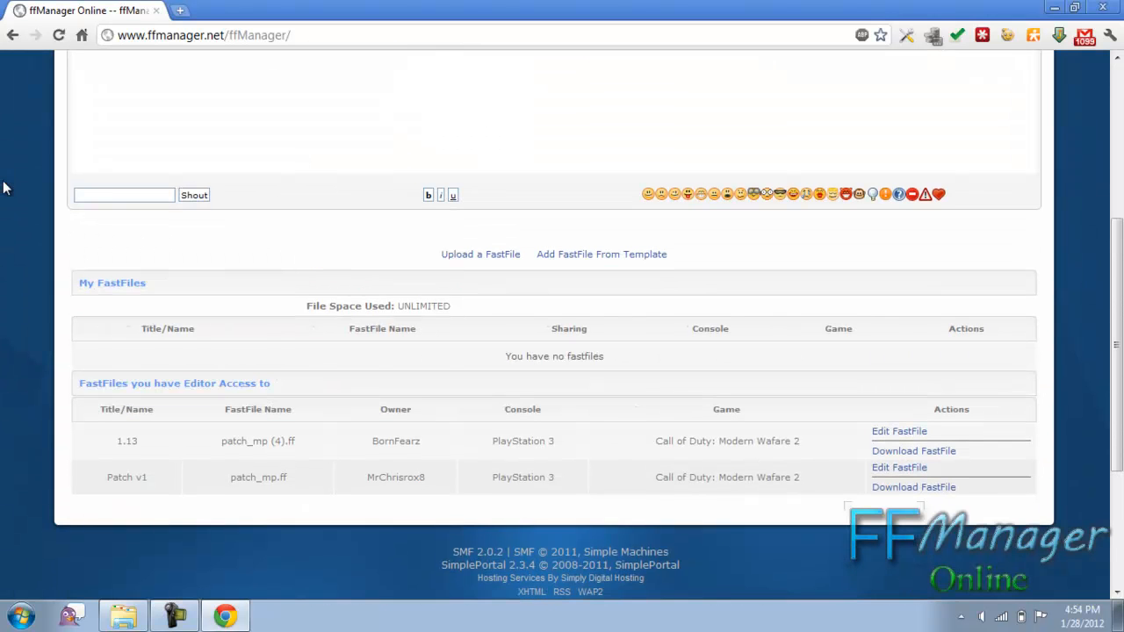
mouse_move(246, 63)
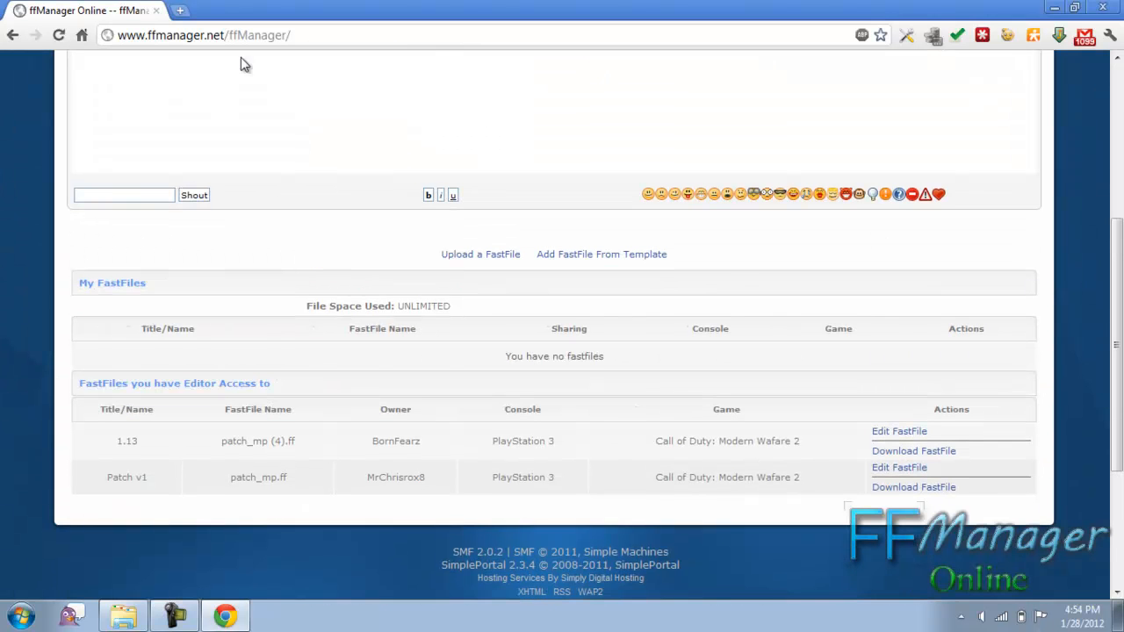
scroll(down, 3)
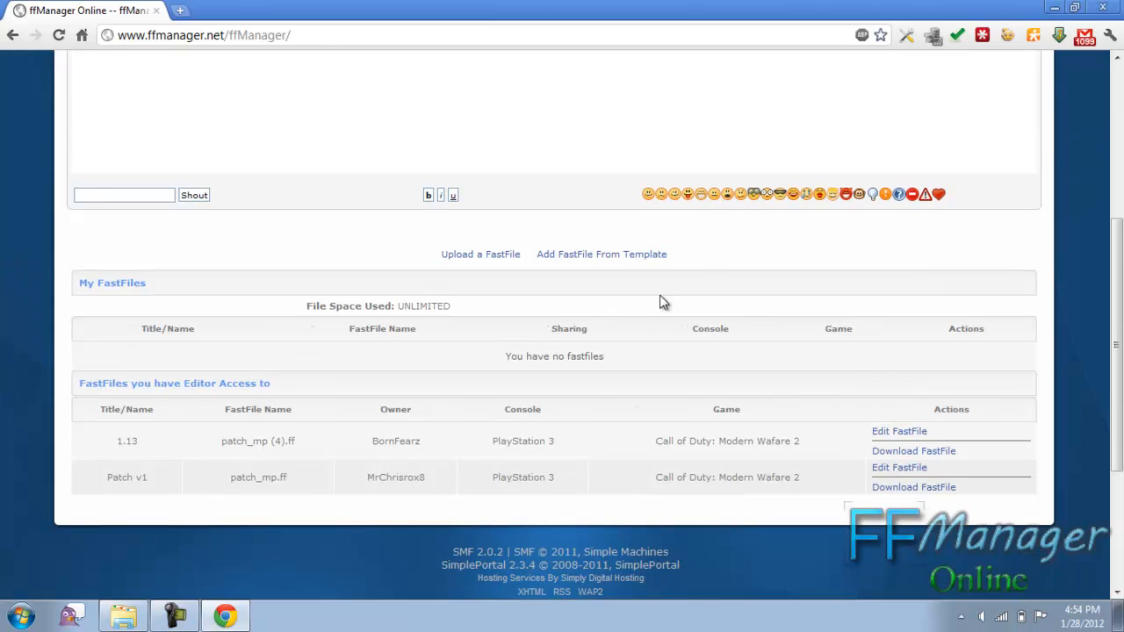
mouse_move(571, 347)
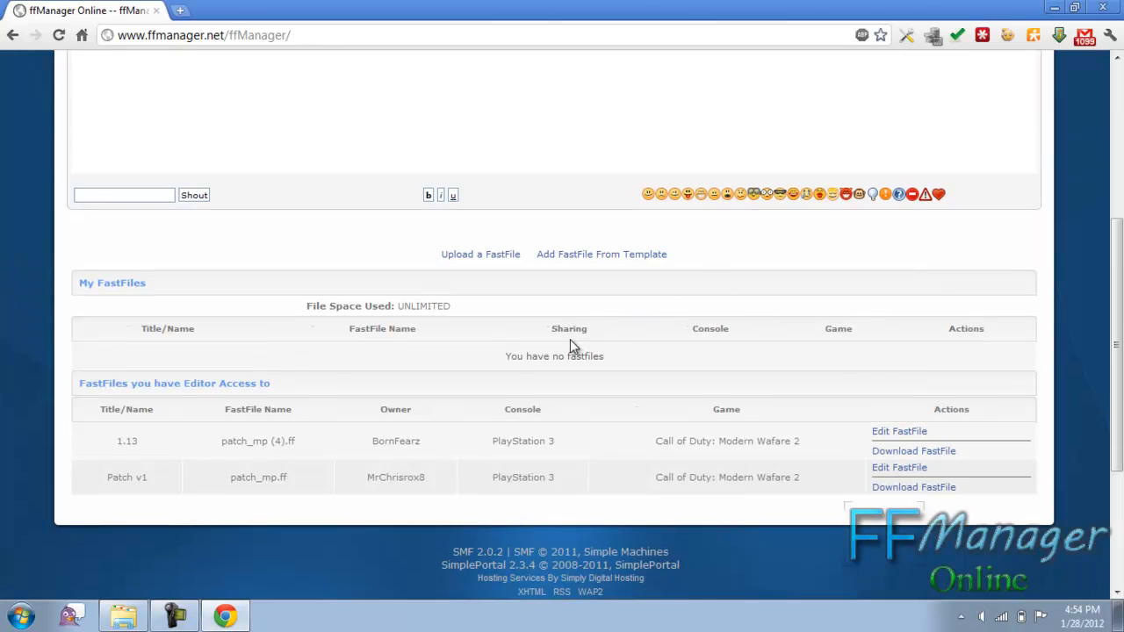
mouse_move(589, 302)
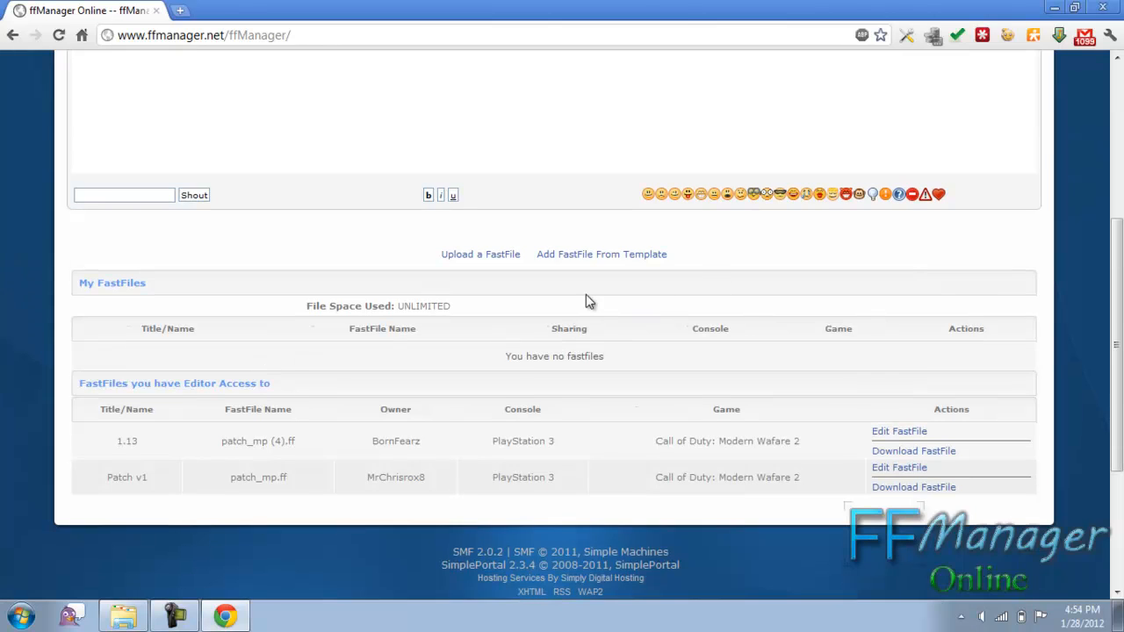
mouse_move(481, 252)
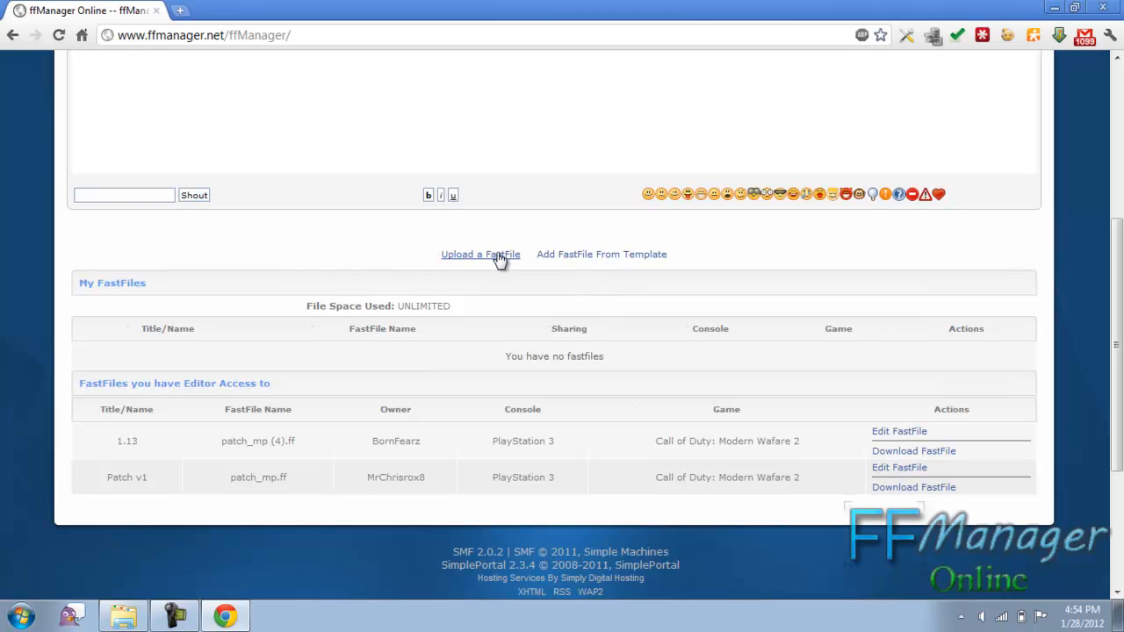
mouse_move(601, 252)
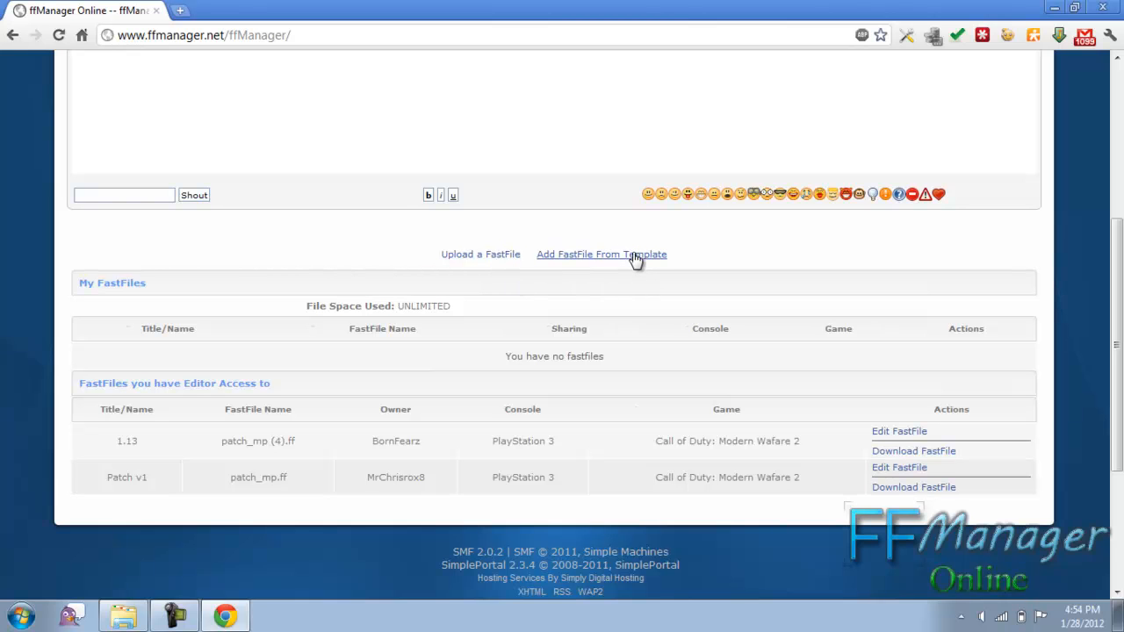
click(600, 253)
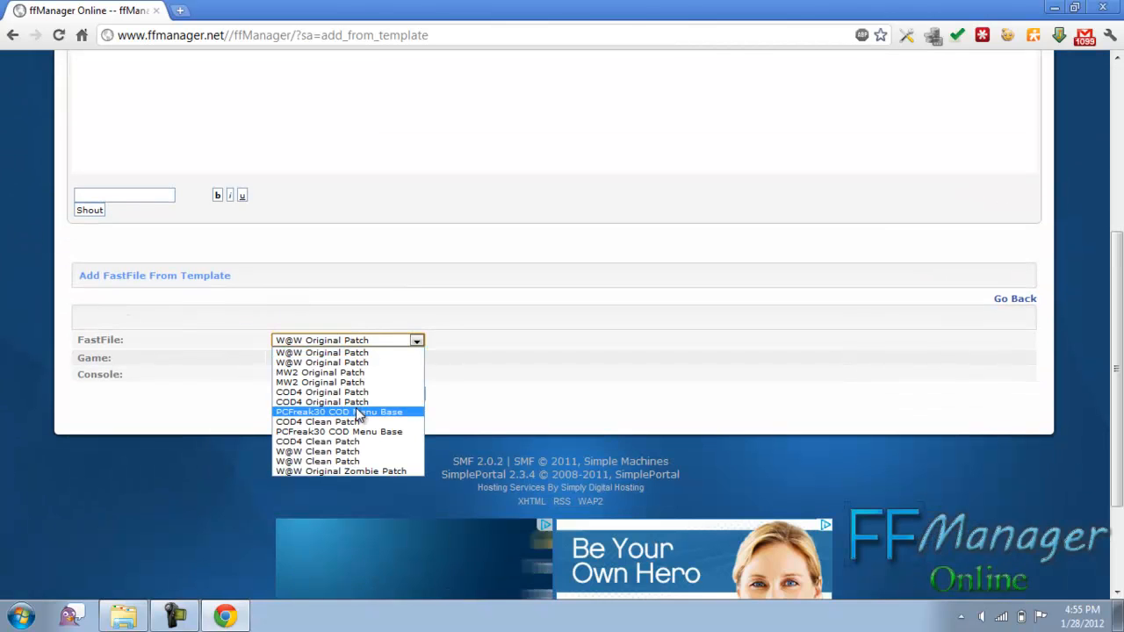
click(341, 411)
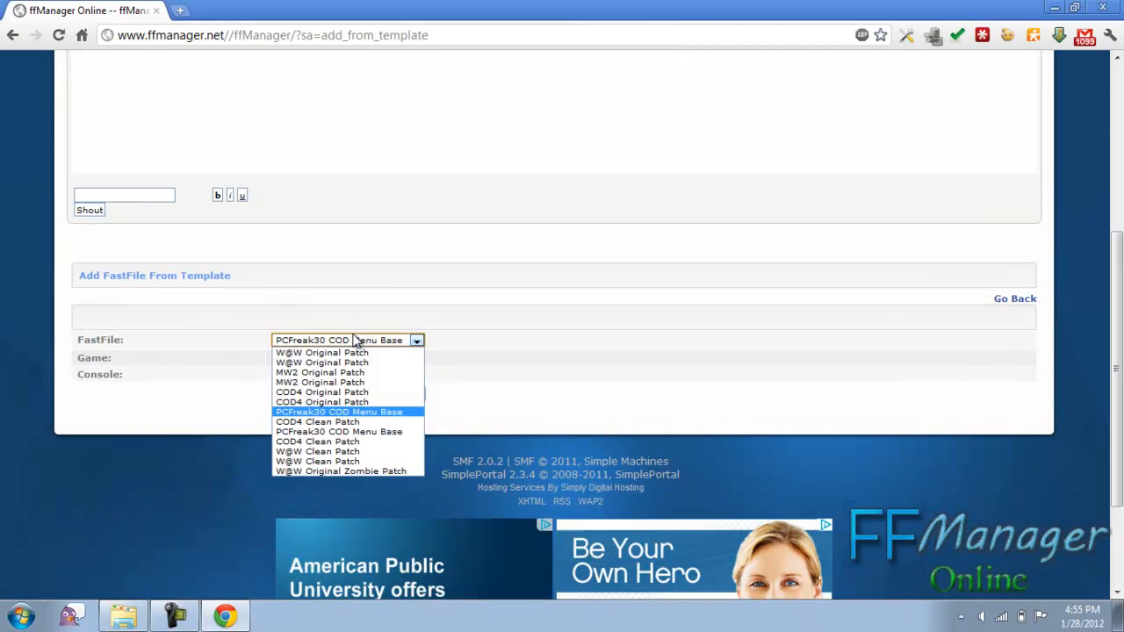
mouse_move(341, 470)
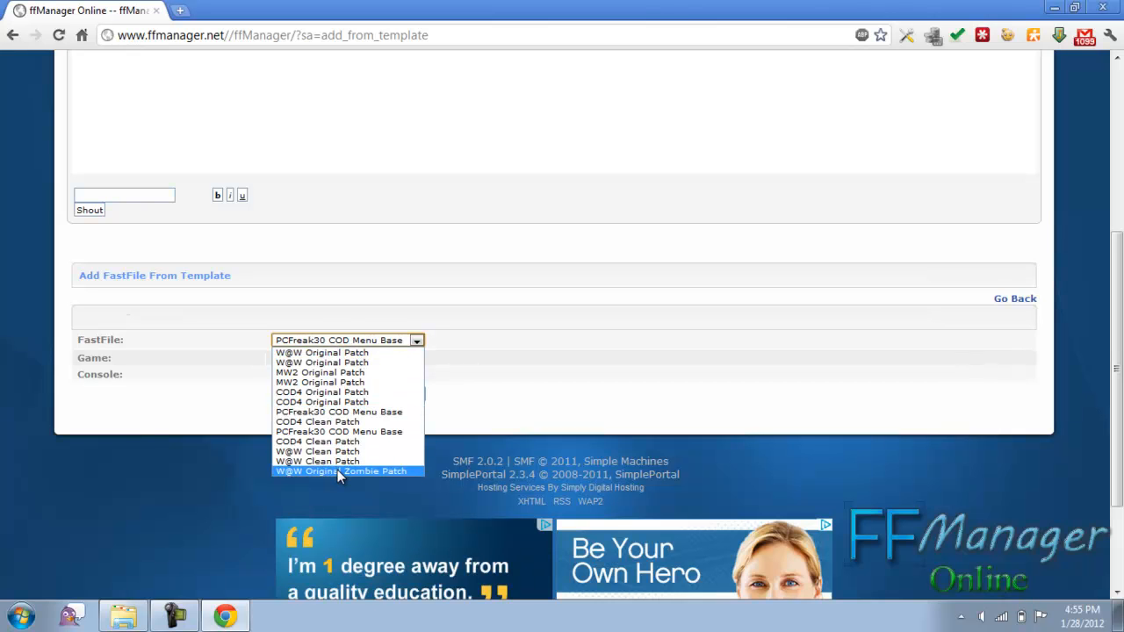
mouse_move(339, 411)
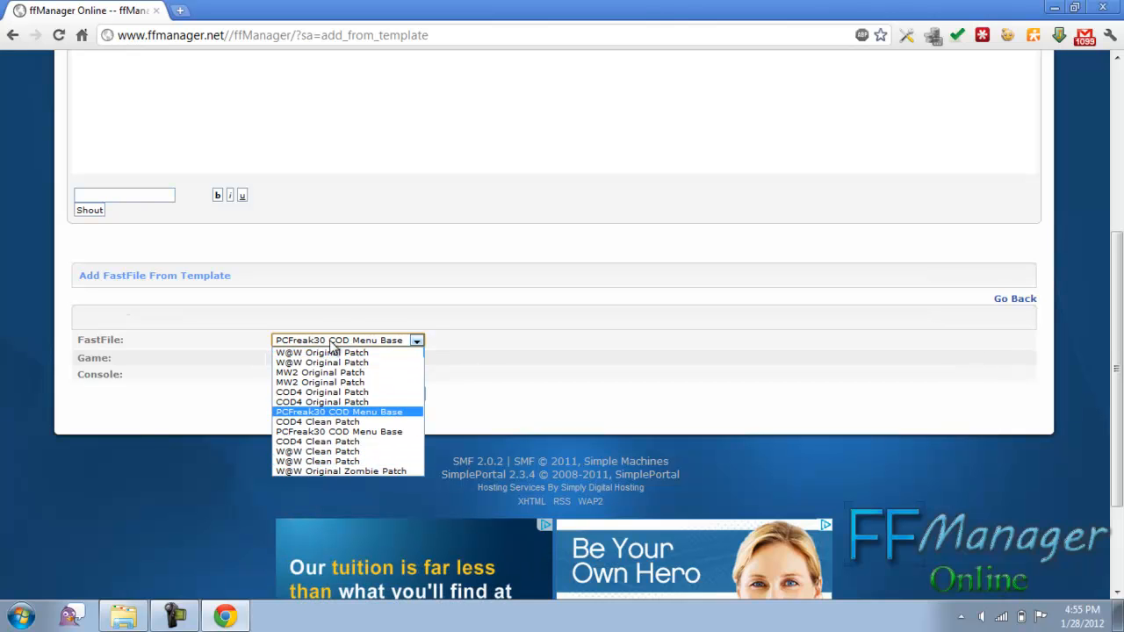
click(322, 352)
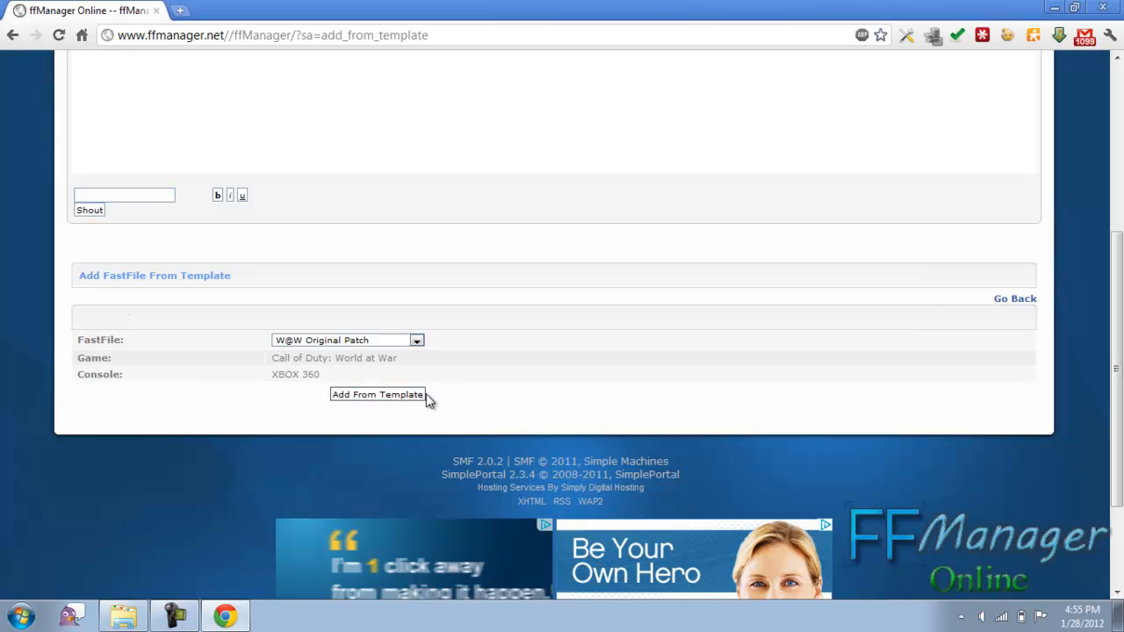
click(378, 393)
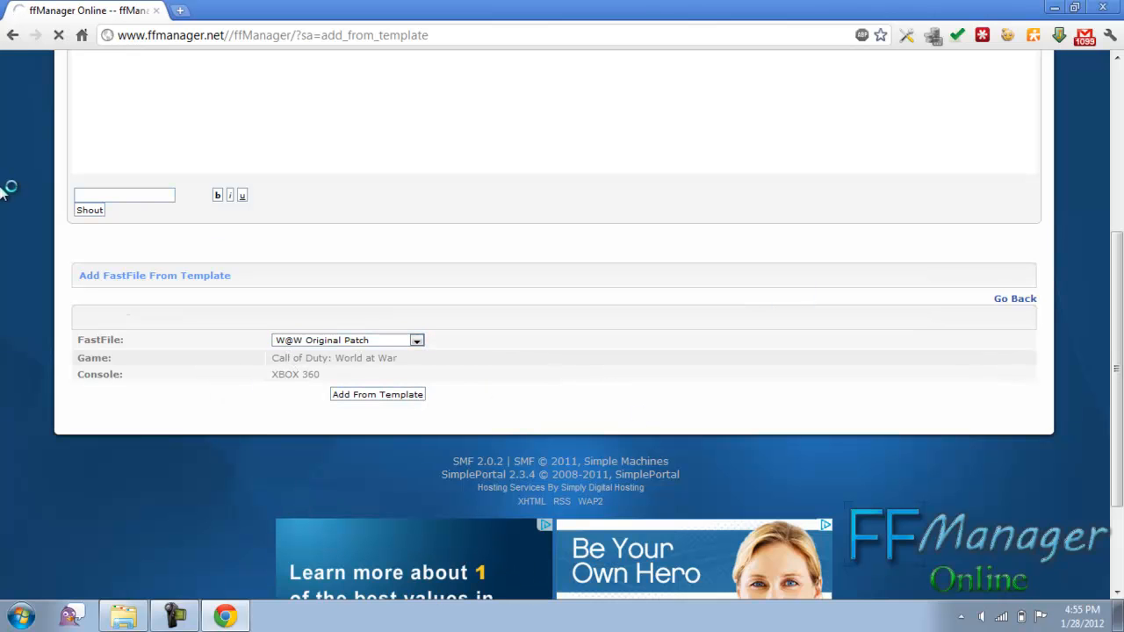
Edit _globallogic.gsc so it contains only the comment line //ujkhgfdfhjklkjgfd and save it
click(378, 393)
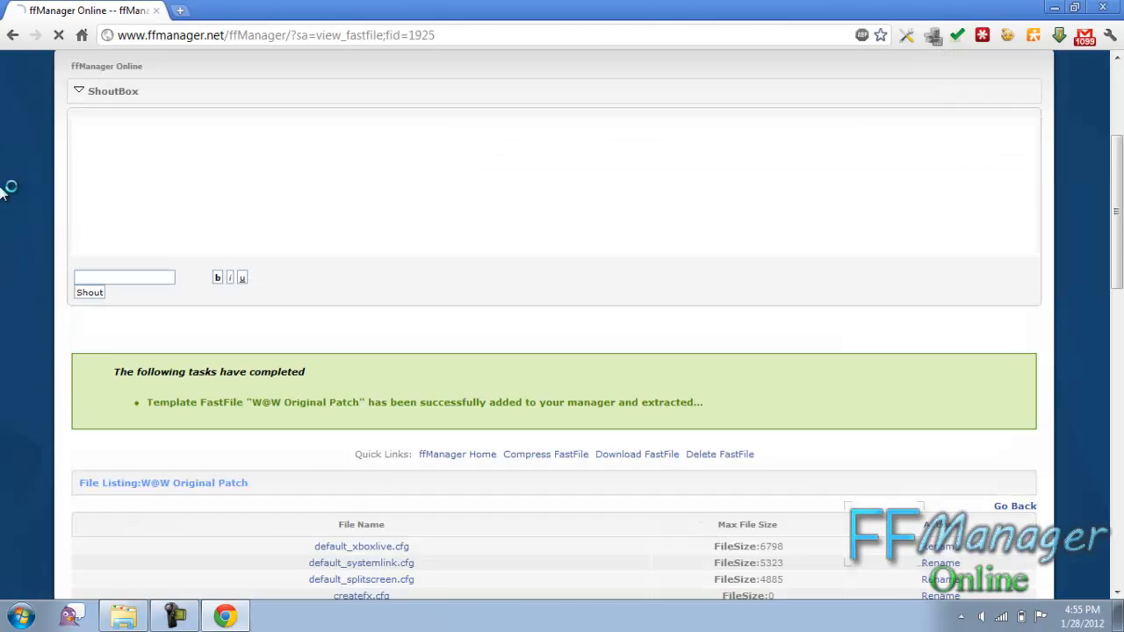
scroll(down, 3)
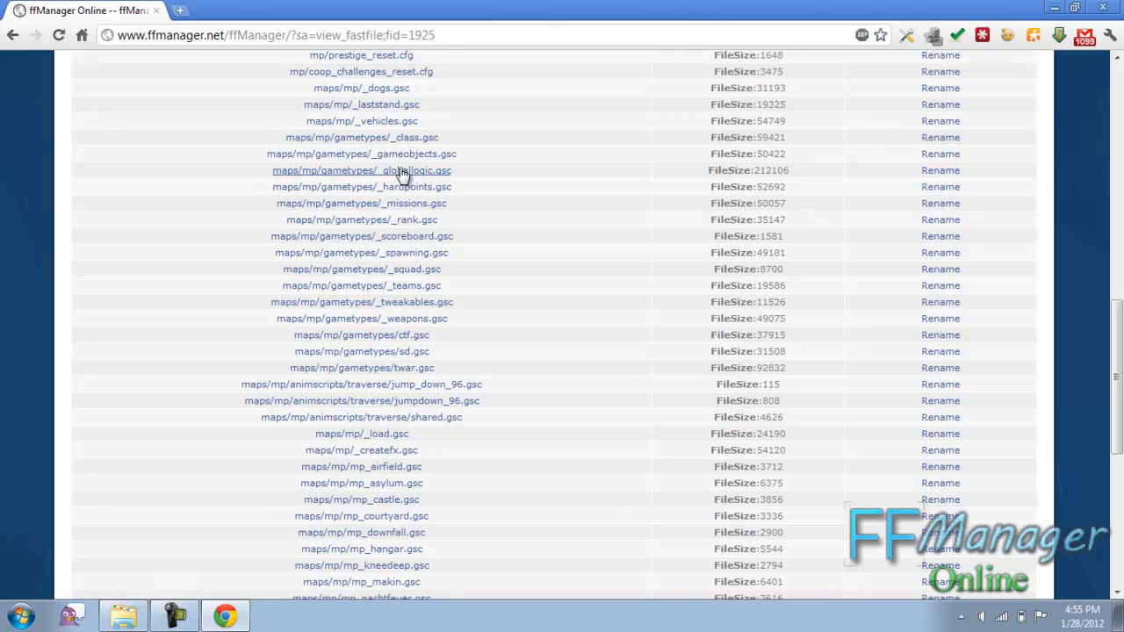
mouse_move(407, 174)
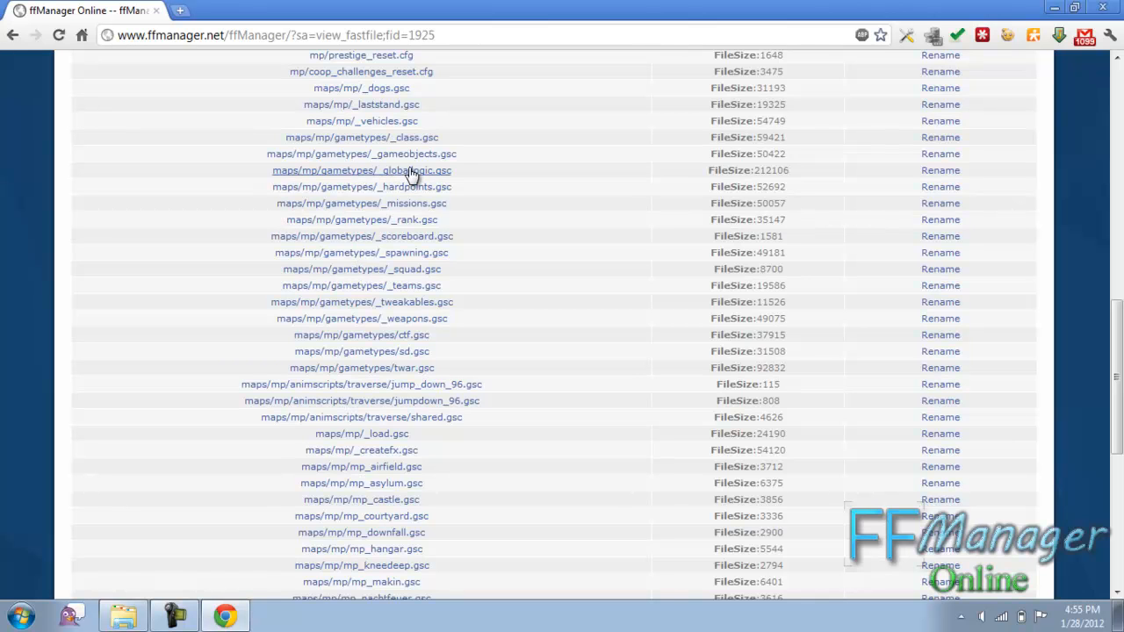
click(362, 170)
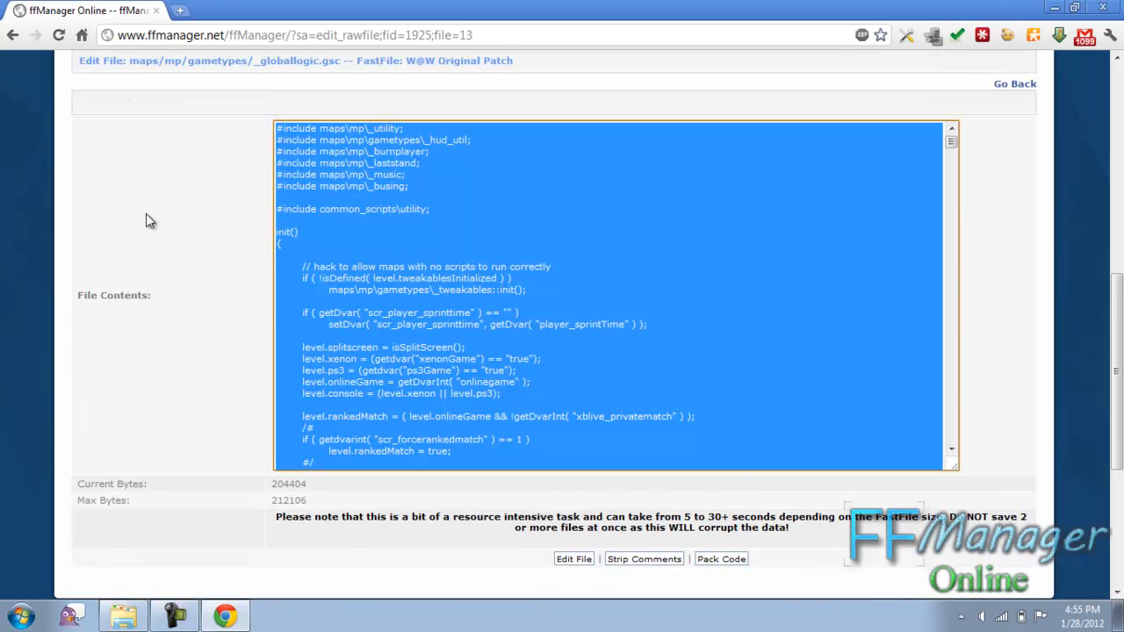
text(//ujkhgfdfhjklkjgfd)
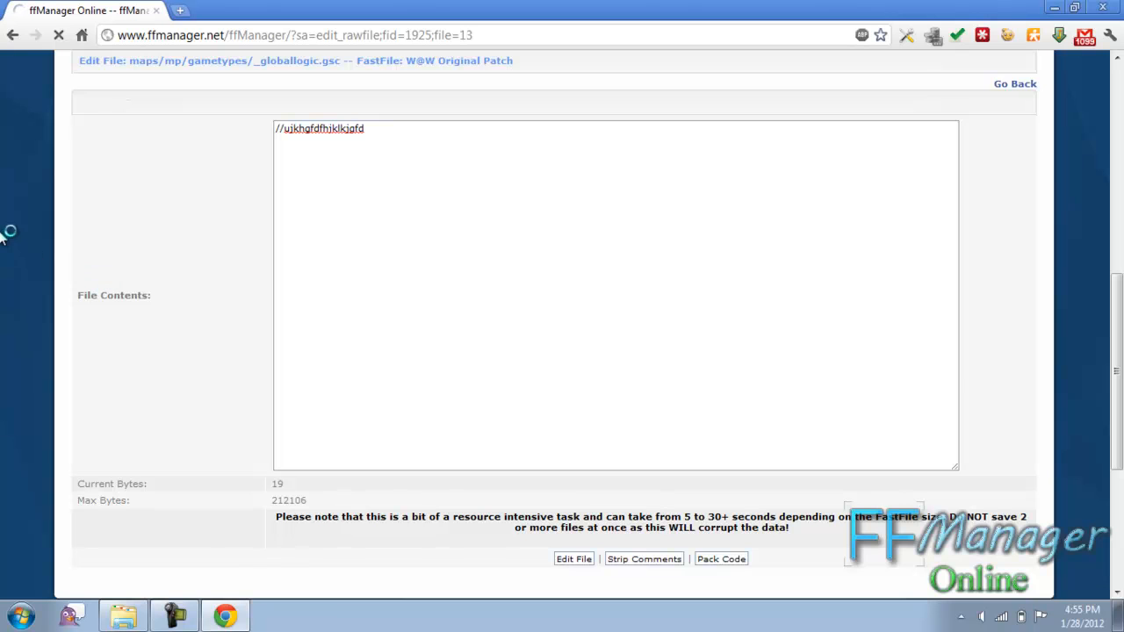
click(573, 558)
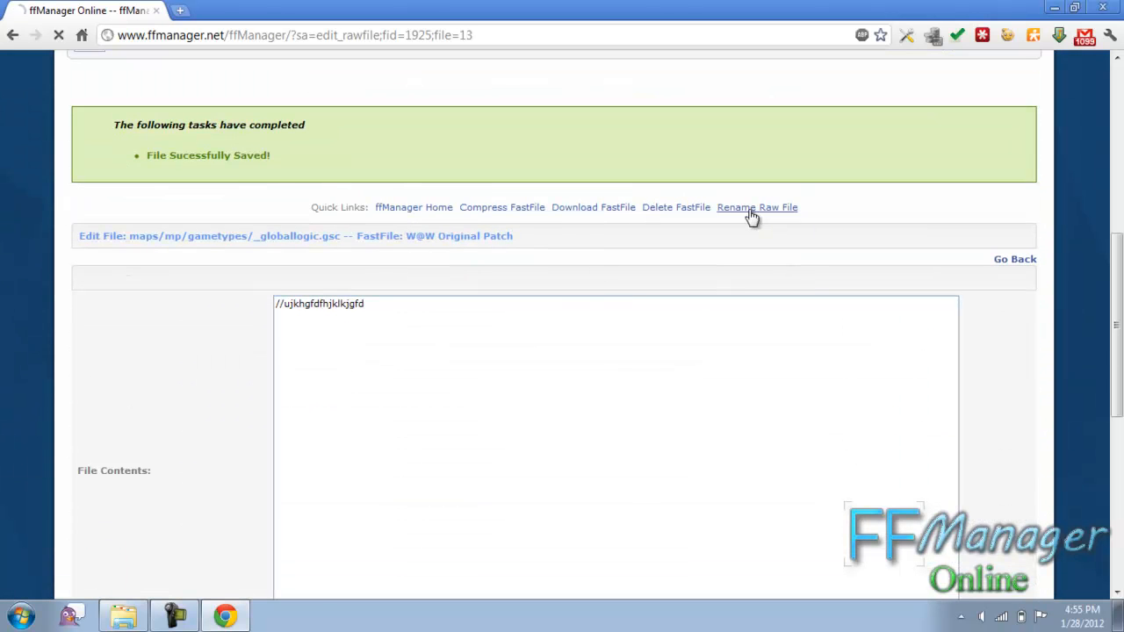
Rename the _globallogic.gsc raw file under mods/mp/gametypes and compress the fast file
click(756, 207)
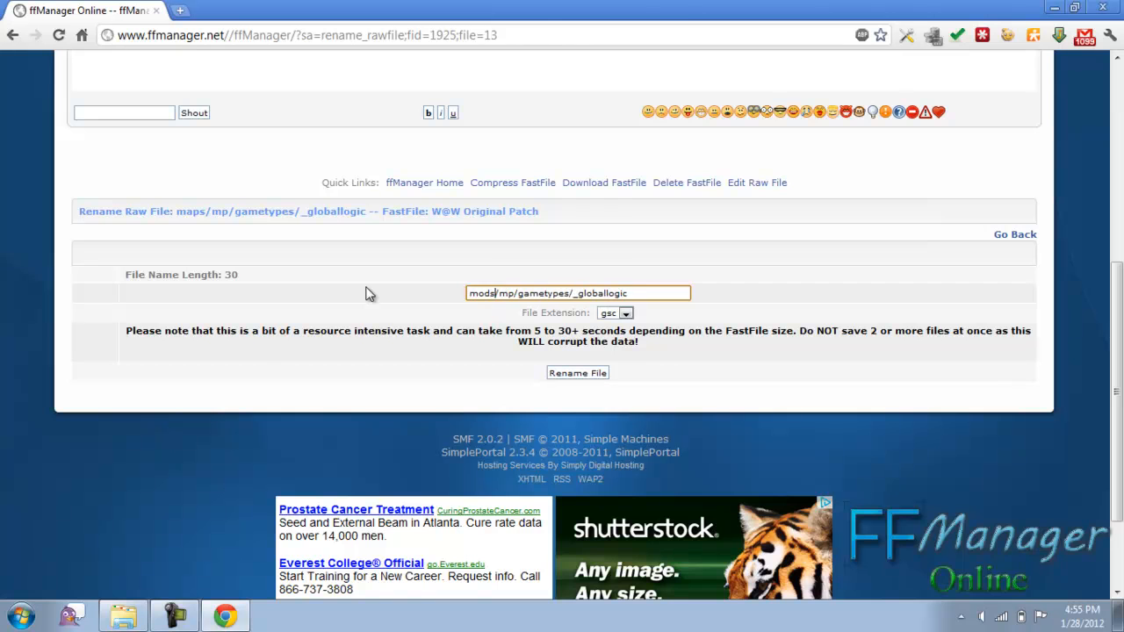
click(576, 373)
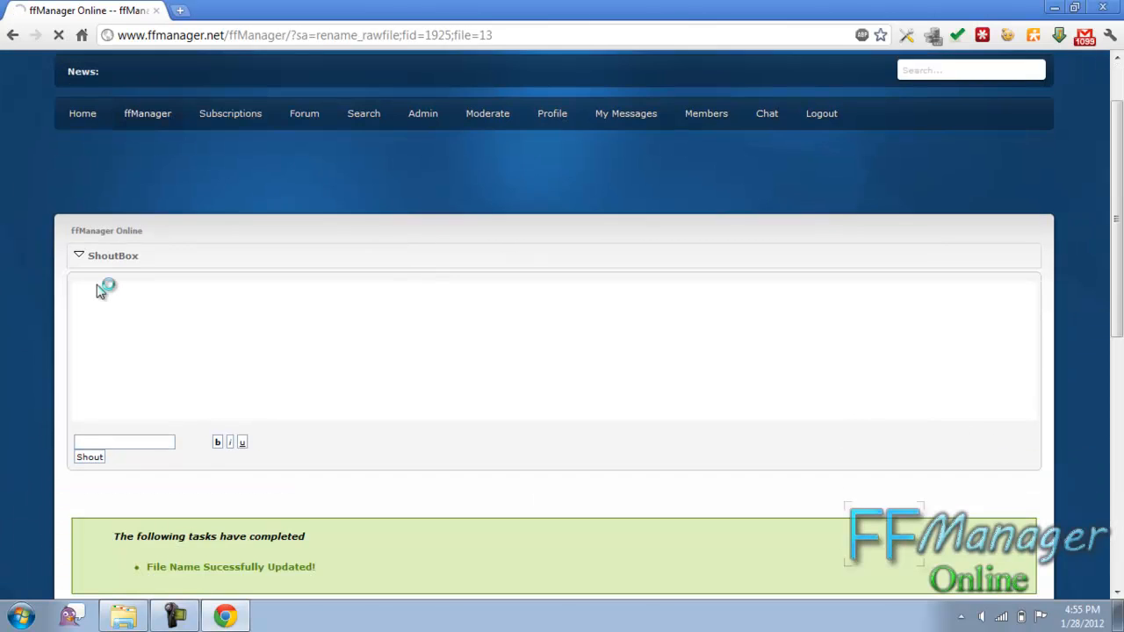
scroll(down, 3)
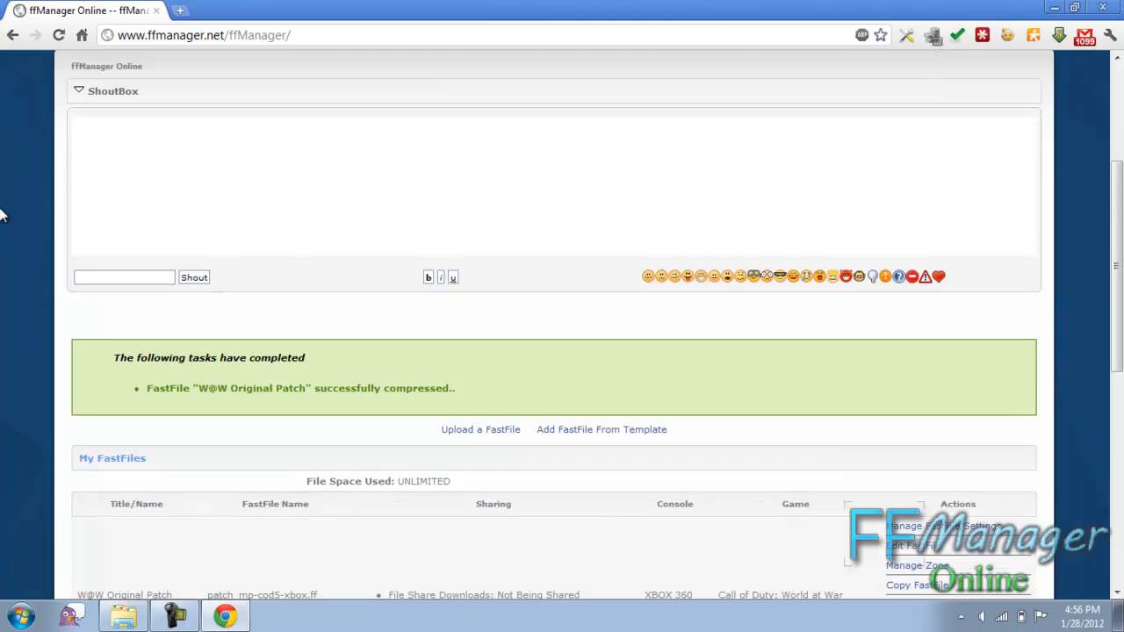
Download the W@W Original Patch as a PC IWD mod, patch_mp-cod5-xbox.iwd, to the desktop
scroll(down, 3)
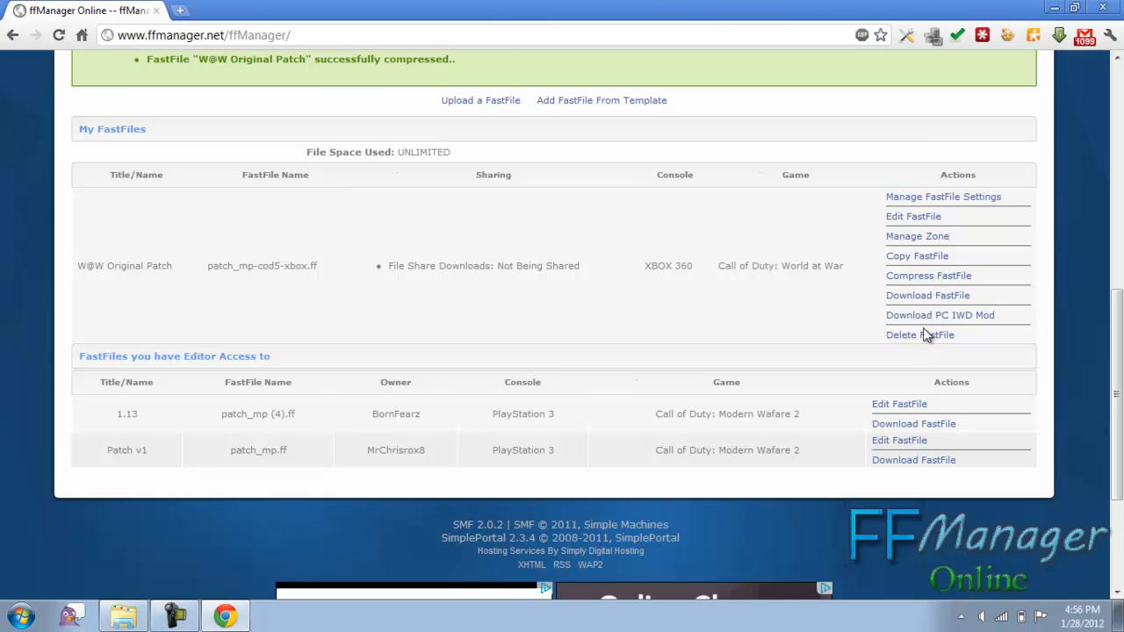
mouse_move(921, 299)
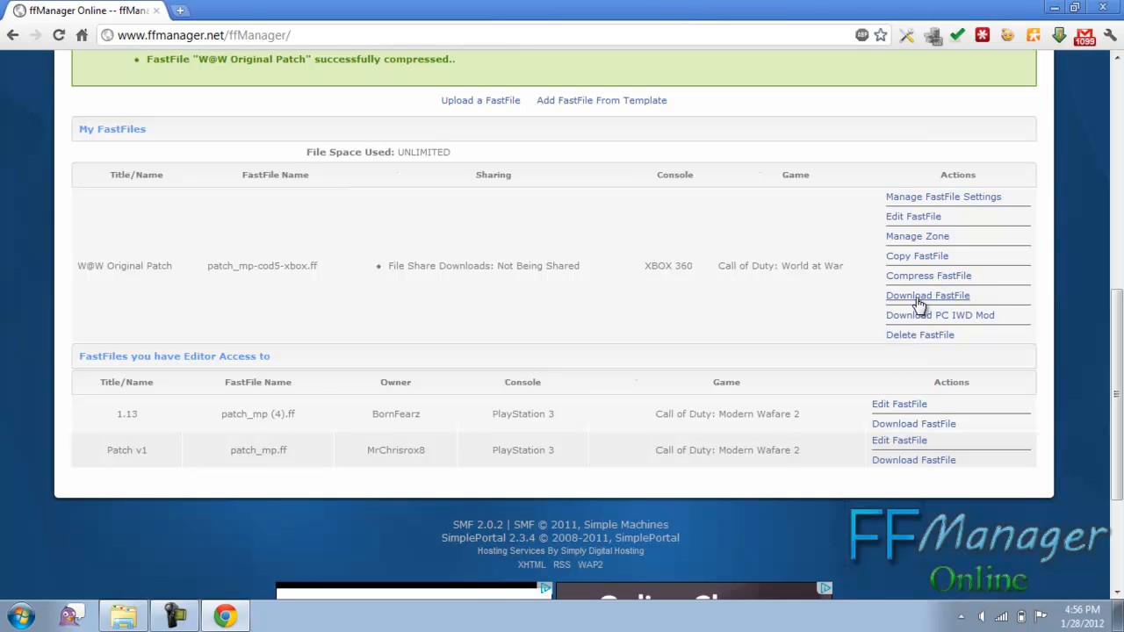
click(927, 295)
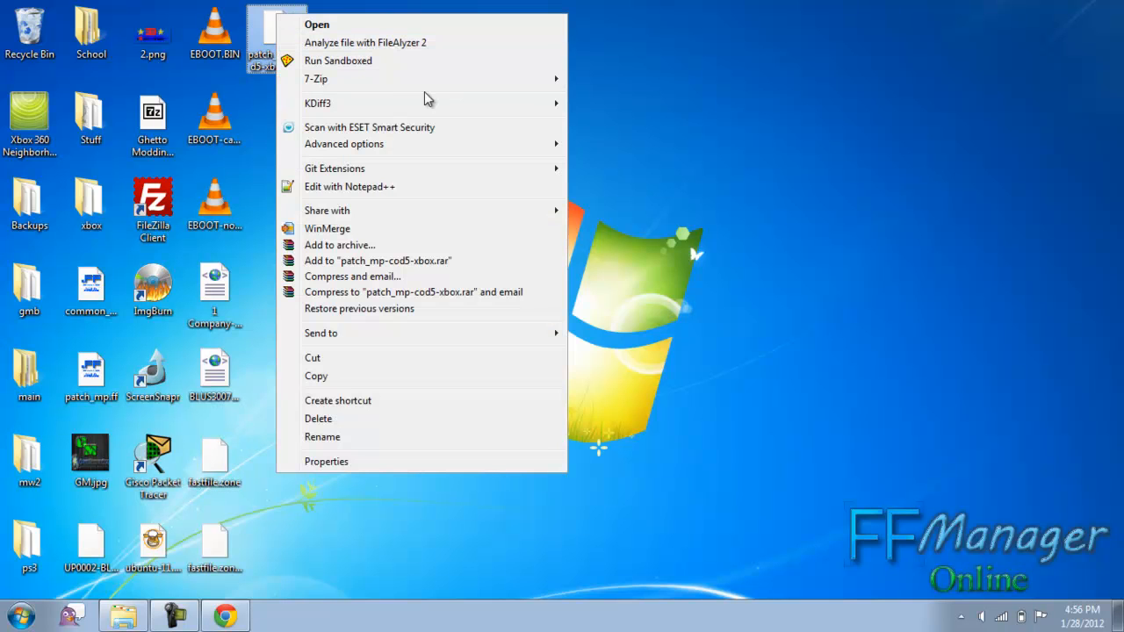
Browse the maps and mods folders of patch_mp-cod5-xbox.iwd in 7-Zip, then return to FF Manager
click(316, 25)
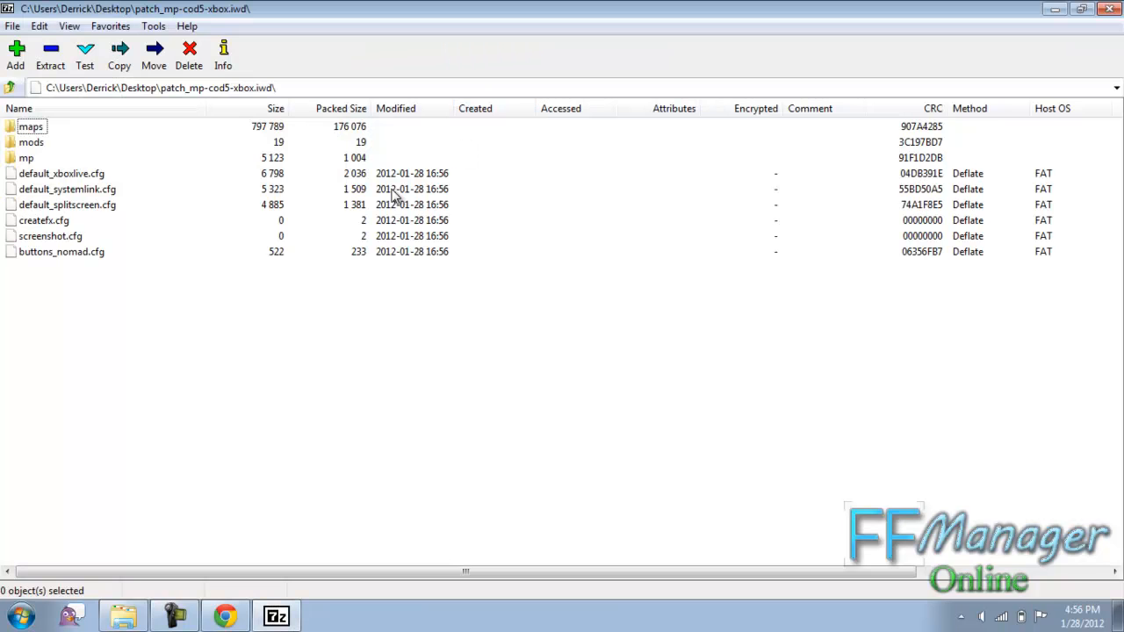
double_click(31, 126)
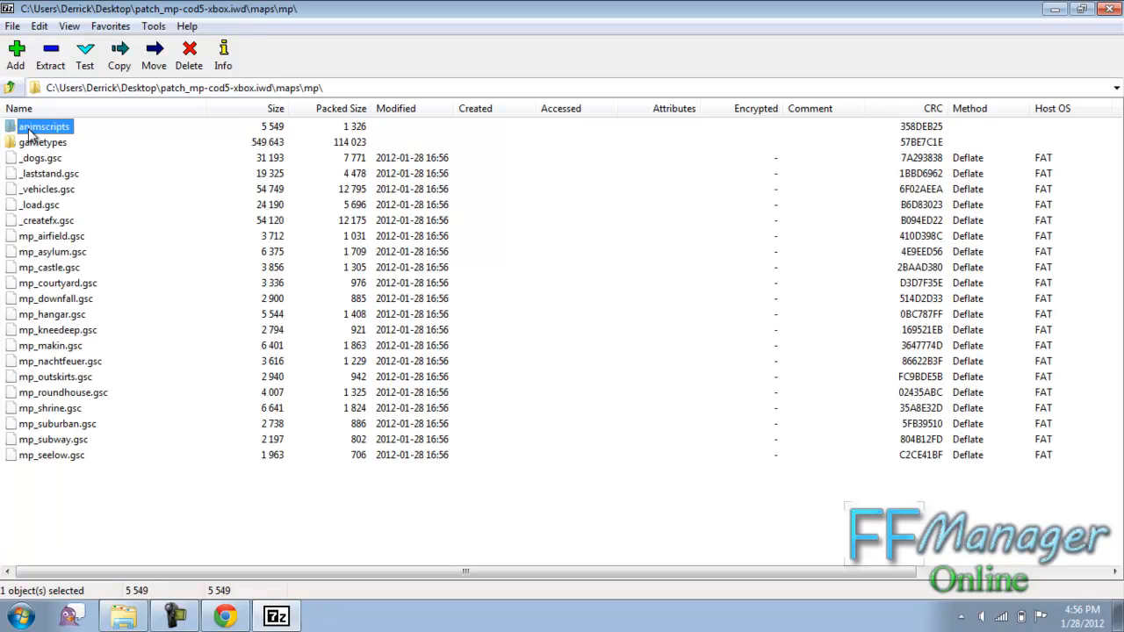
click(10, 87)
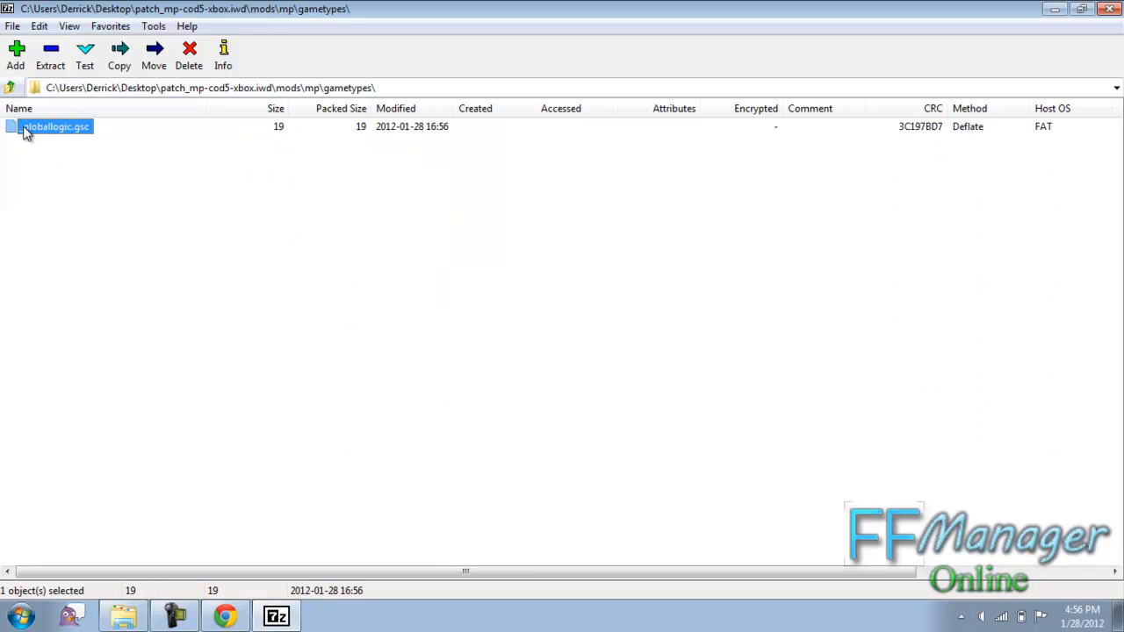
click(11, 87)
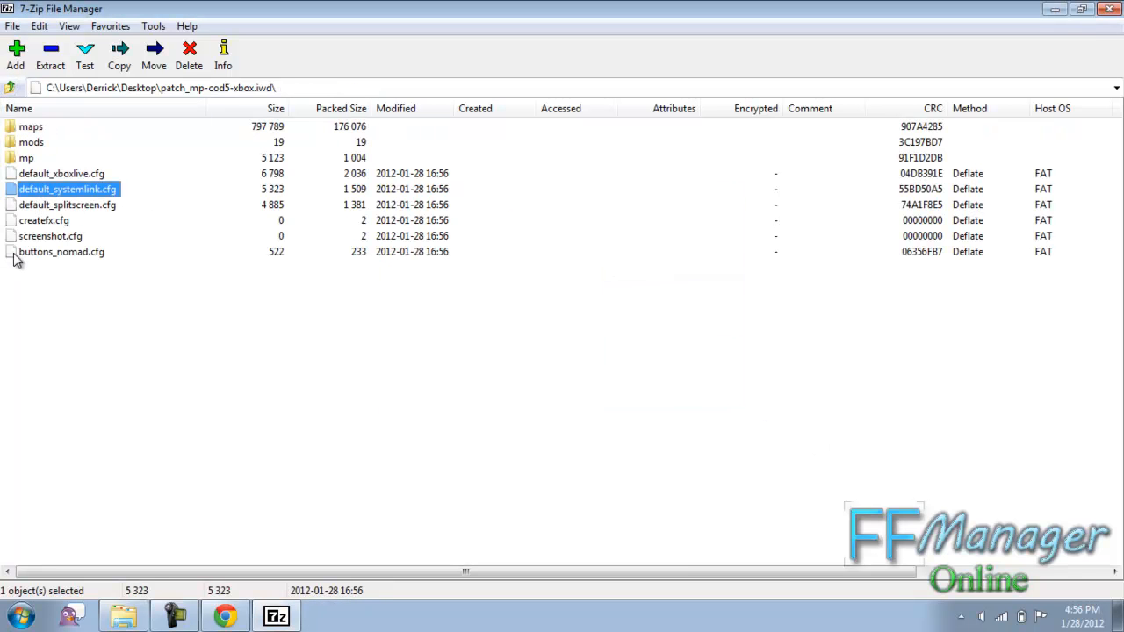
click(62, 252)
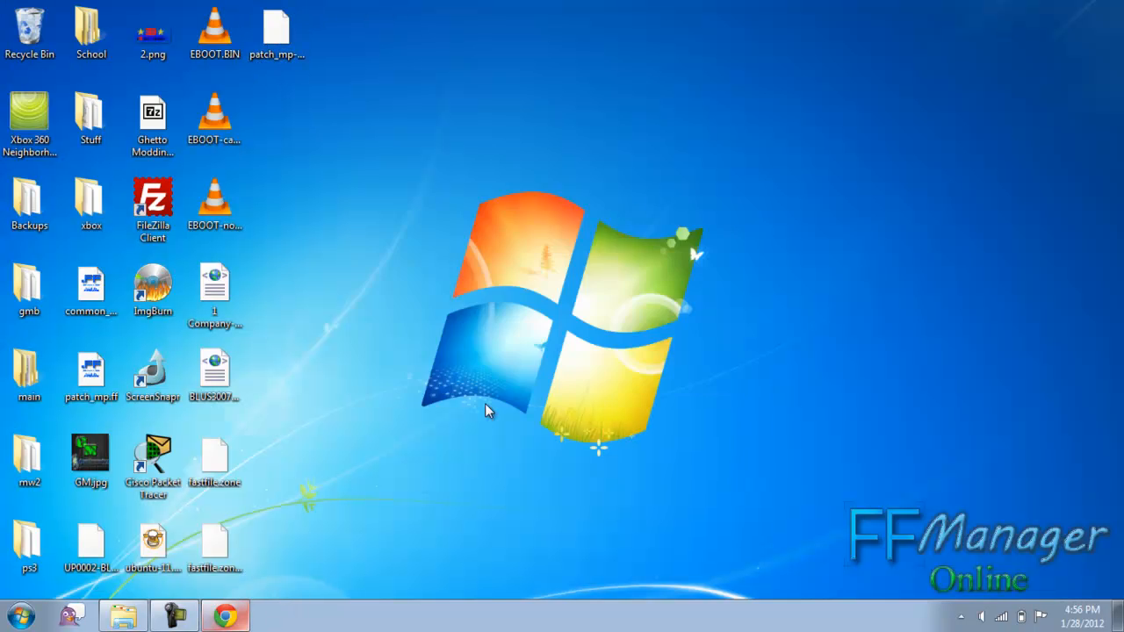
click(225, 614)
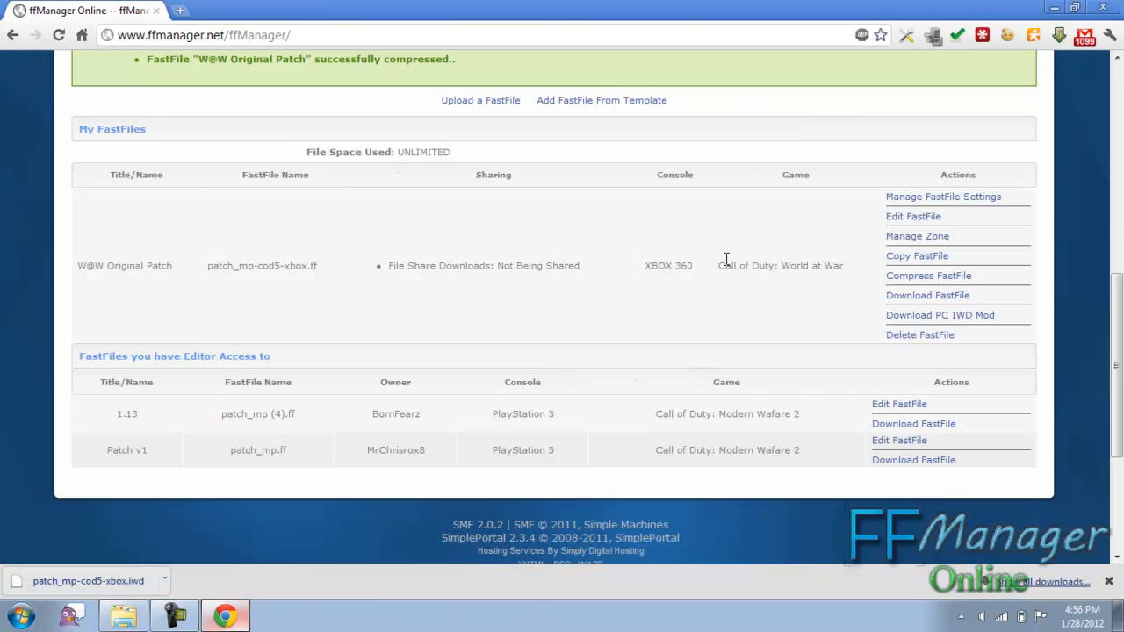
mouse_move(1036, 488)
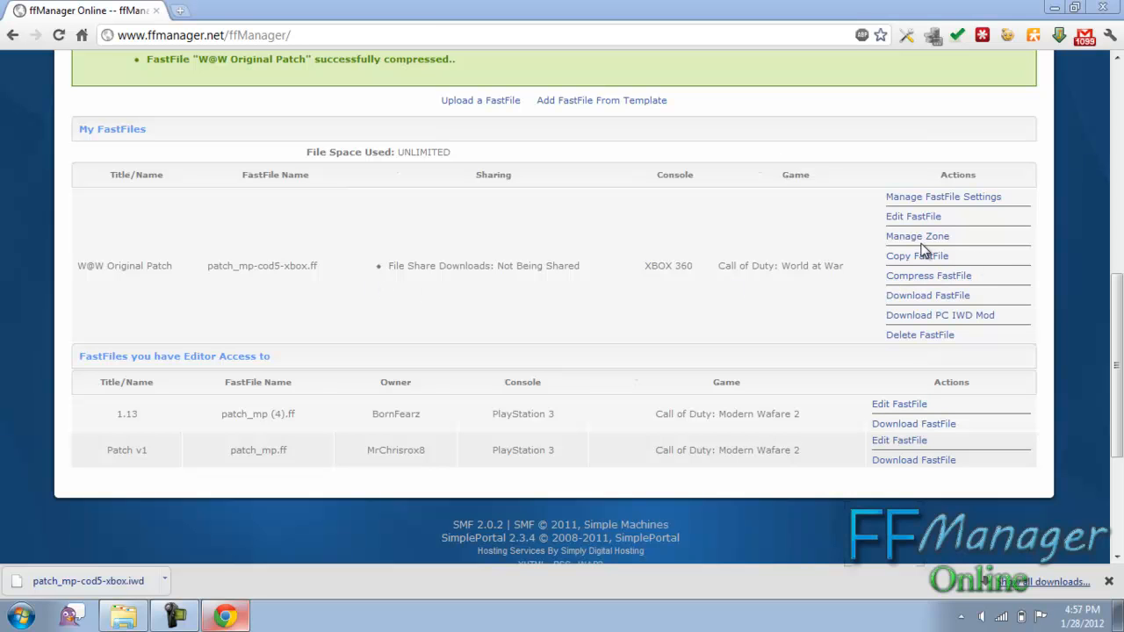
From Manage Zone, download the patch's zone file to the desktop as fastfile.zone, overwriting the old one
click(917, 235)
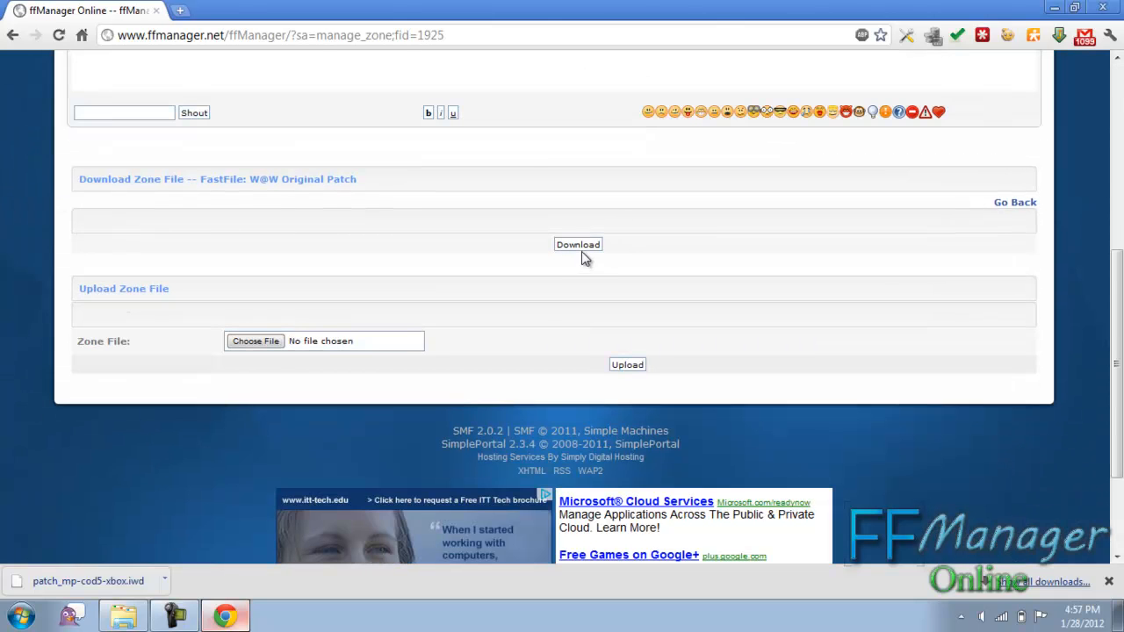
click(578, 244)
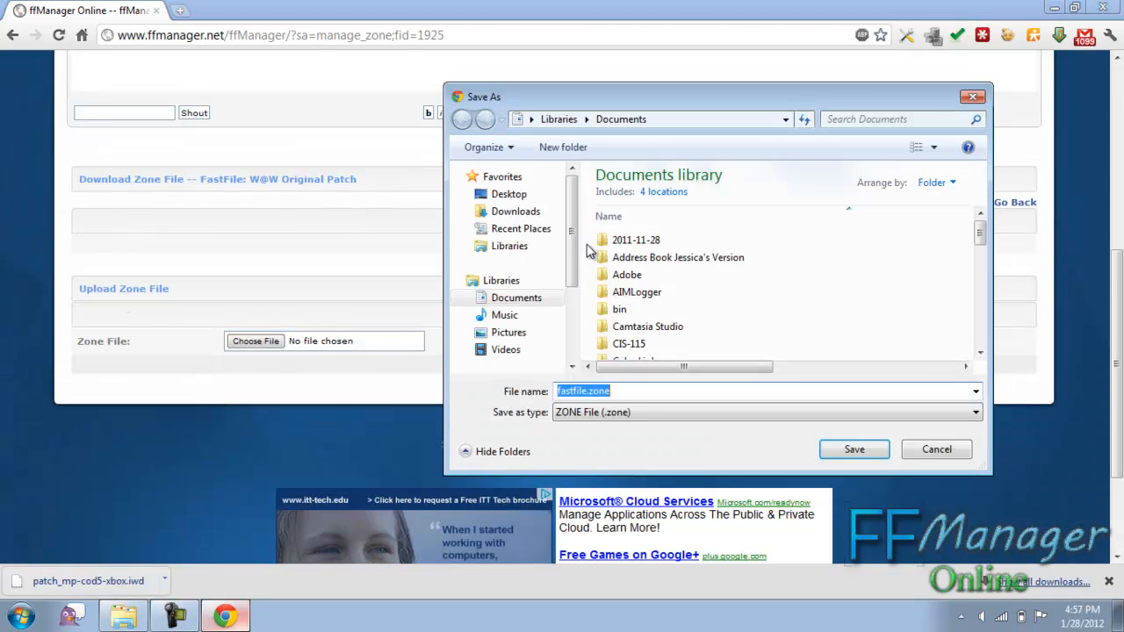
click(853, 449)
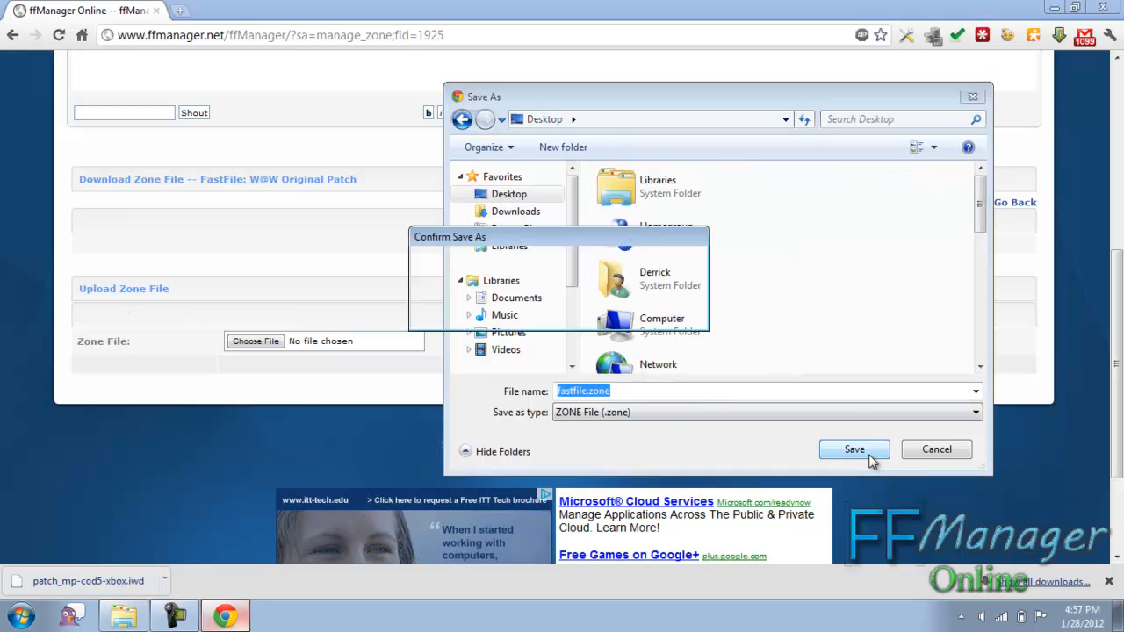
click(853, 449)
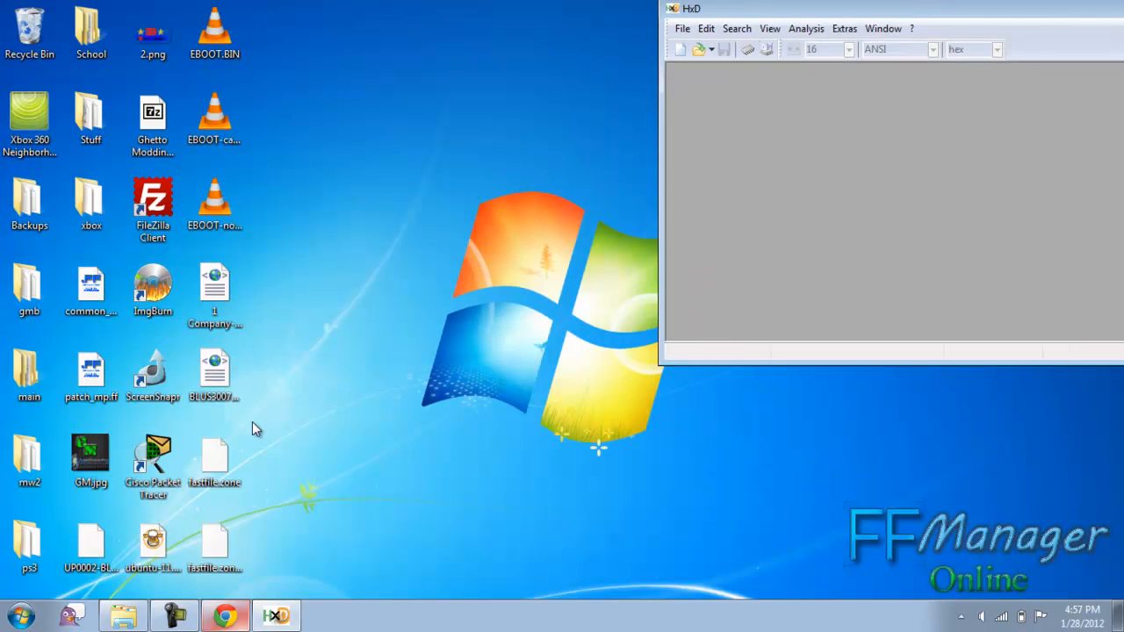
Load the desktop fastfile.zone into HxD and run a text-string search through it
drag(892, 7, 700, 175)
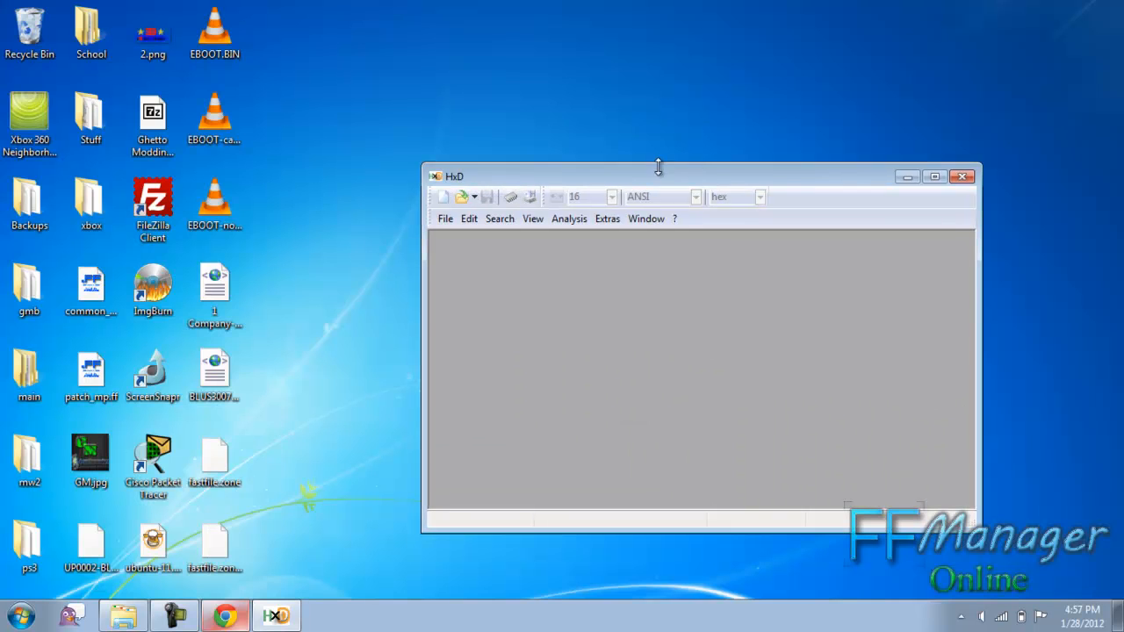
click(214, 460)
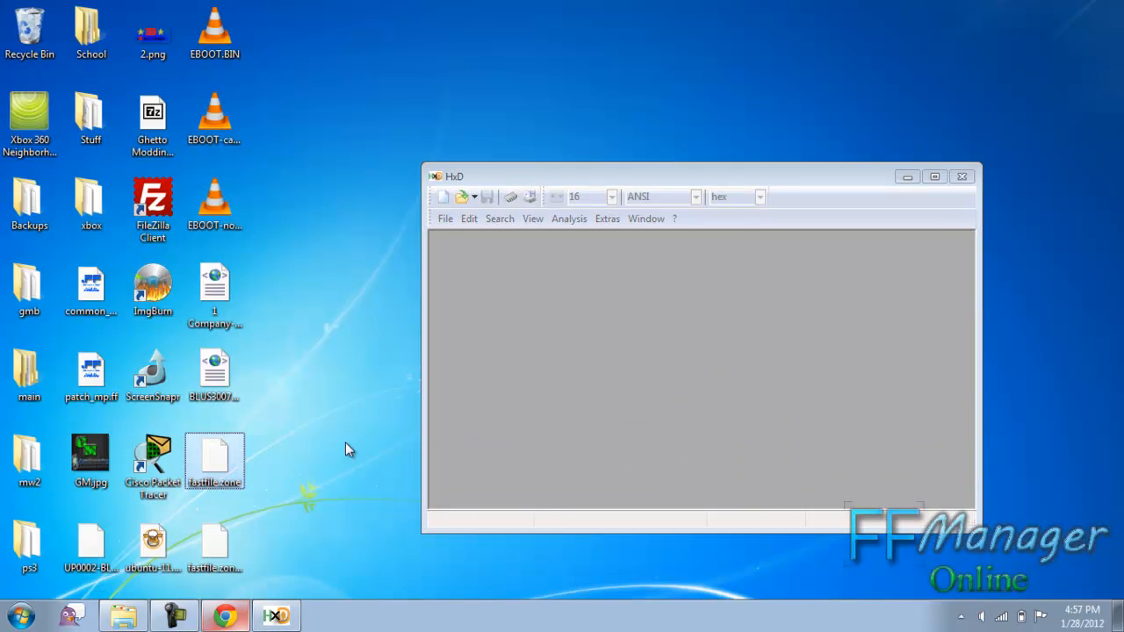
double_click(214, 457)
text(miss)
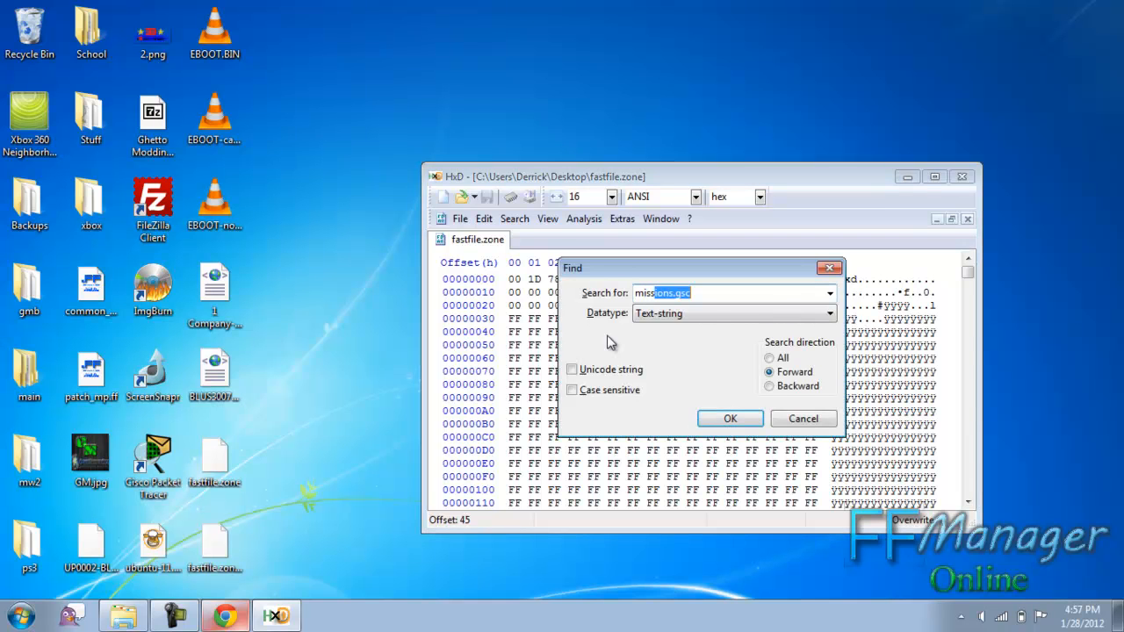
click(731, 418)
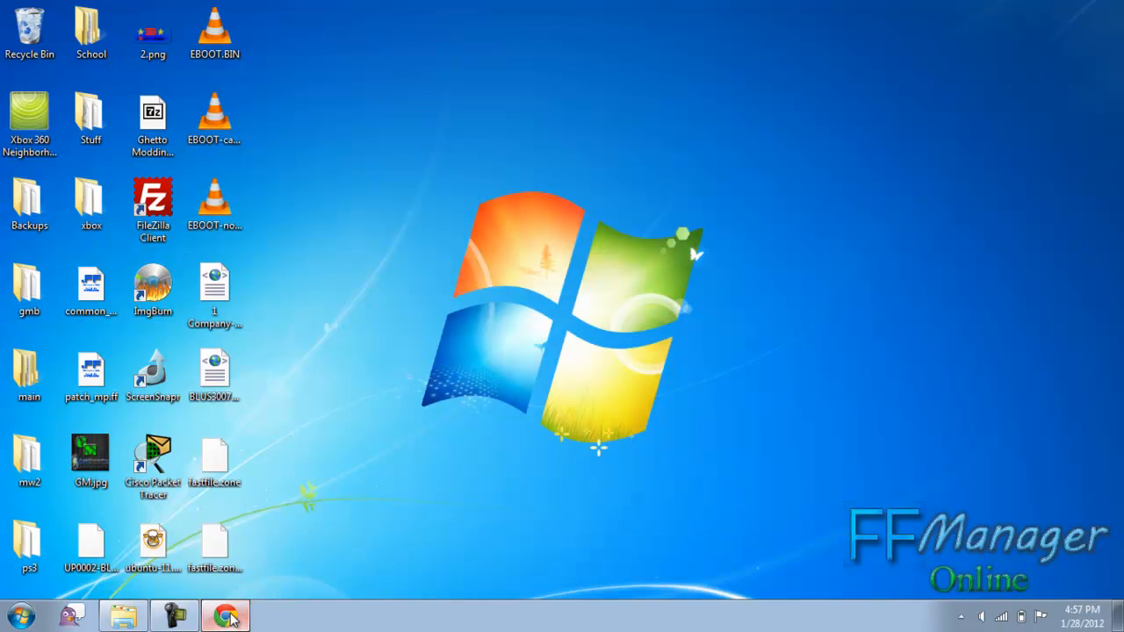
Upload the desktop fastfile.zone back to the W@W Original Patch until the zone re-extracts successfully
click(224, 615)
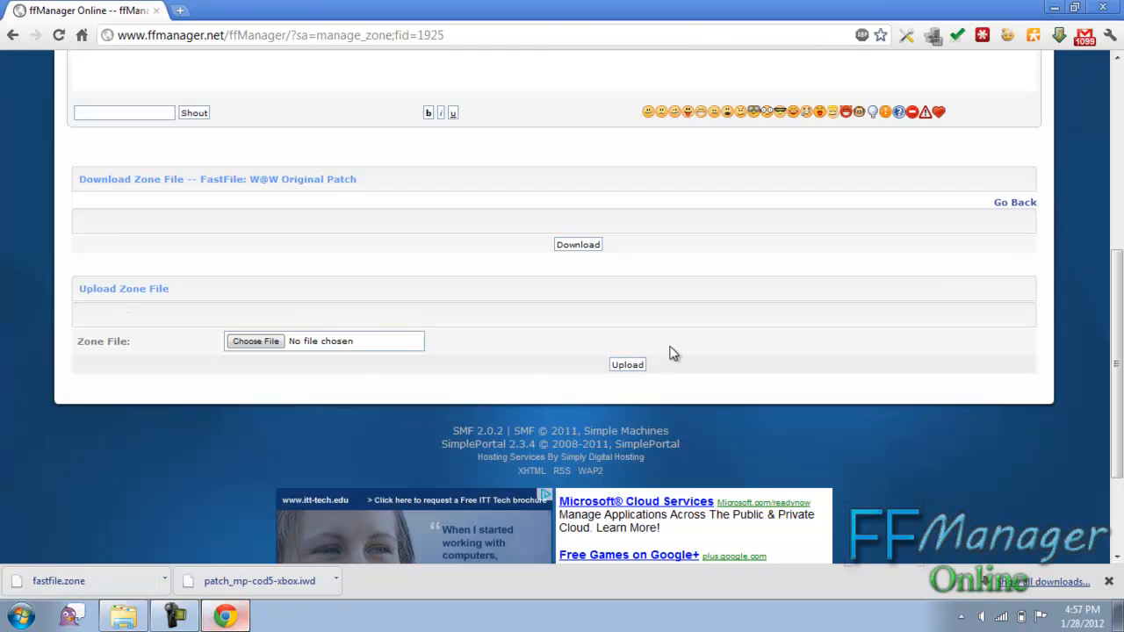
click(257, 340)
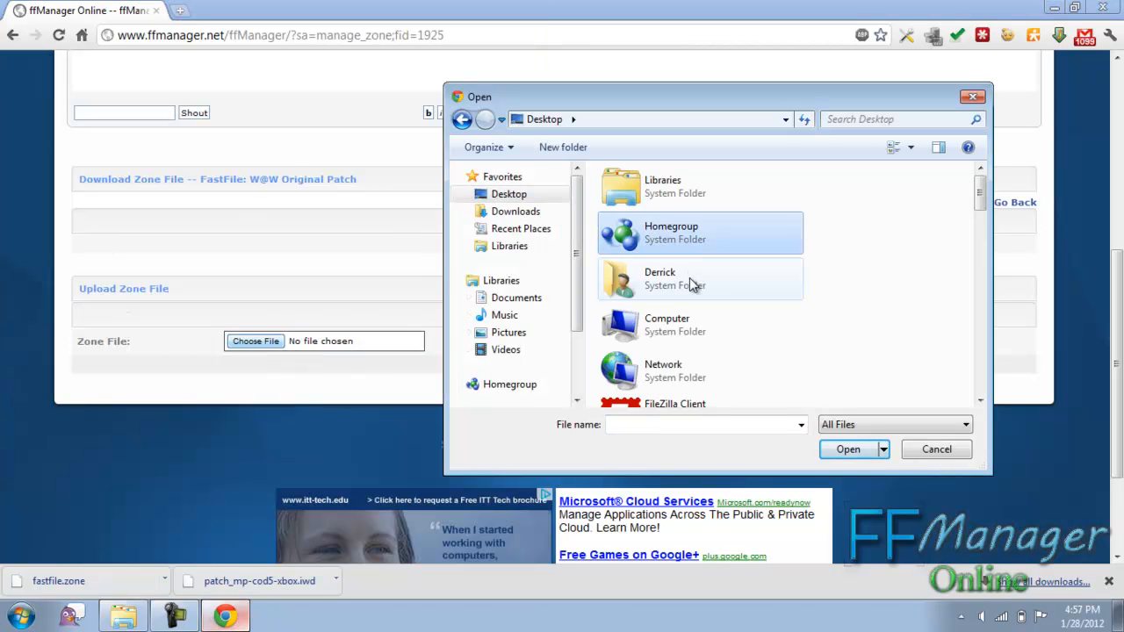
click(846, 450)
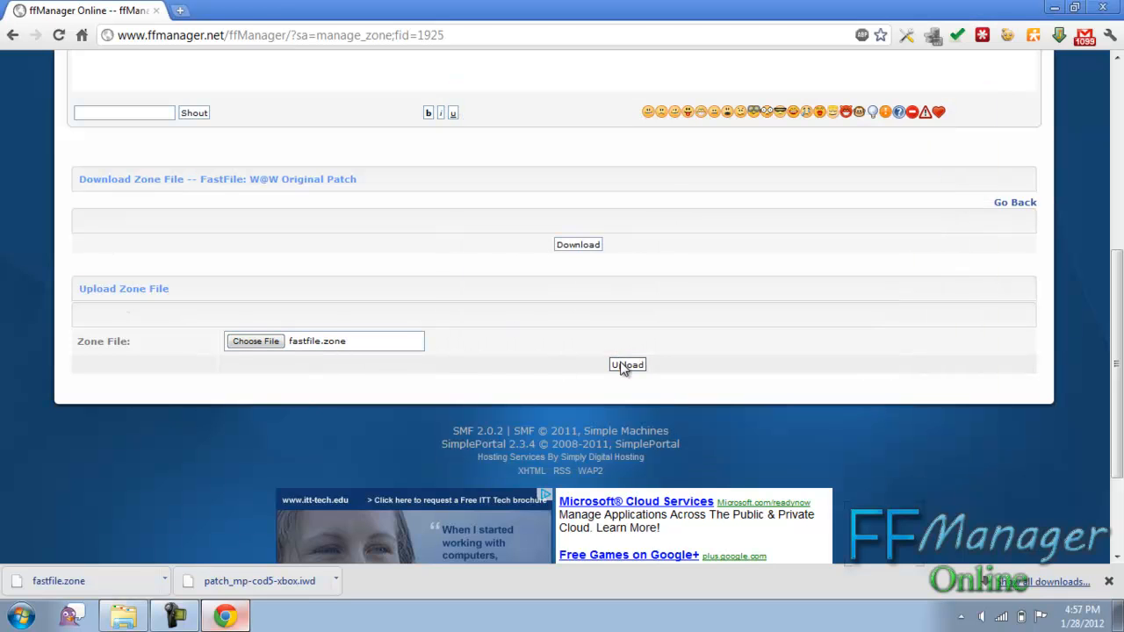
click(627, 364)
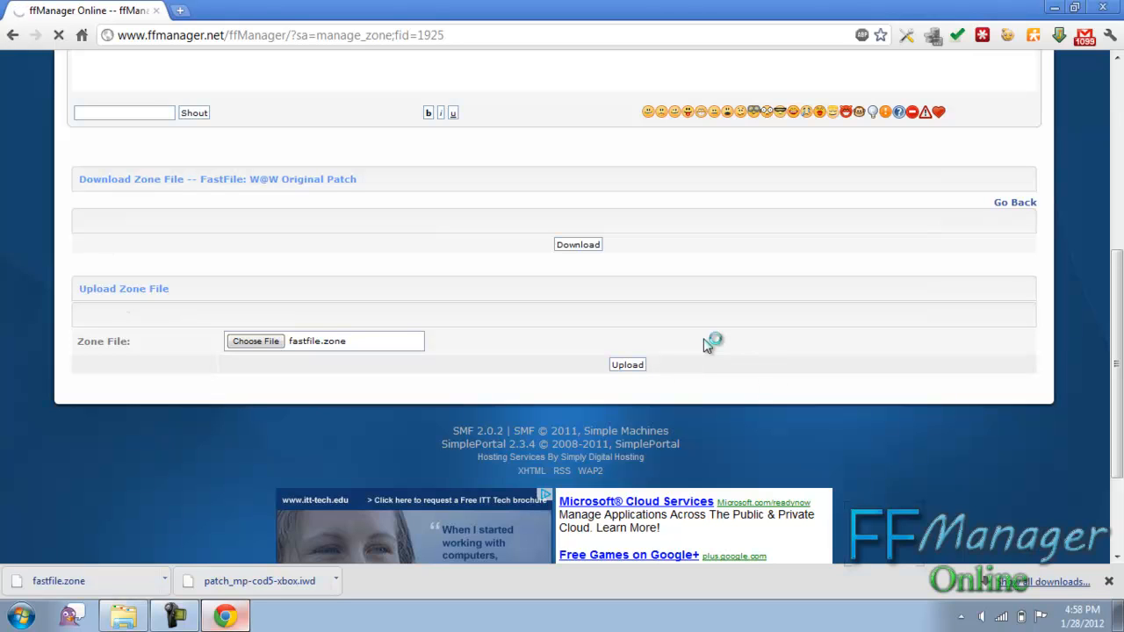
mouse_move(274, 442)
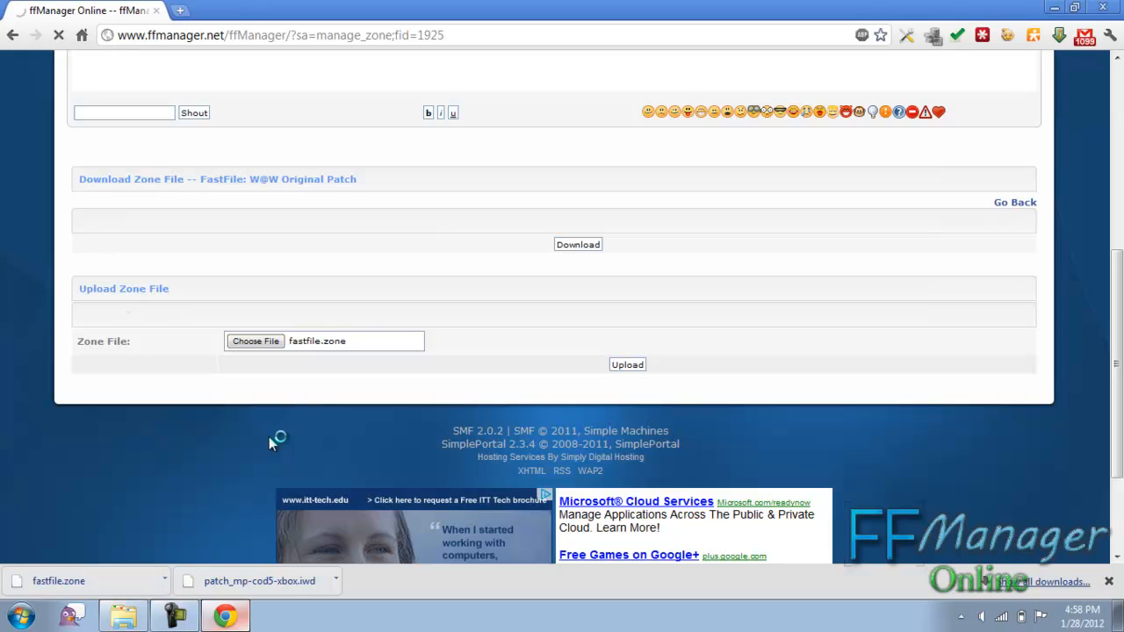
click(627, 364)
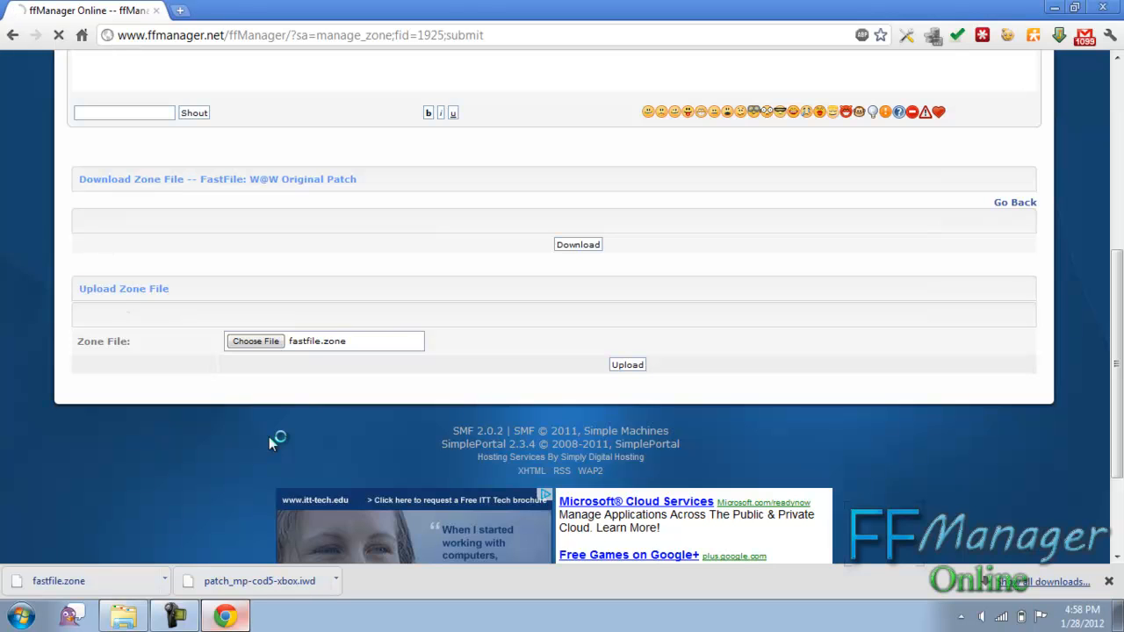
click(627, 364)
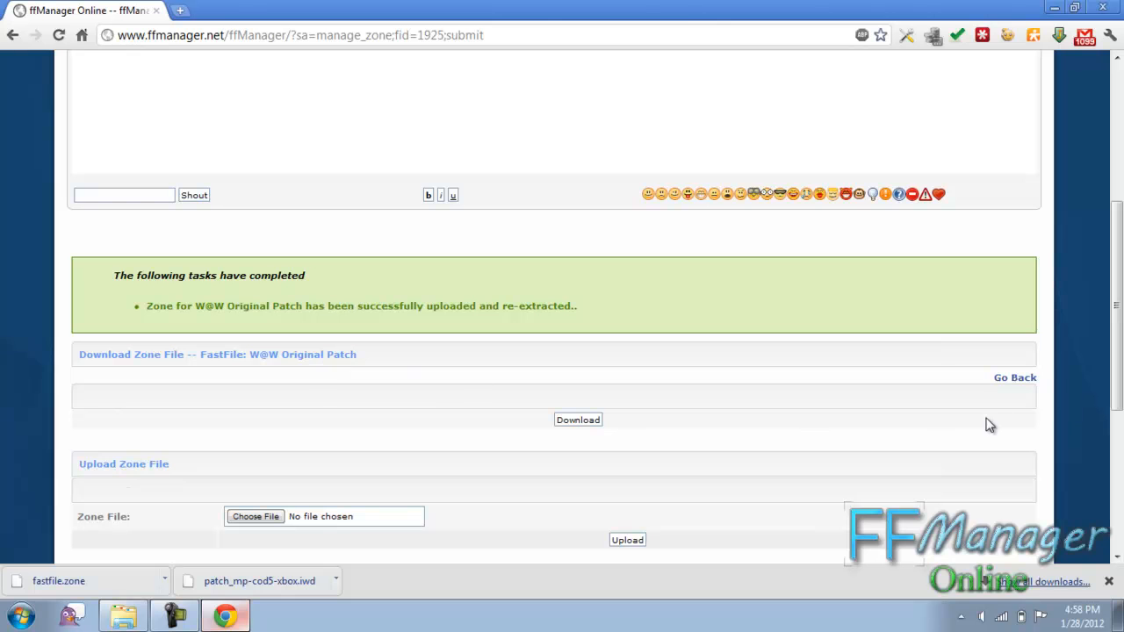
Back in the patch's file listing, view mods/mp/gametypes/_missions.gsc and select its init function body
click(1015, 376)
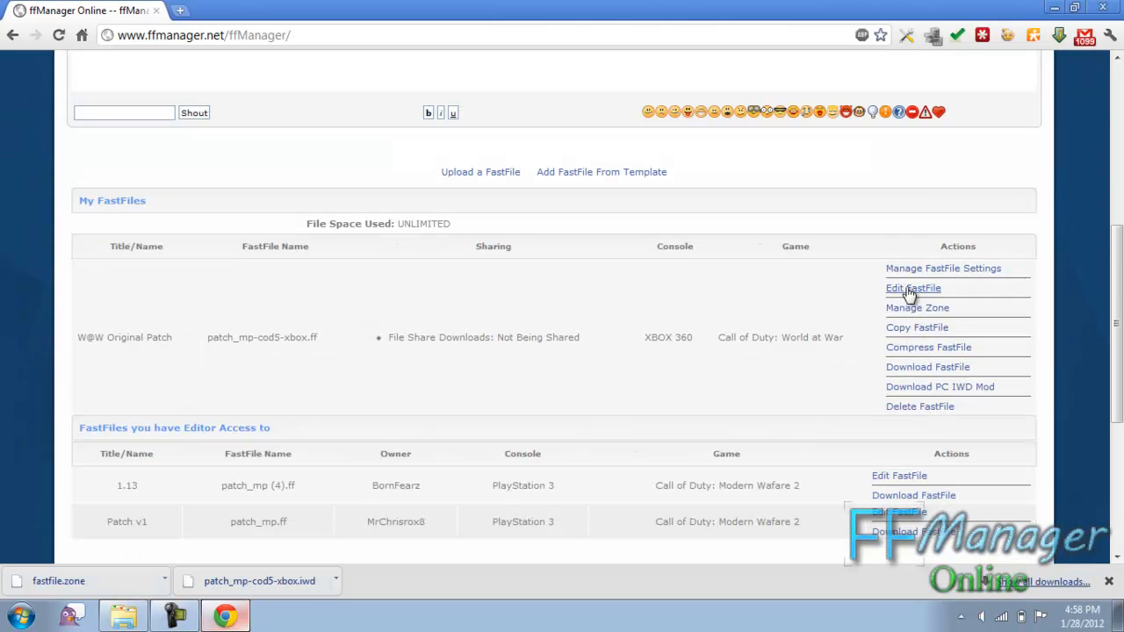
click(913, 288)
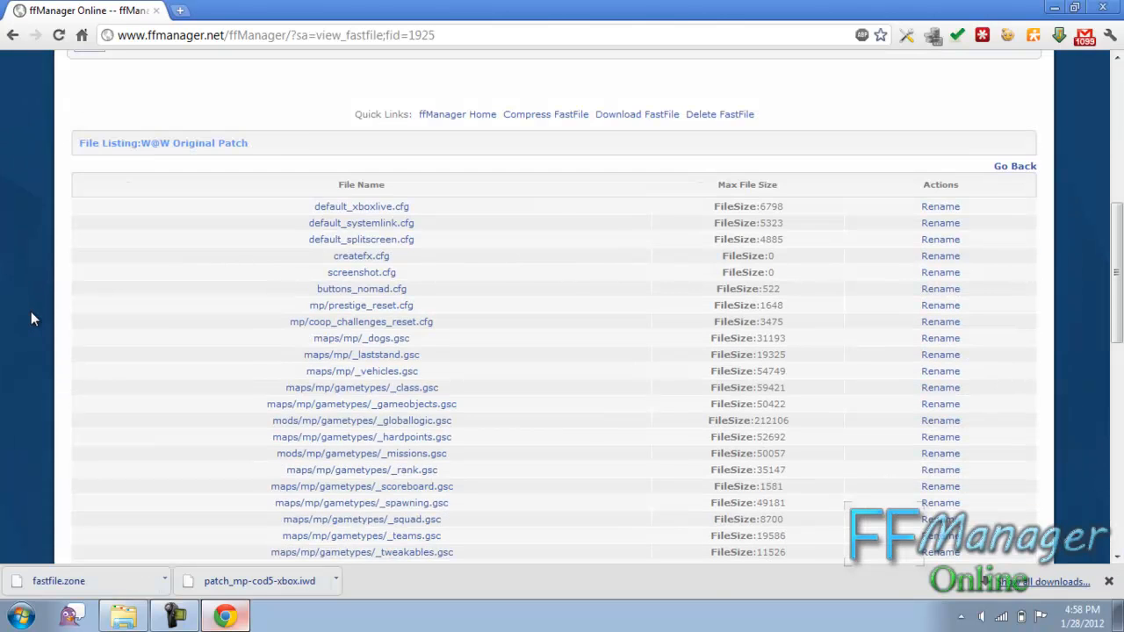
scroll(down, 3)
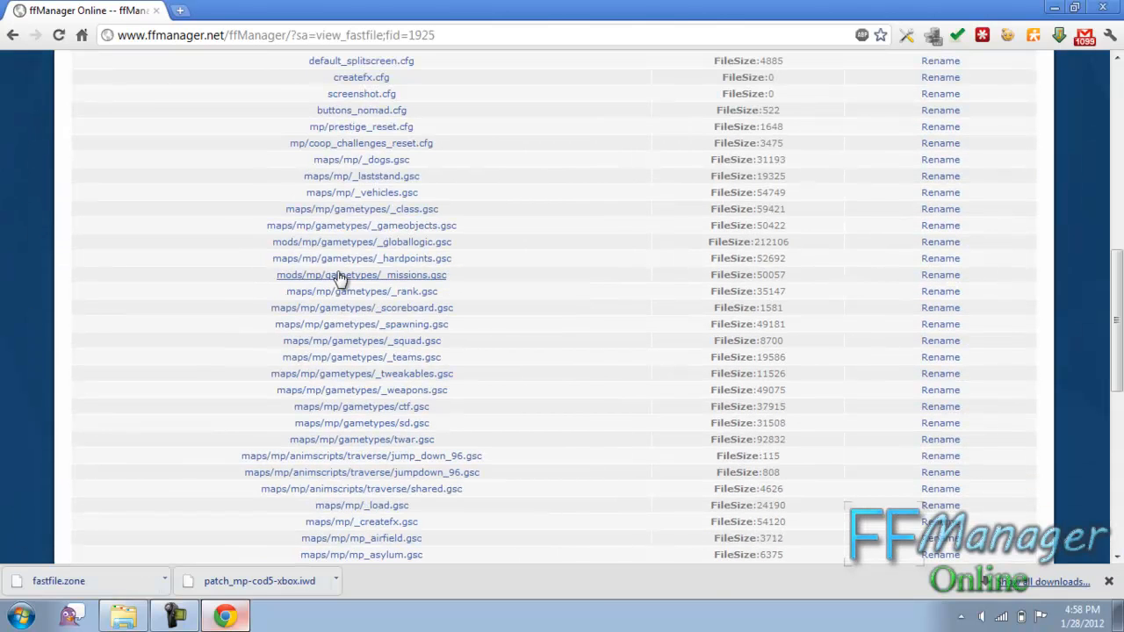
click(362, 274)
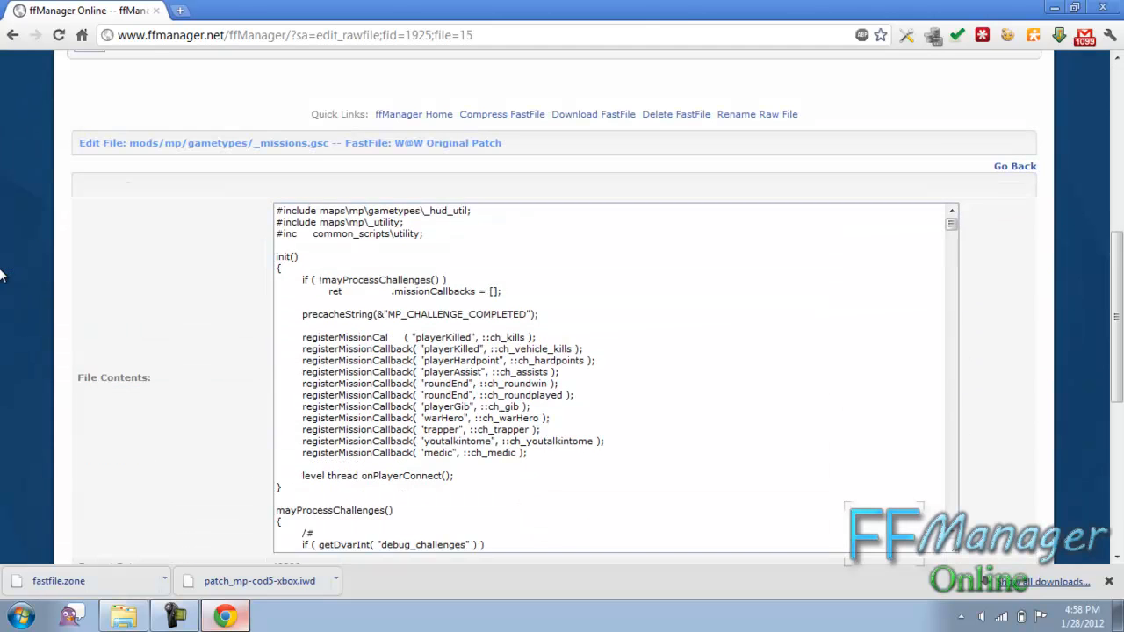
drag(302, 279, 474, 418)
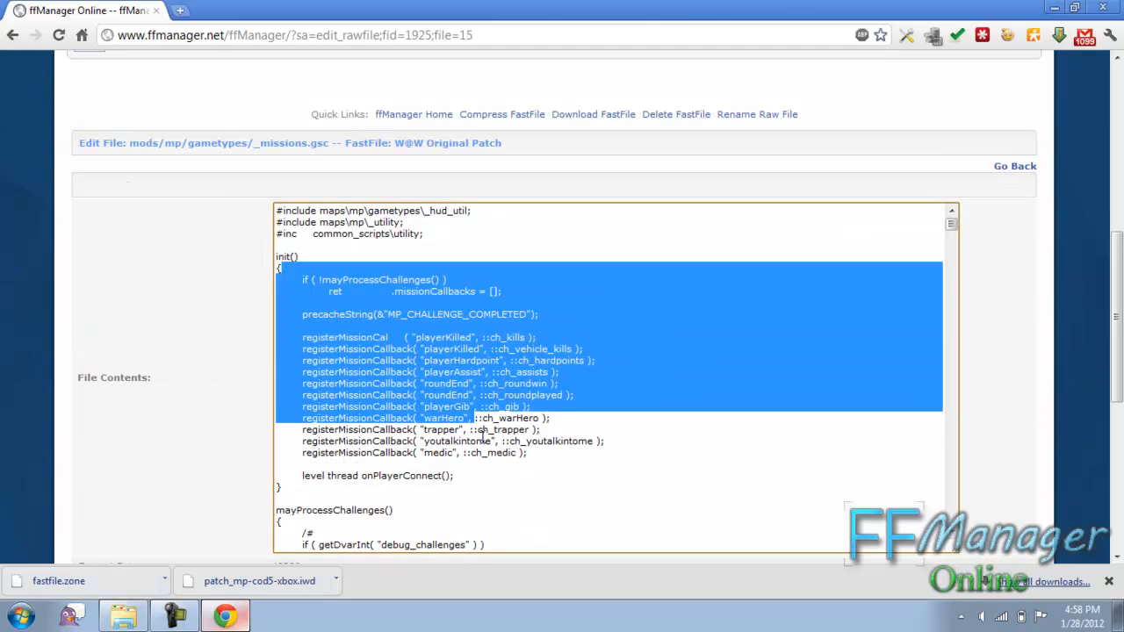
scroll(down, 3)
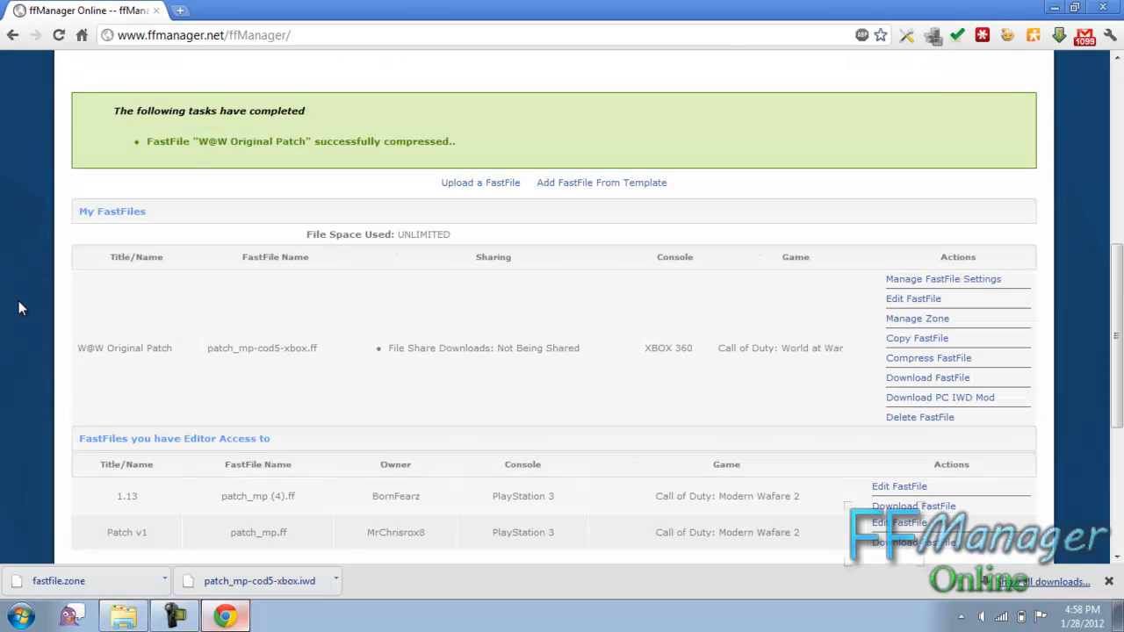
mouse_move(1097, 320)
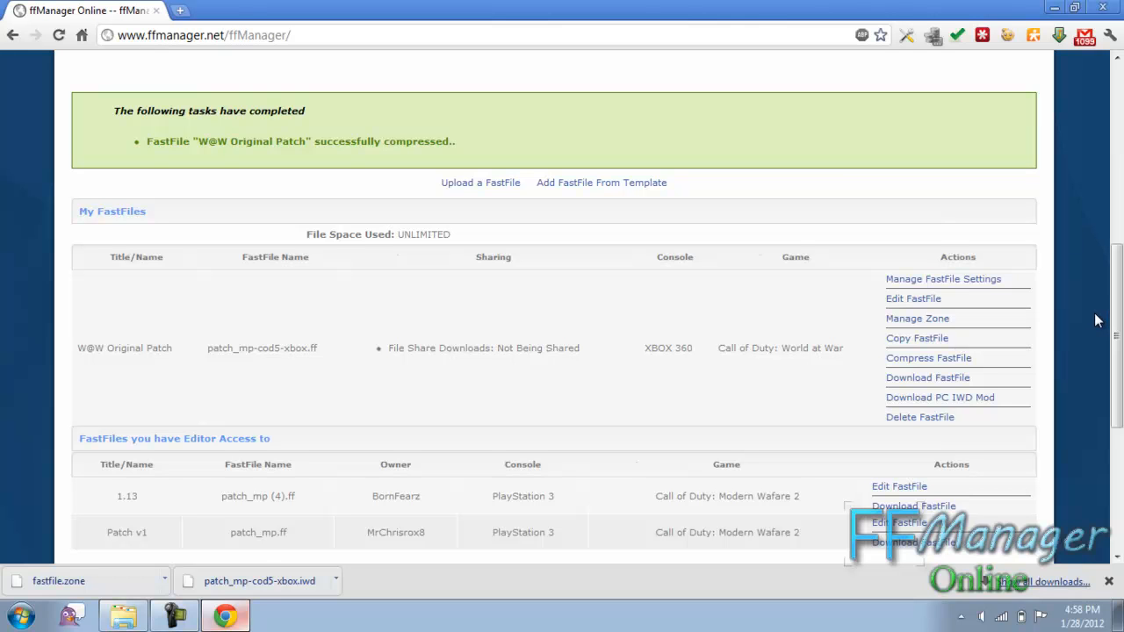
mouse_move(1031, 295)
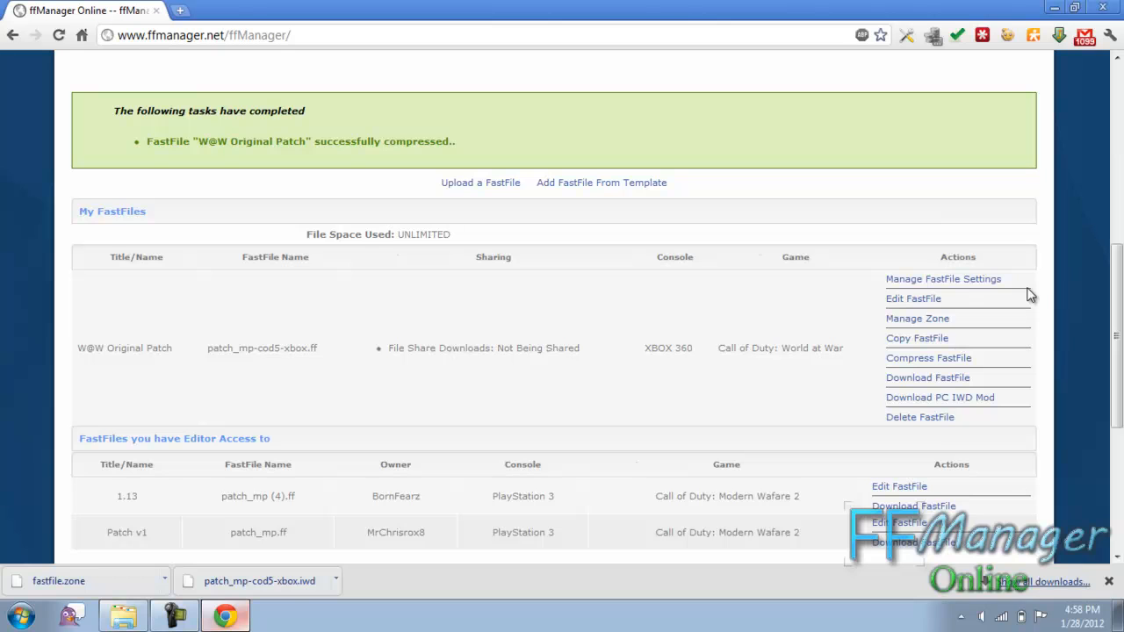
mouse_move(866, 331)
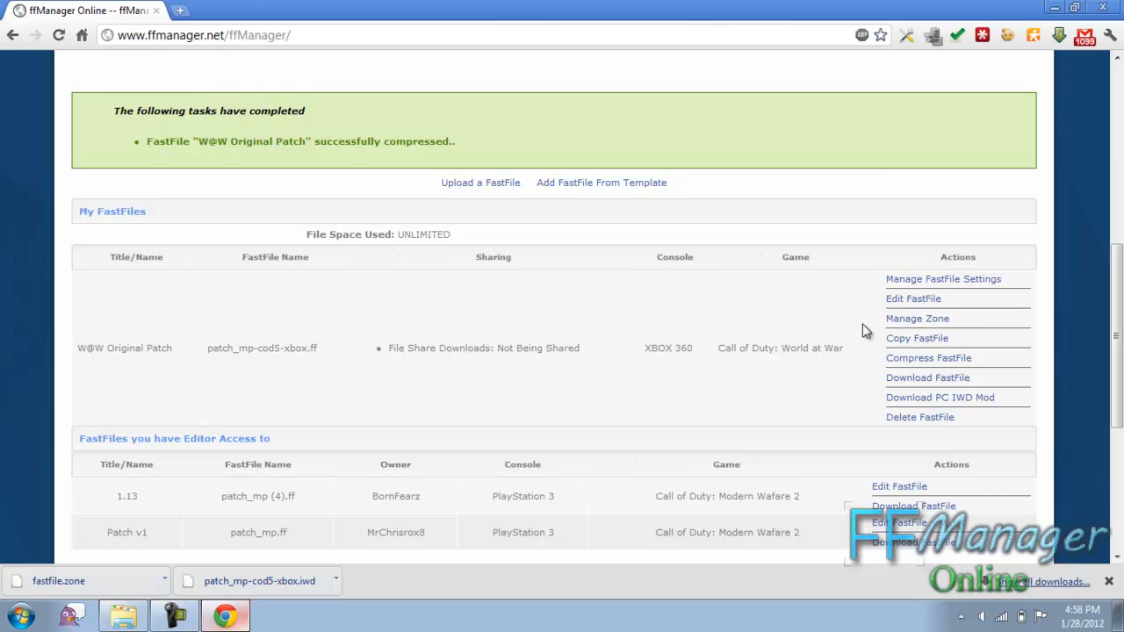
mouse_move(735, 369)
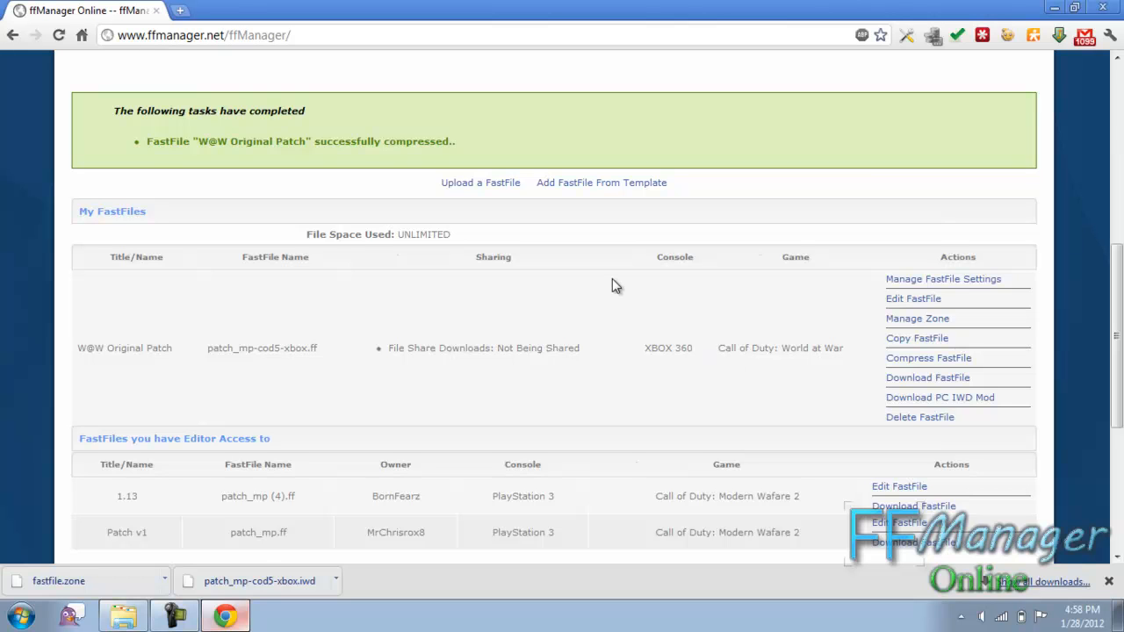
mouse_move(975, 332)
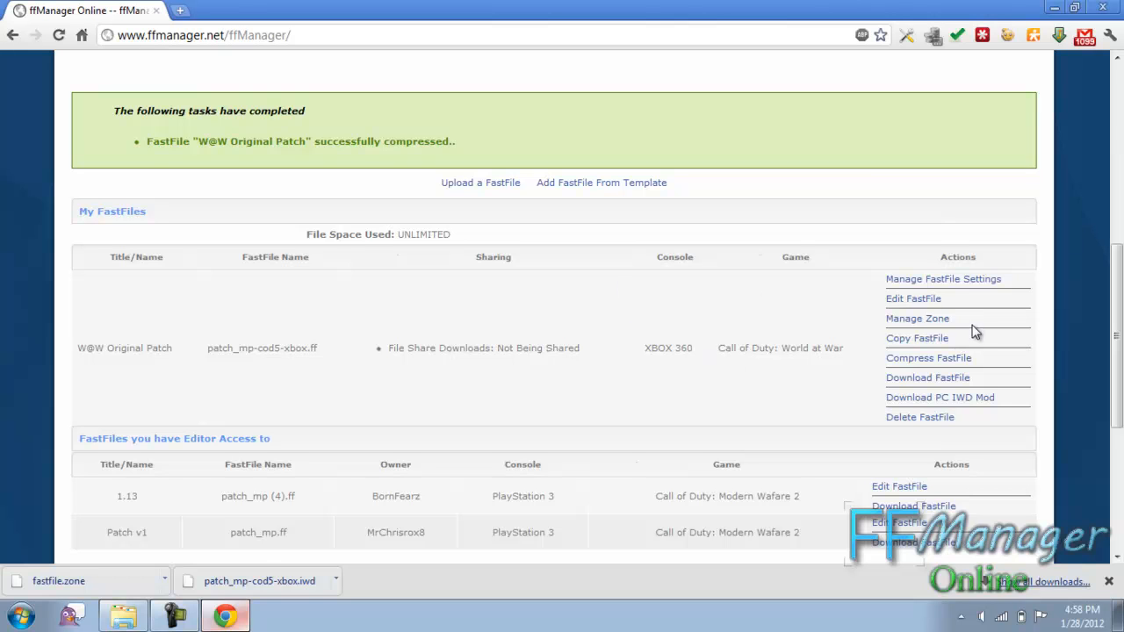
mouse_move(611, 257)
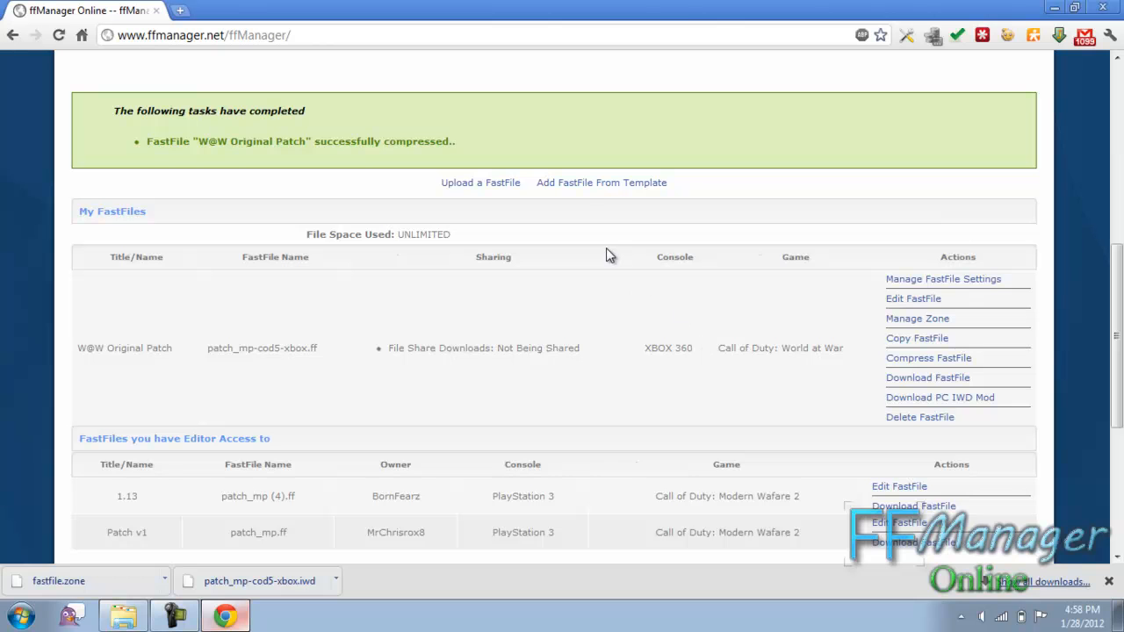
mouse_move(600, 183)
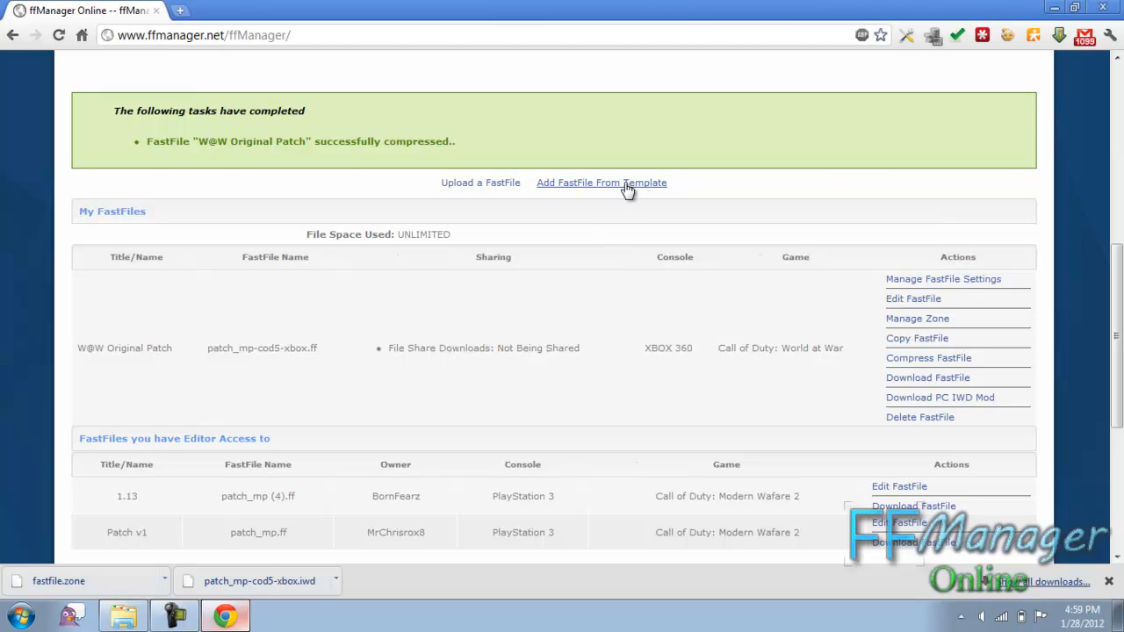
Add a PlayStation 3 W@W Original Patch (patch_mp-cod5-ps3.ff) from the template
click(601, 183)
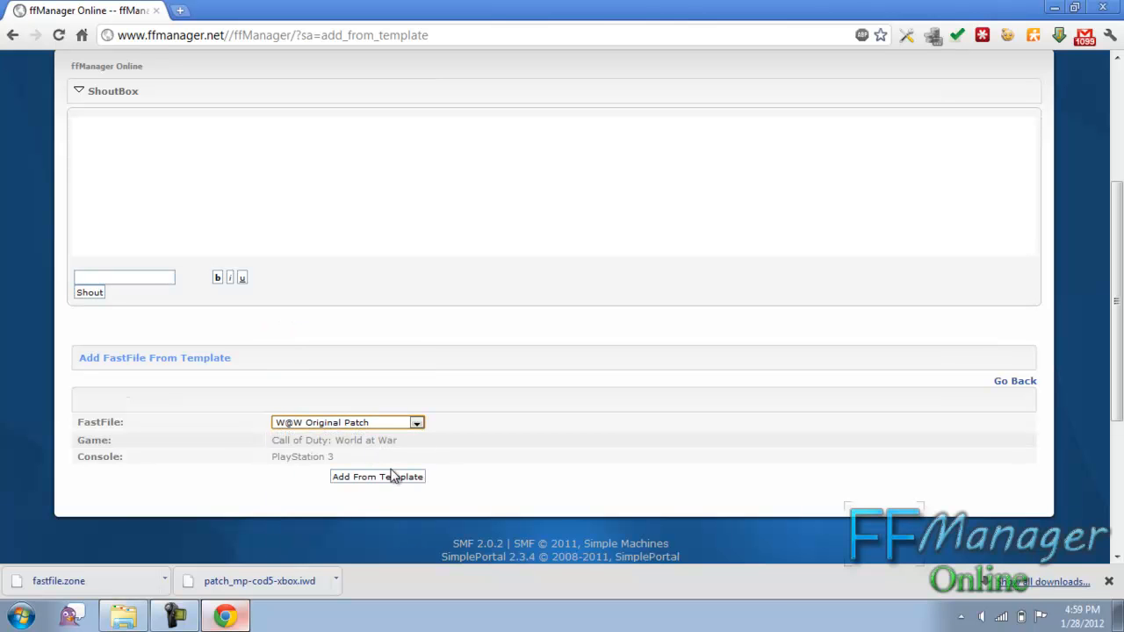
click(378, 476)
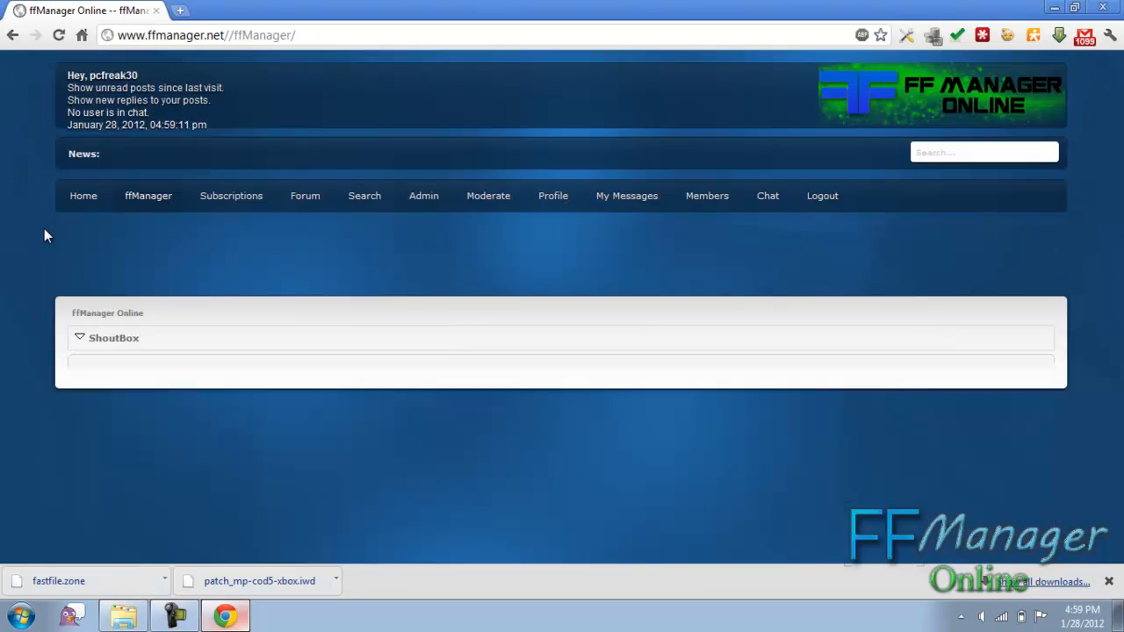
click(147, 195)
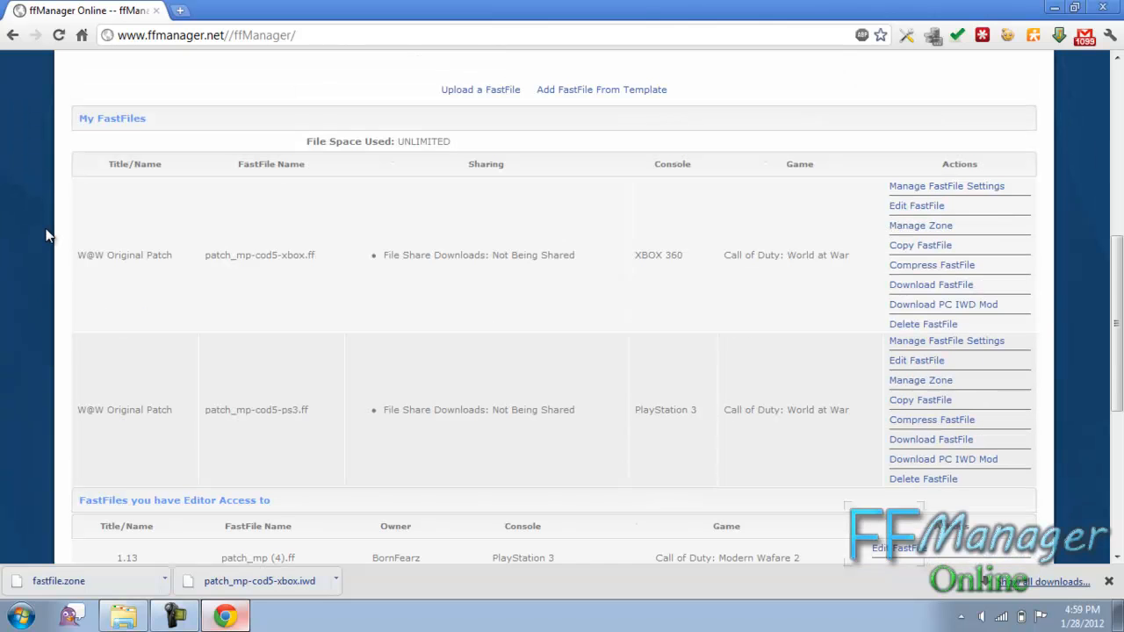
mouse_move(430, 226)
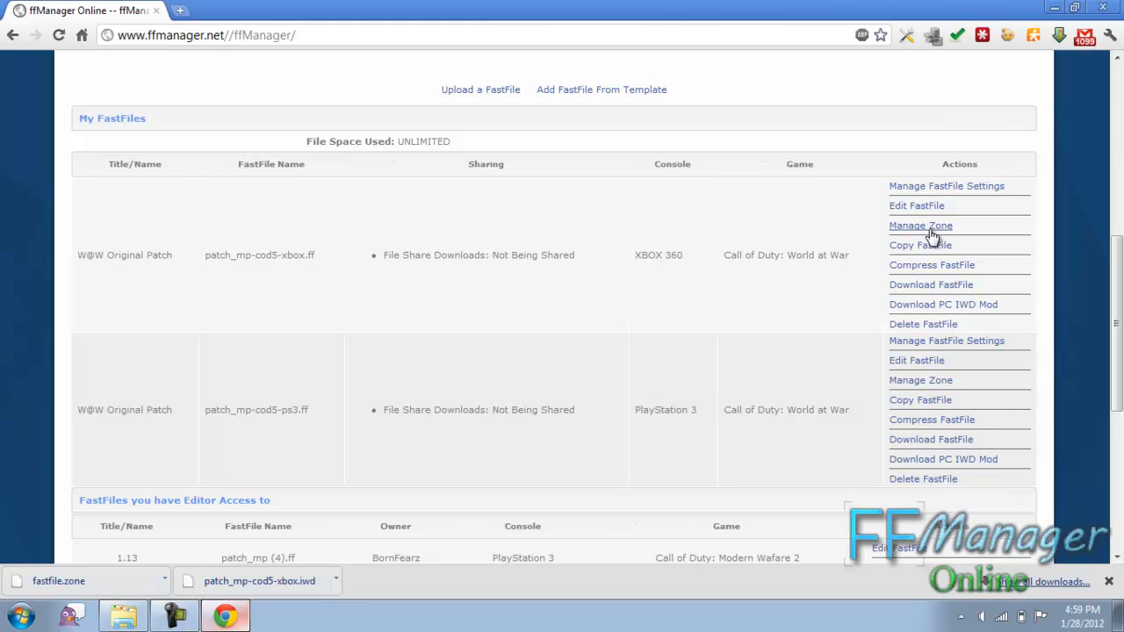
mouse_move(903, 265)
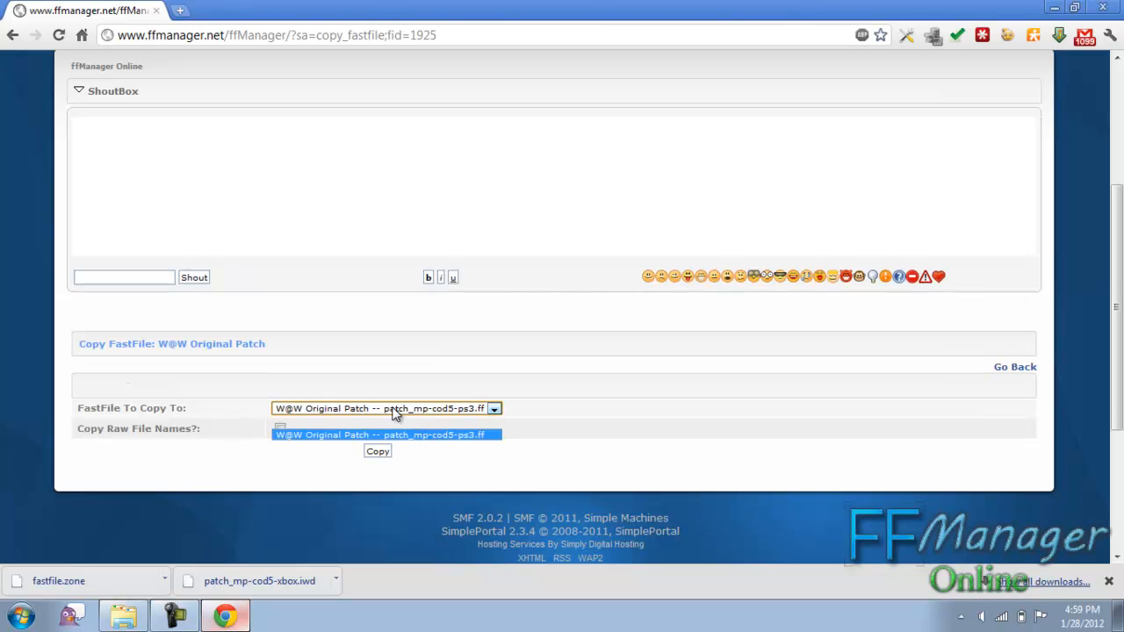
Copy the Xbox 360 W@W patch into the PlayStation 3 patch with Copy Raw File Names ticked
click(383, 408)
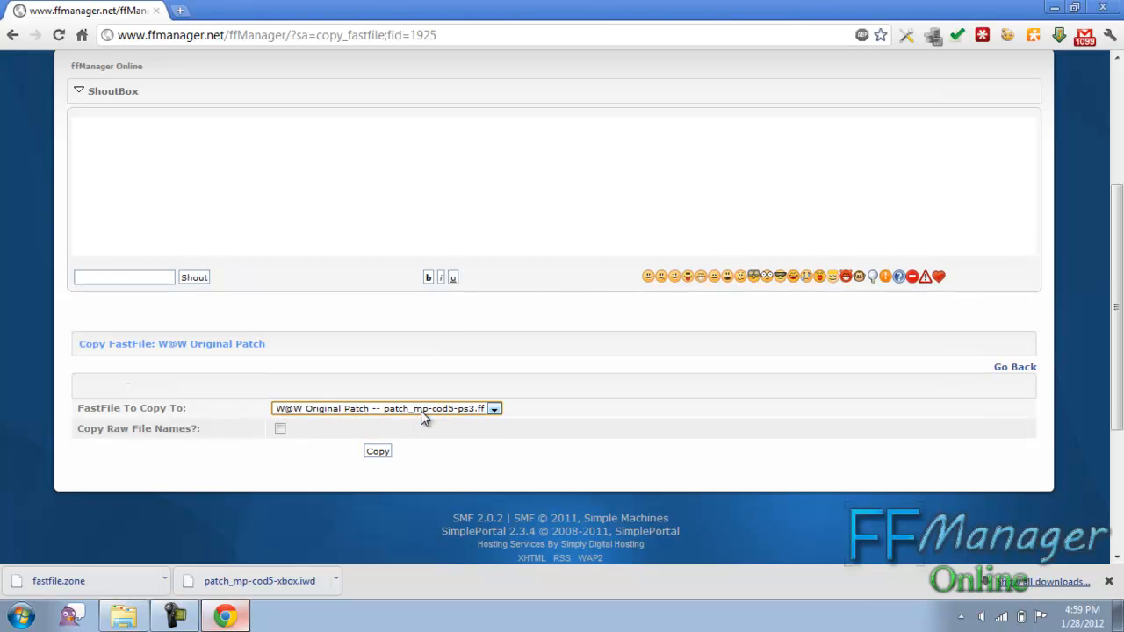
click(281, 429)
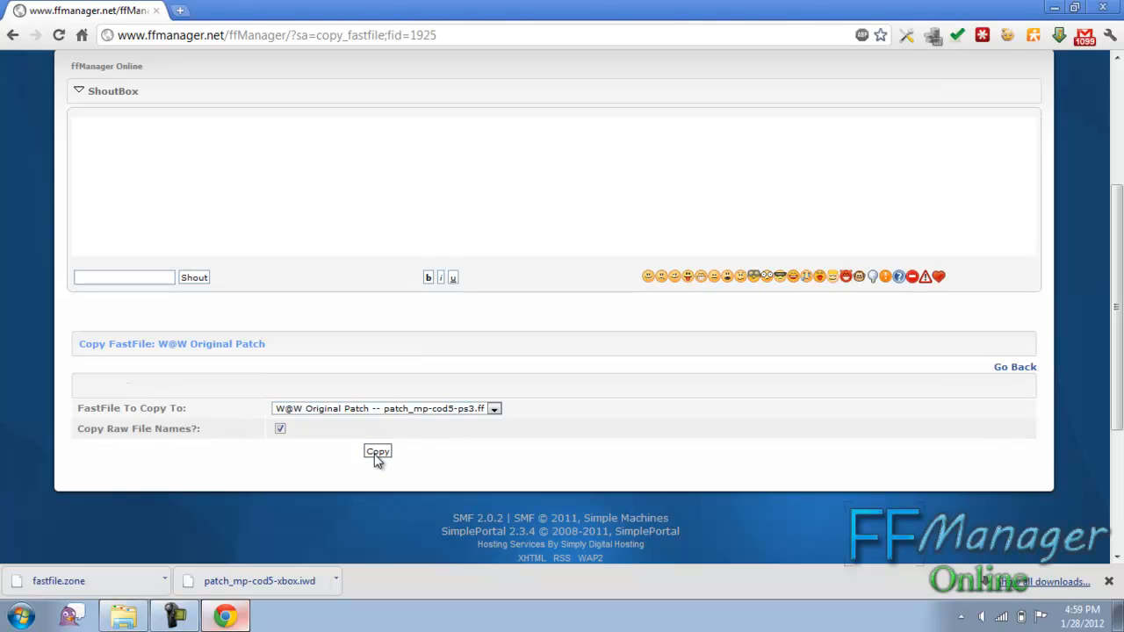
click(376, 452)
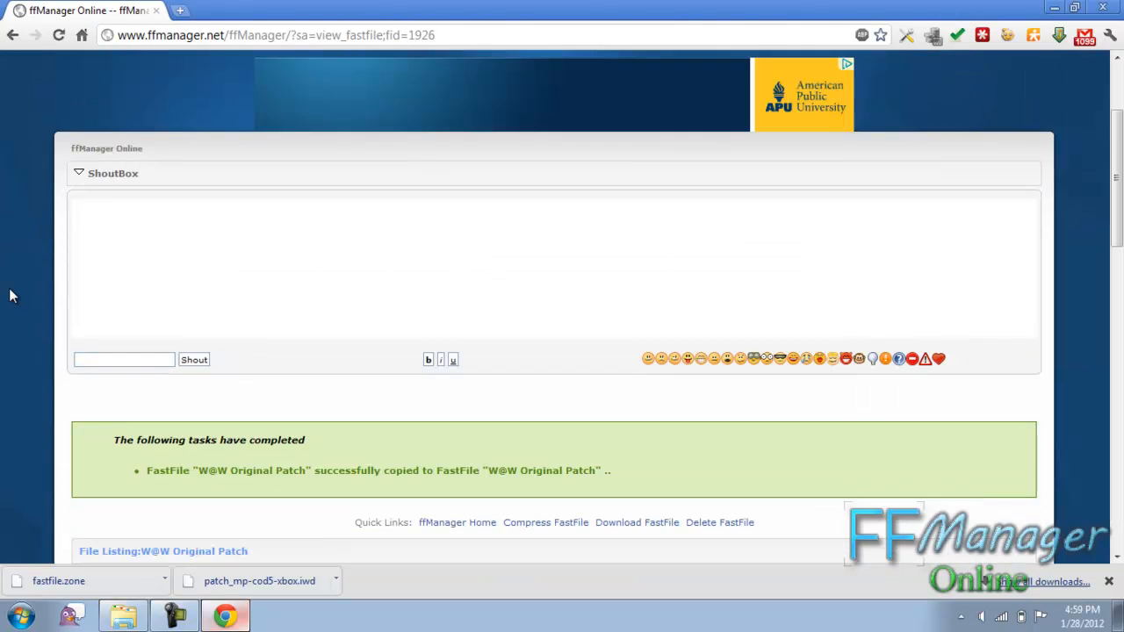
scroll(down, 3)
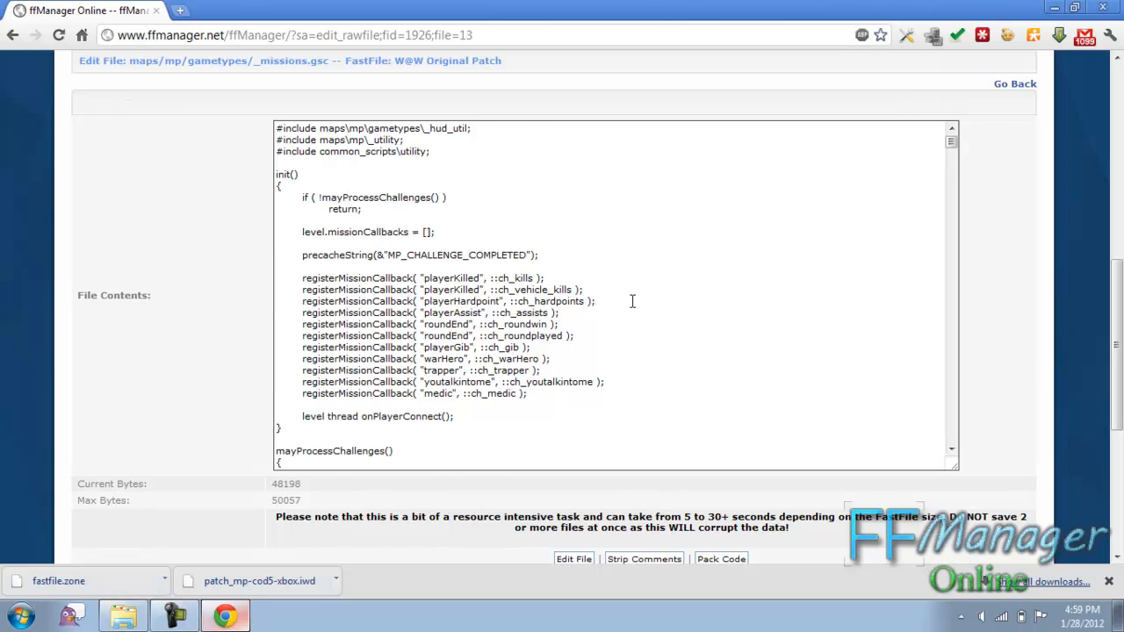
scroll(down, 3)
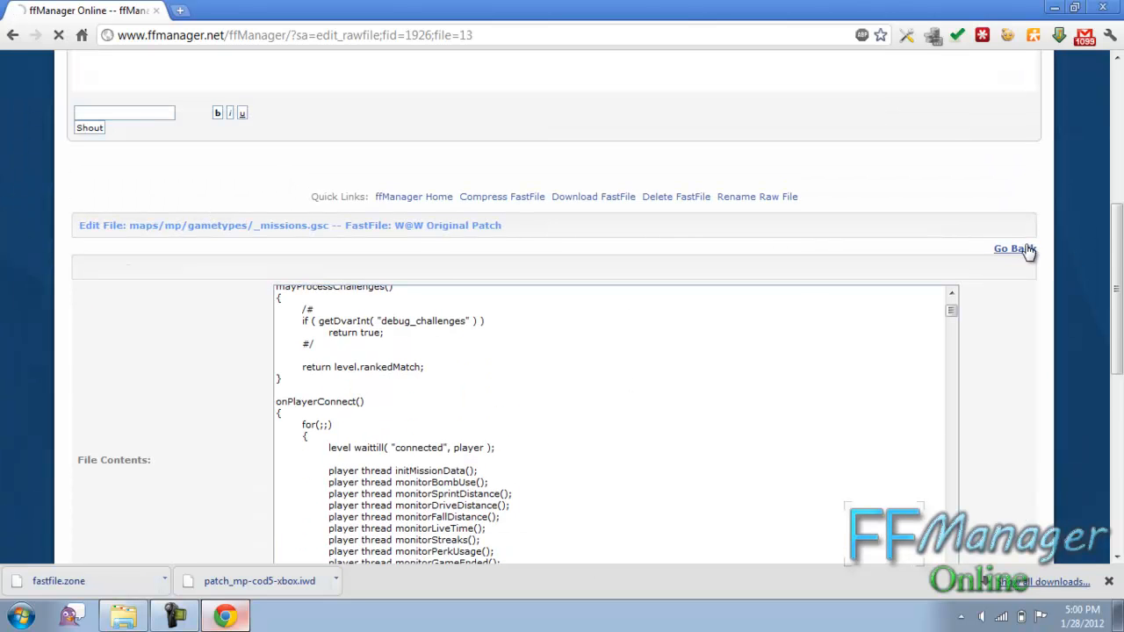
scroll(down, 3)
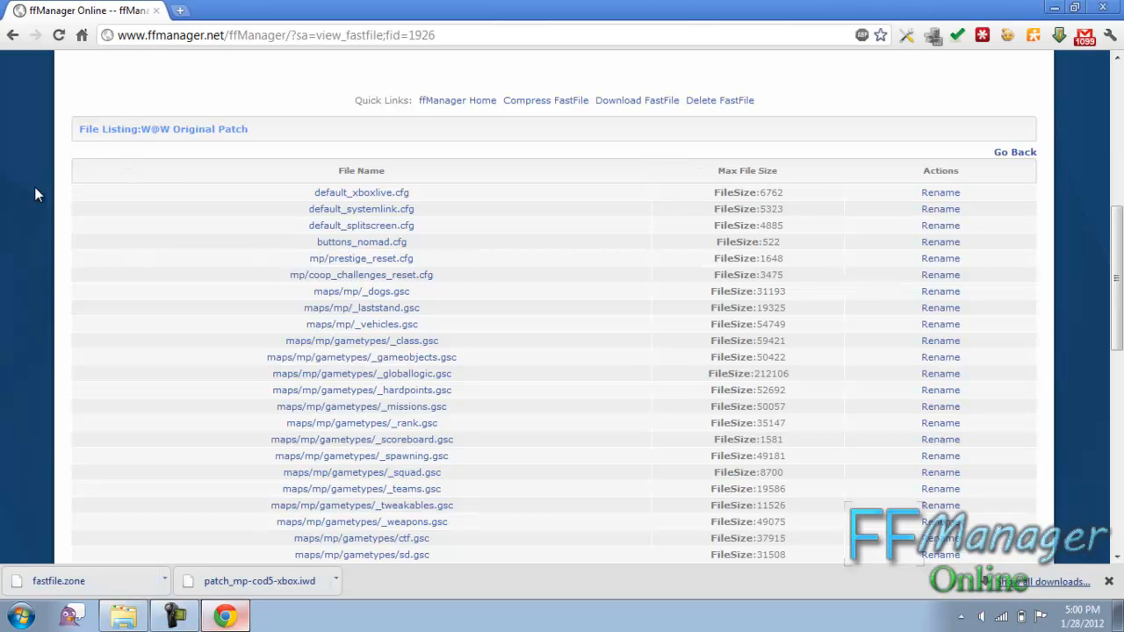
Delete the Xbox 360 W@W Original Patch, then start deleting the PlayStation 3 one
scroll(down, 3)
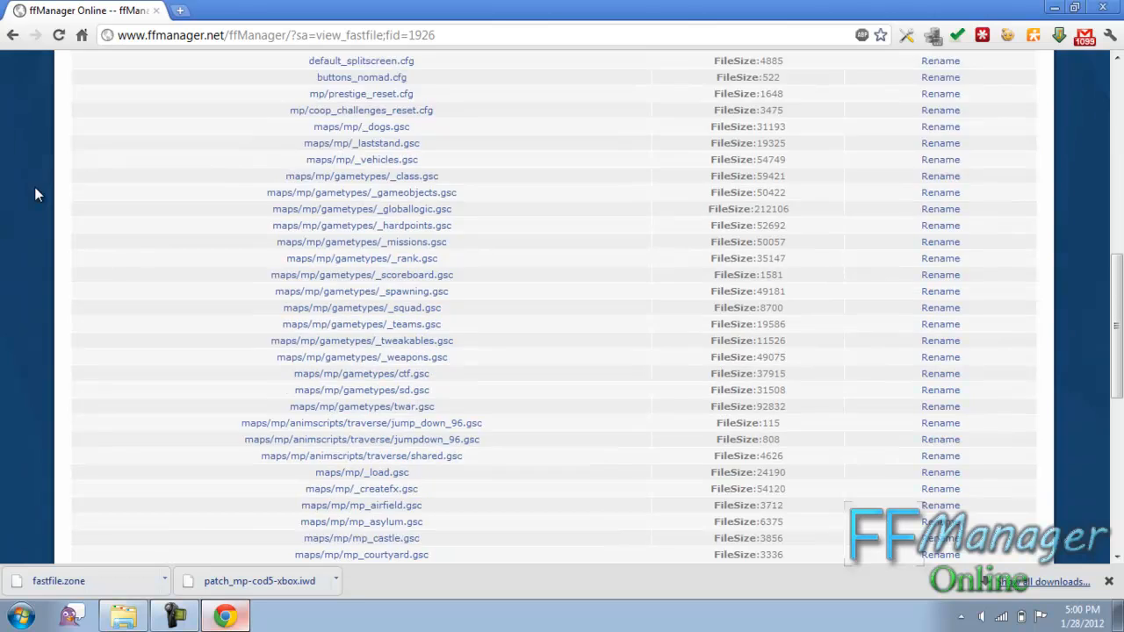
scroll(down, 3)
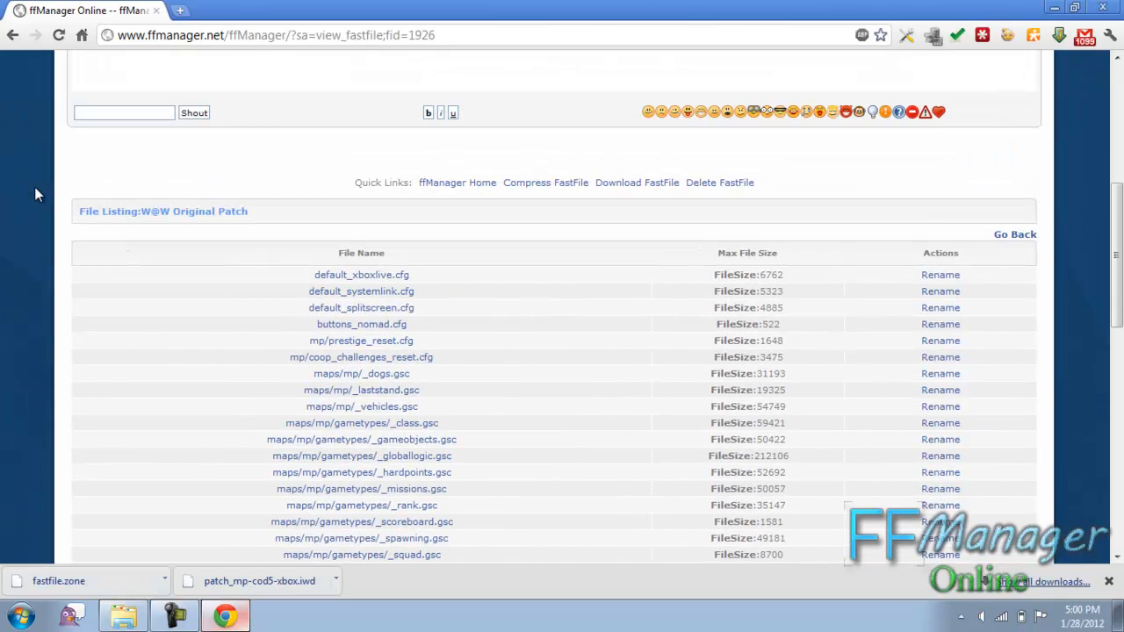
mouse_move(636, 182)
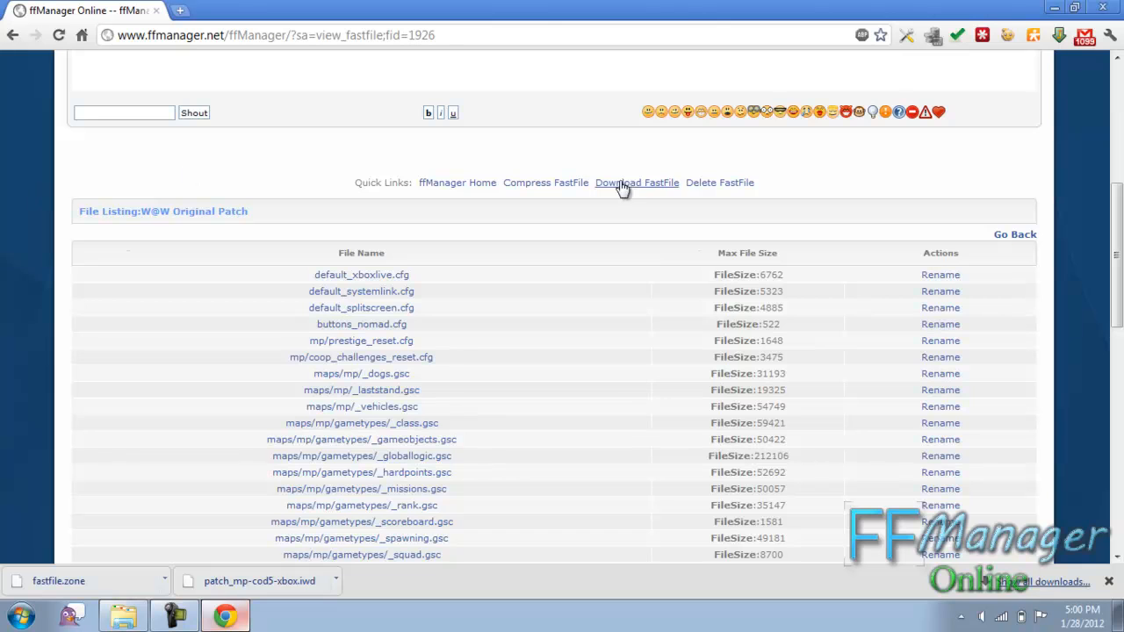
click(636, 182)
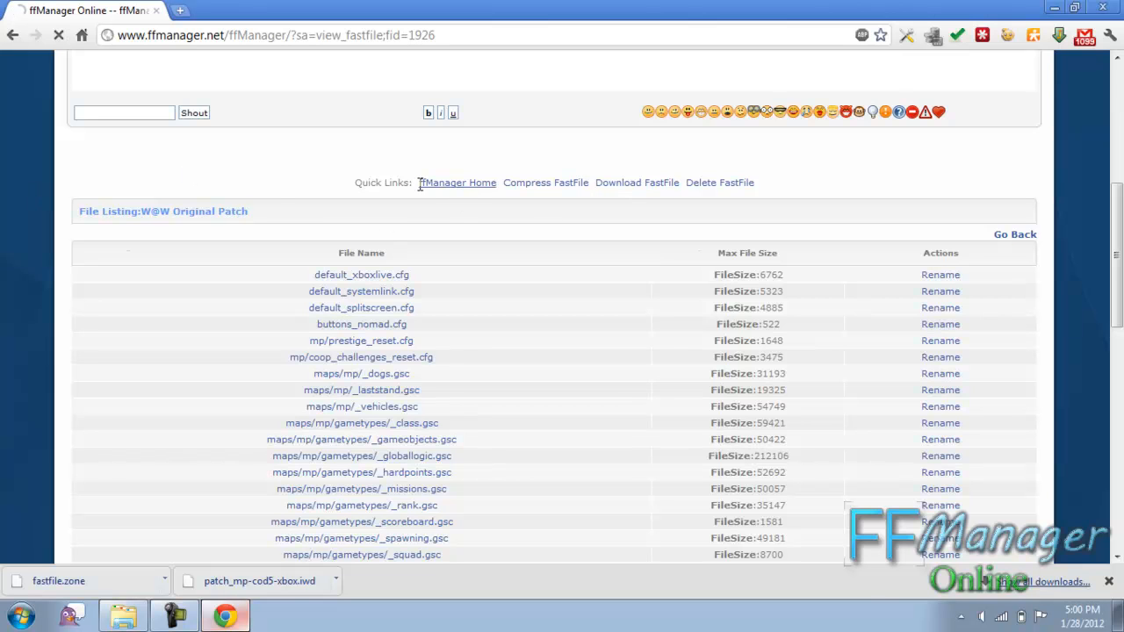
click(457, 182)
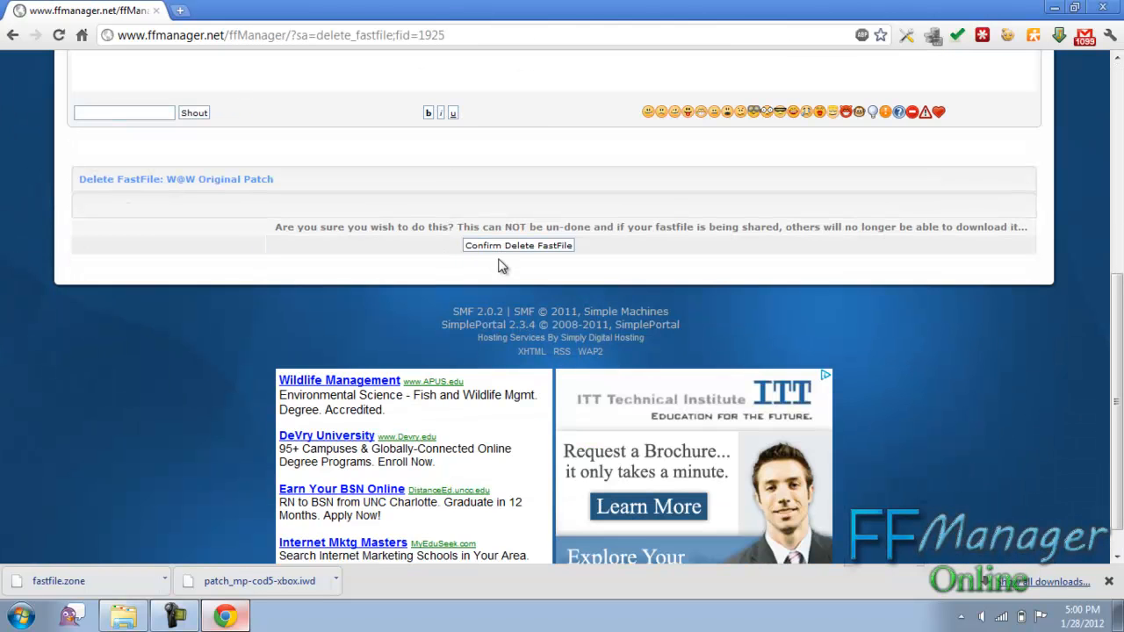
click(518, 246)
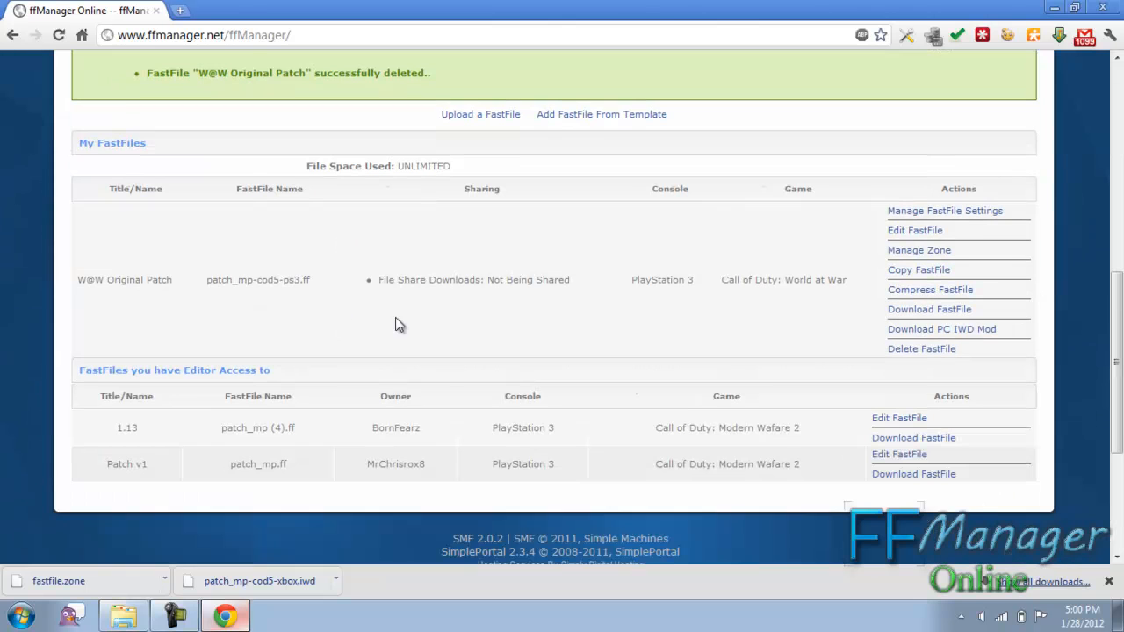
scroll(down, 3)
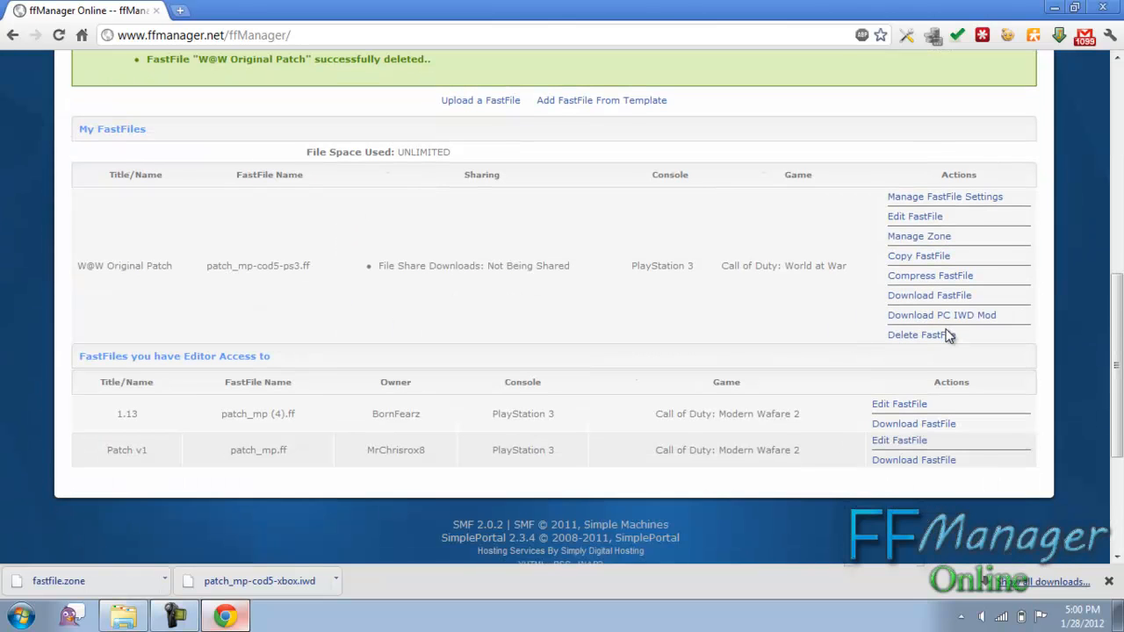
click(917, 334)
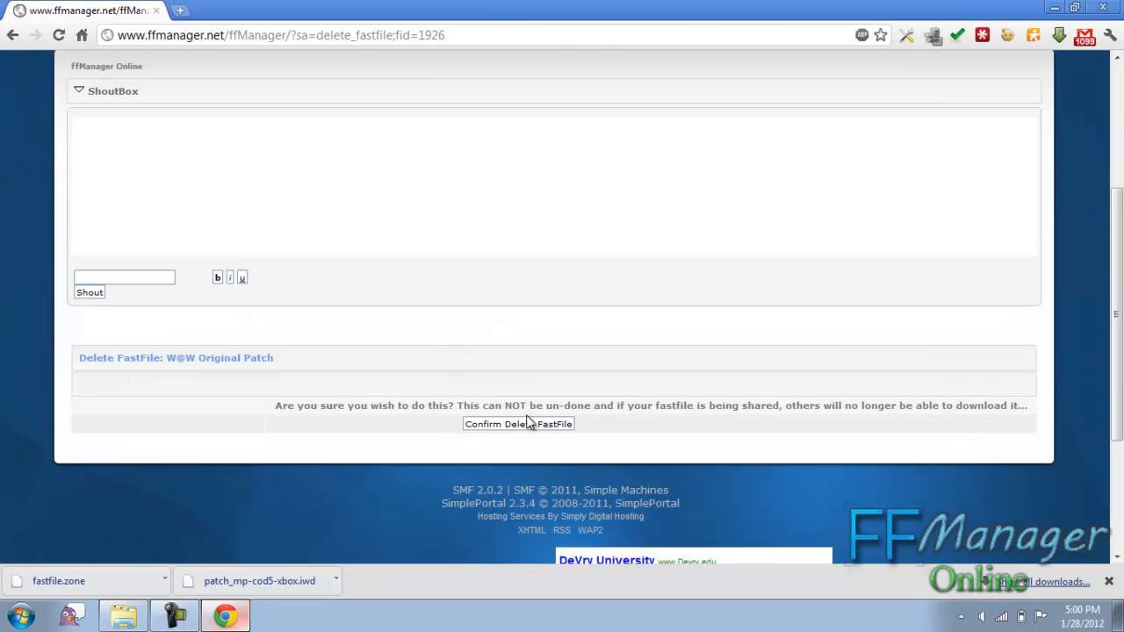
Confirm deleting the PlayStation 3 patch and add an Xbox 360 MW2 Original Patch from template
click(518, 424)
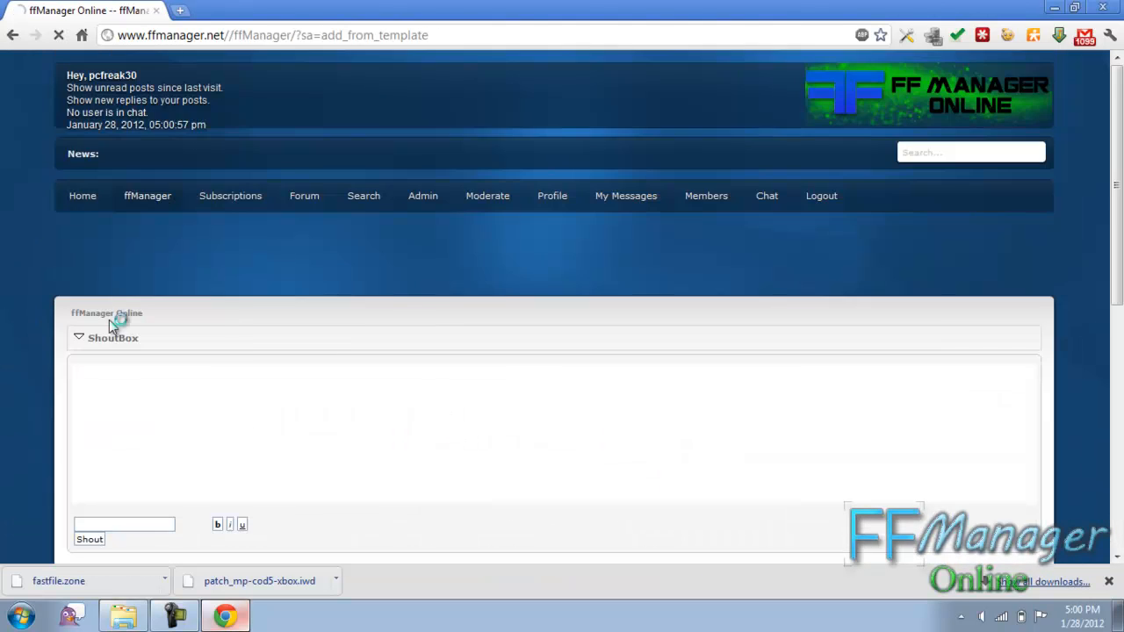
click(347, 422)
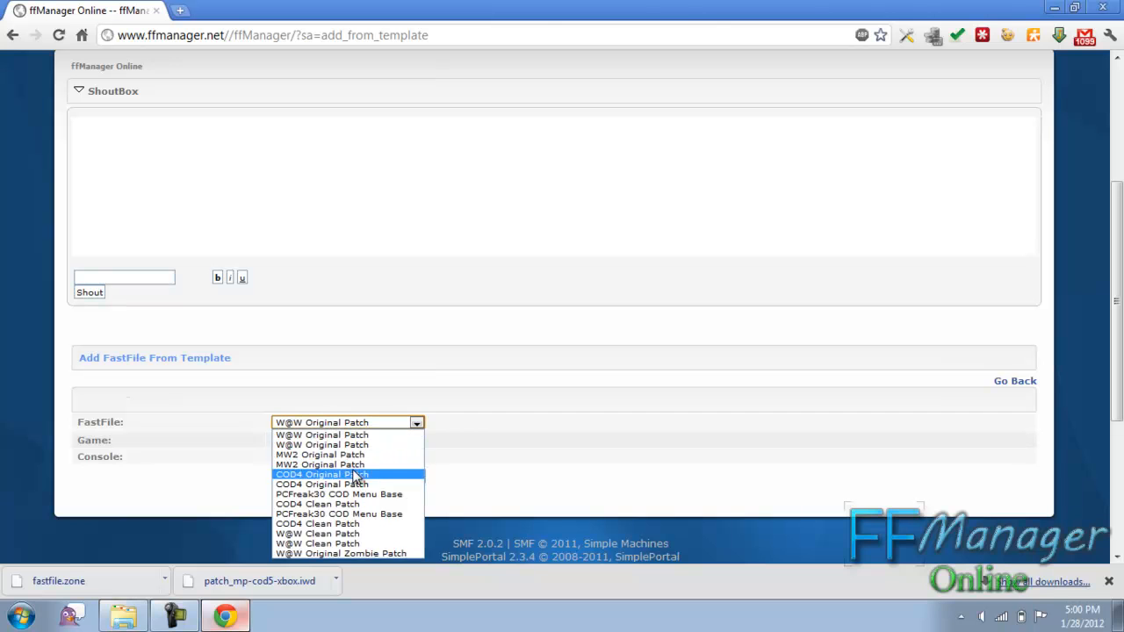
click(320, 464)
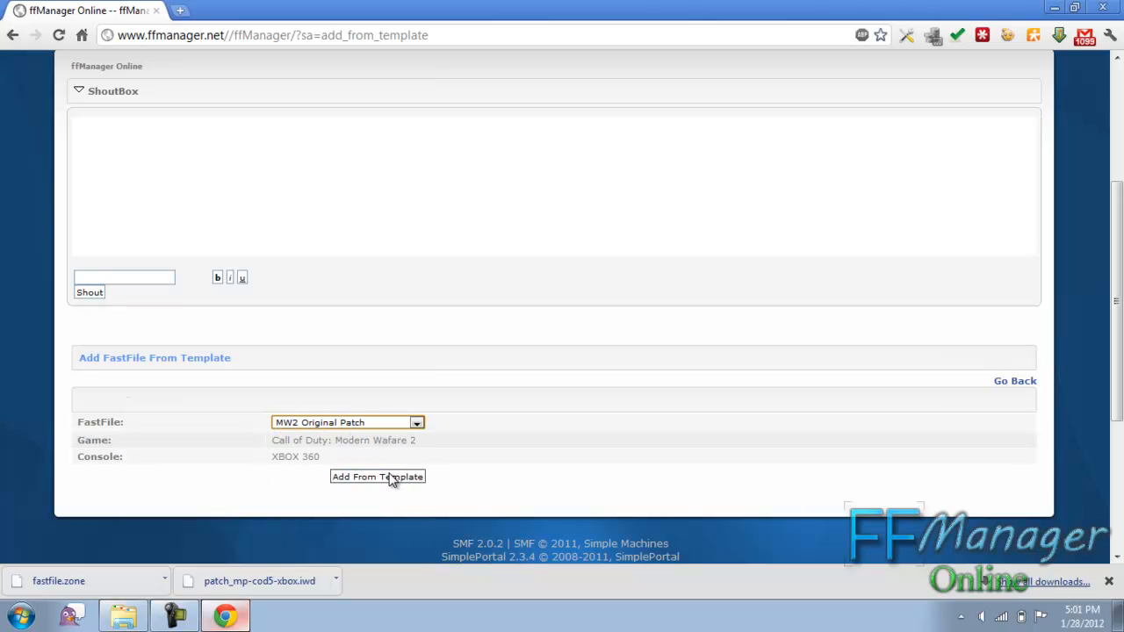
click(375, 476)
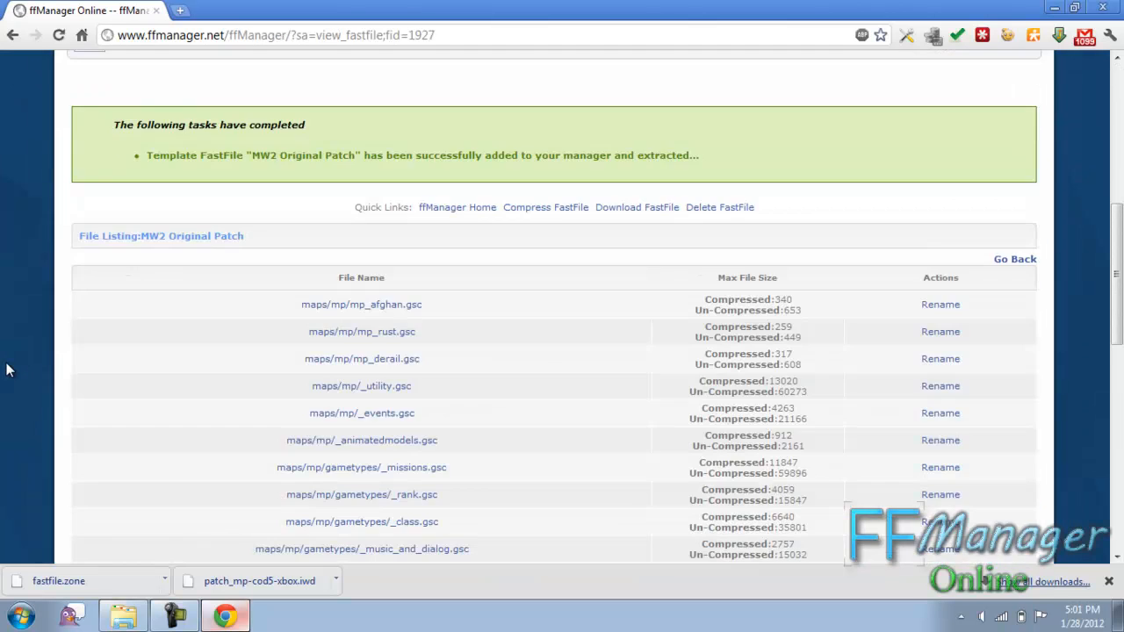
Edit _missions.gsc by adding the line '//lkjhgfdf' and save the file contents
scroll(down, 3)
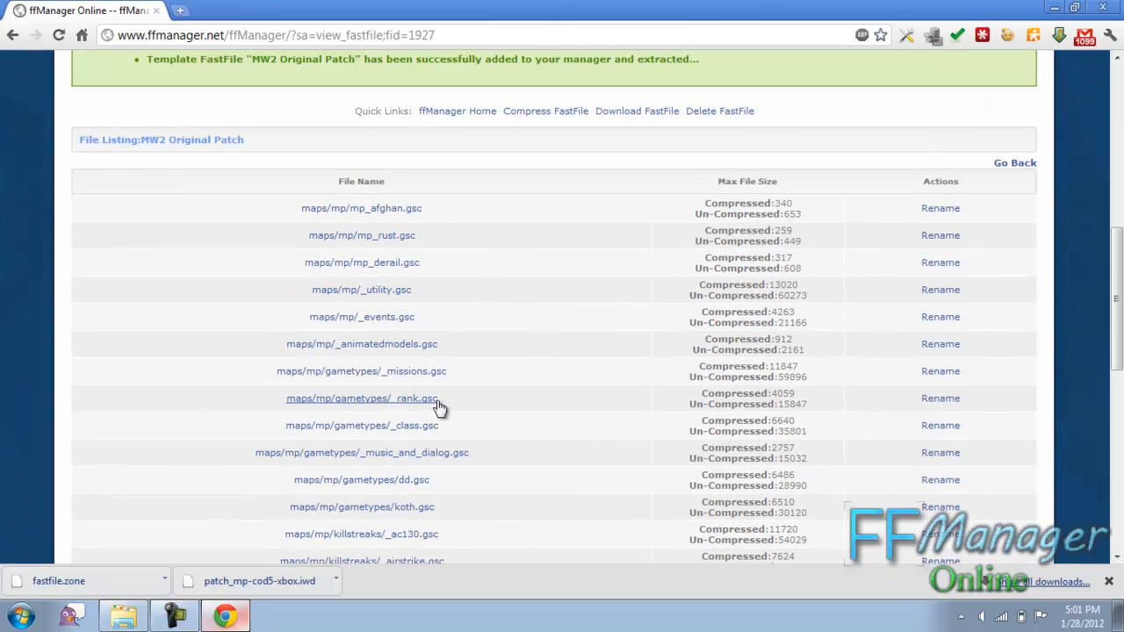
click(362, 397)
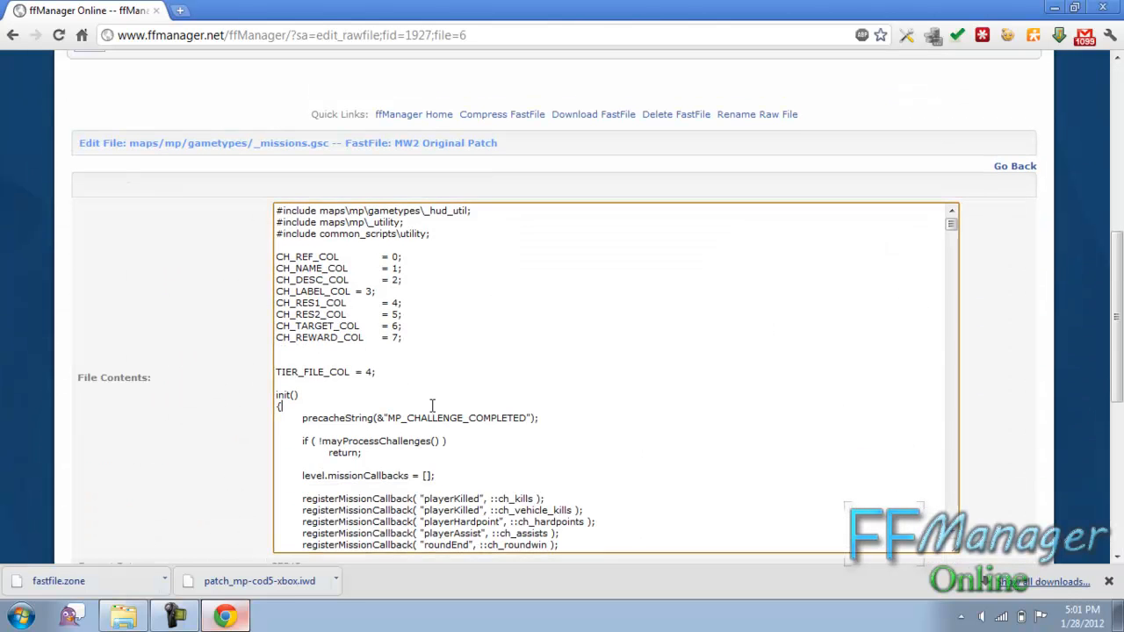
text(//lkjhgfdf)
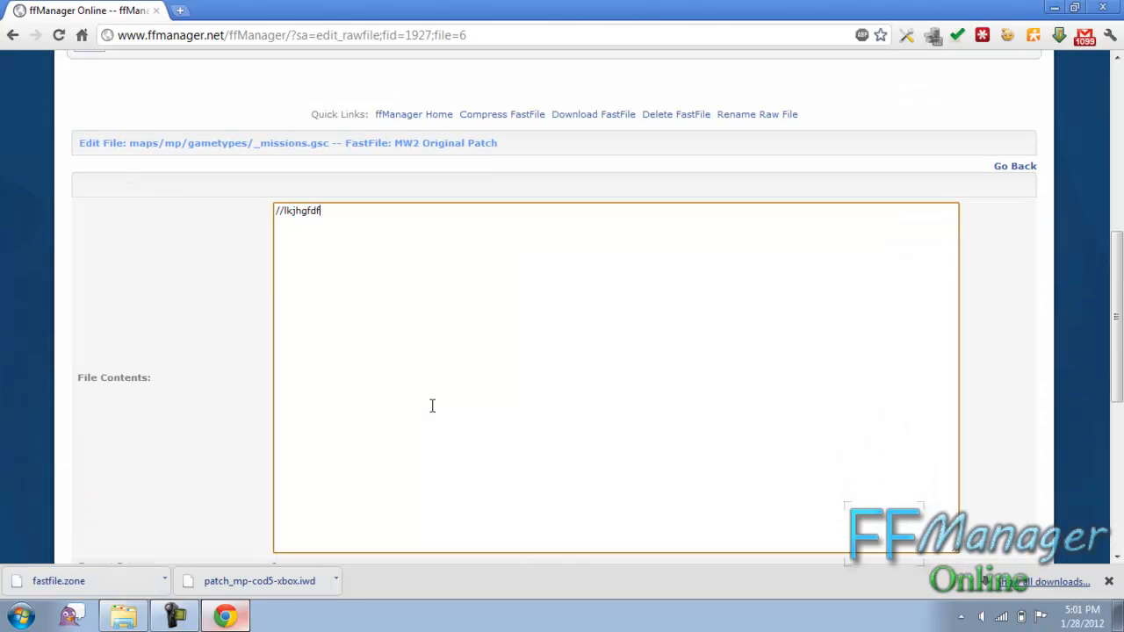
scroll(down, 3)
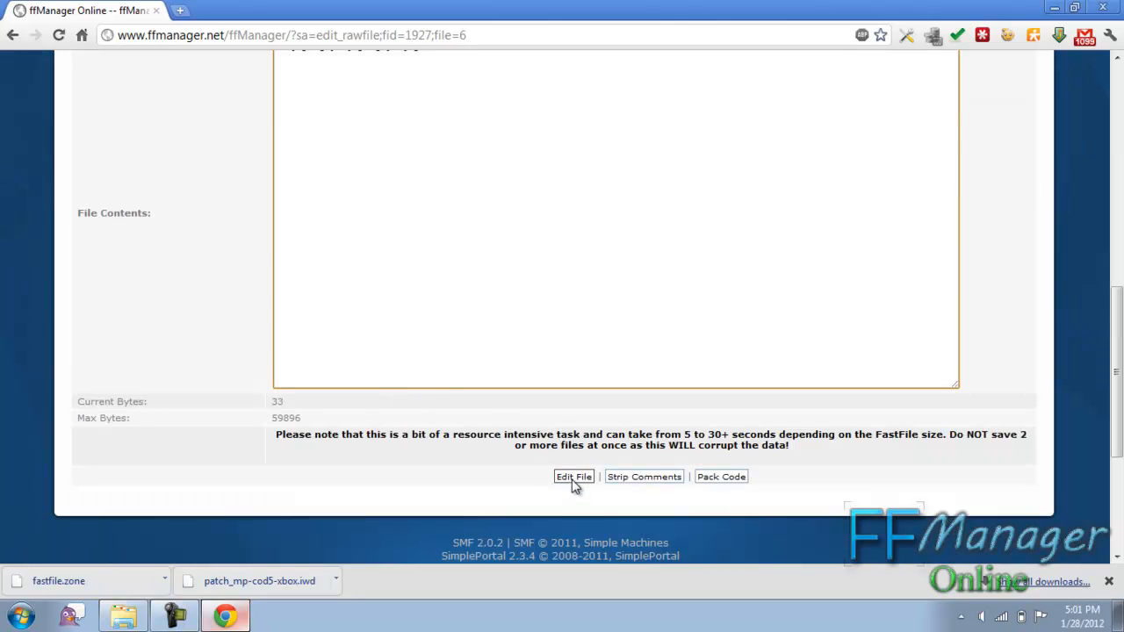
click(573, 476)
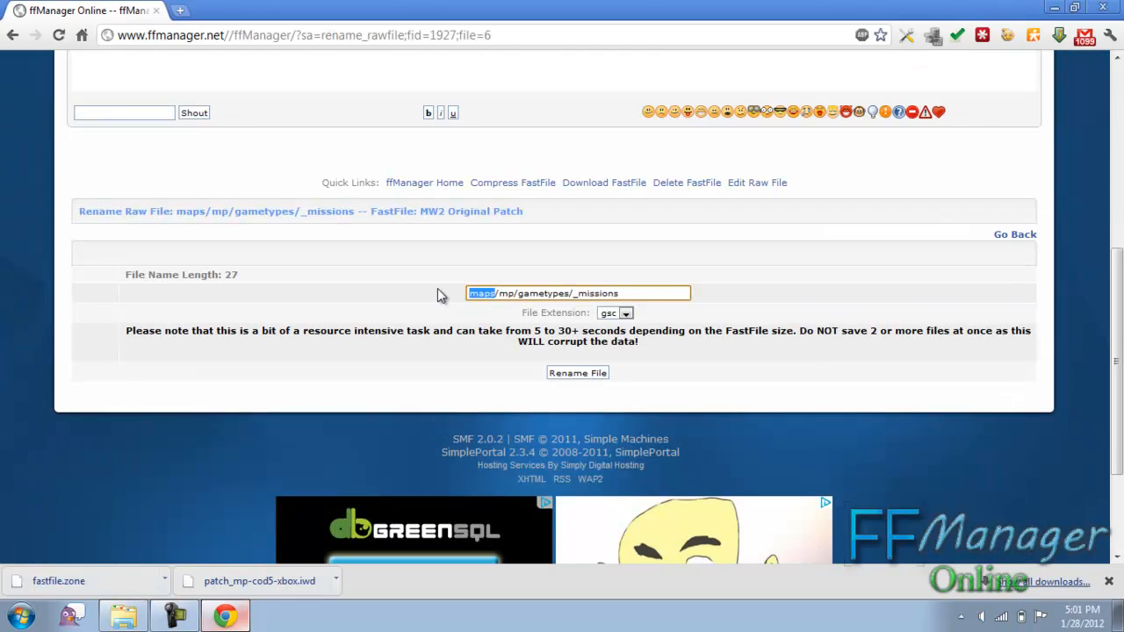
Rename _missions.gsc to mods/mp/gametypes and return to My FastFiles
text(mods)
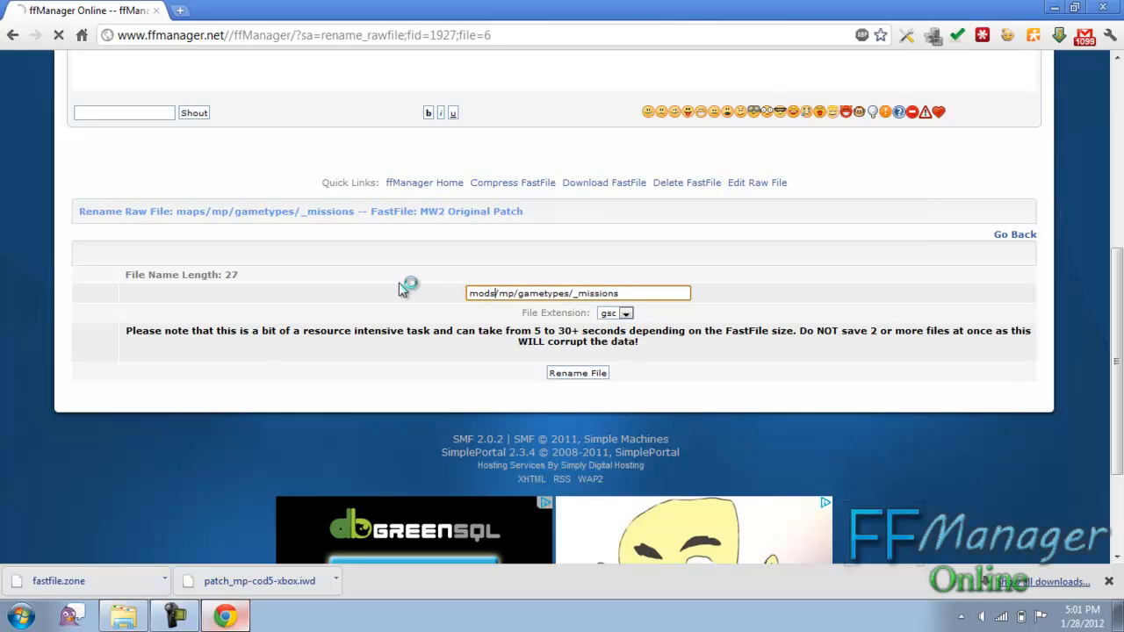
click(576, 372)
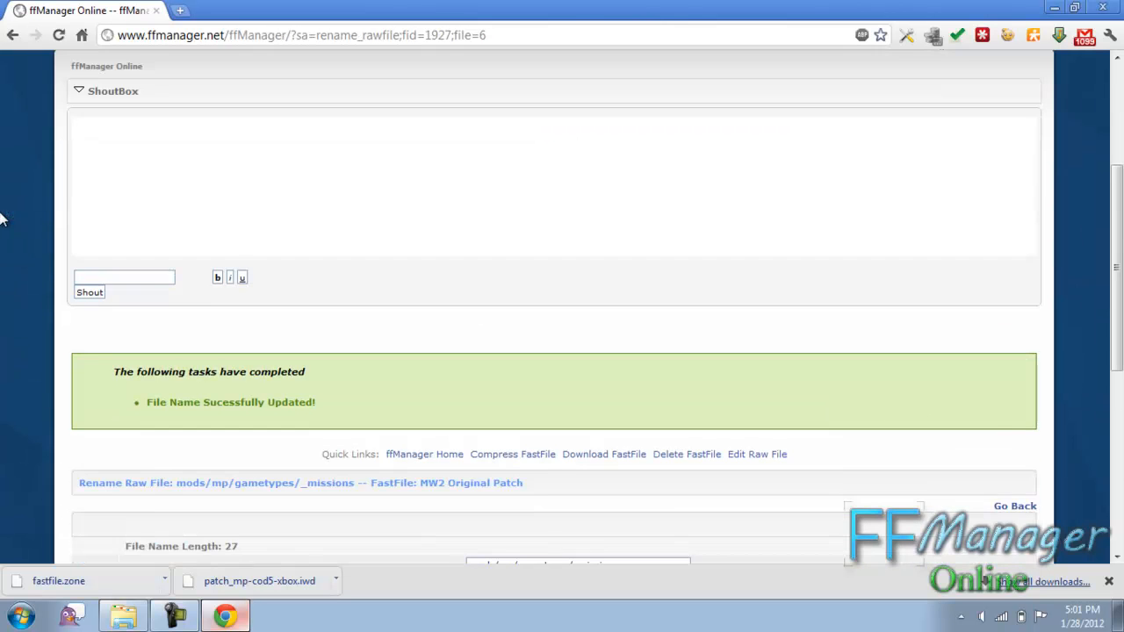
scroll(down, 3)
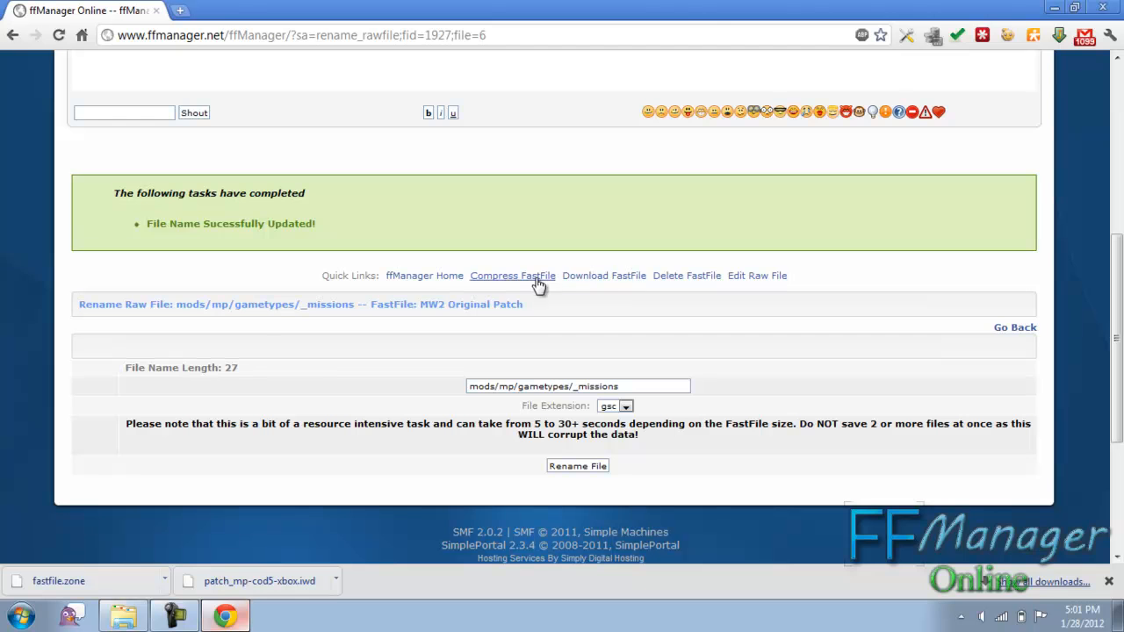
click(425, 274)
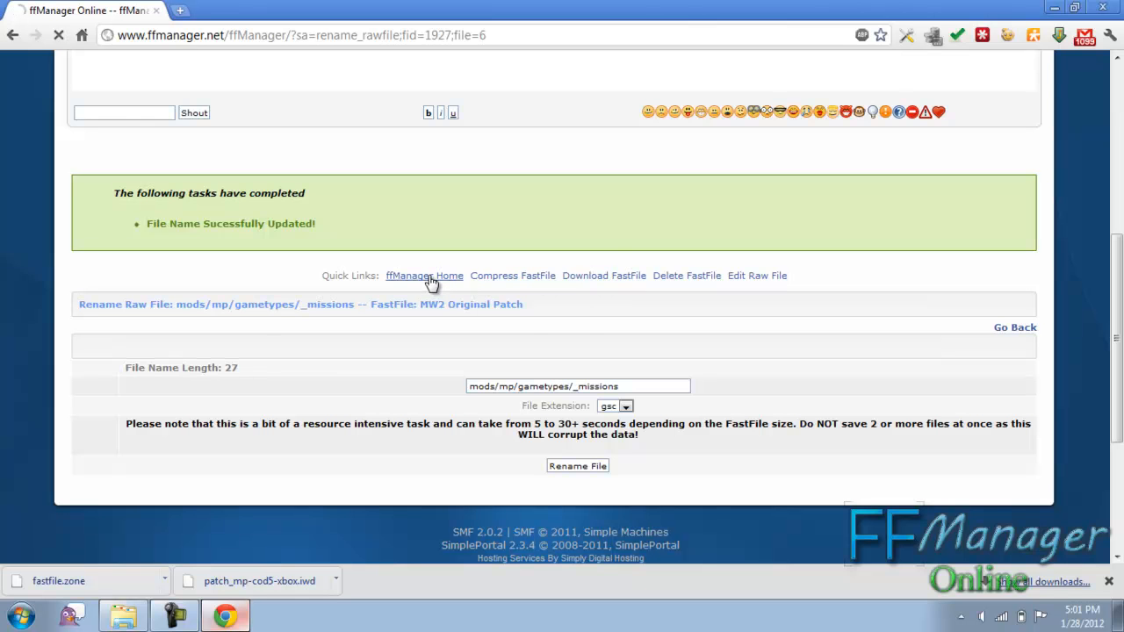
click(425, 274)
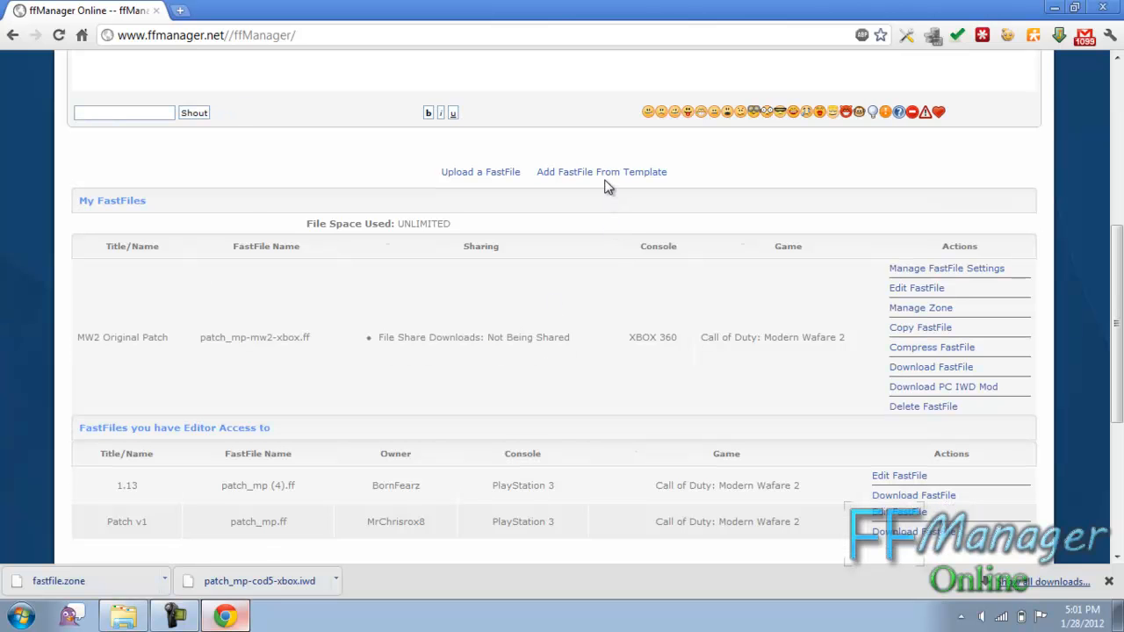
Add a PlayStation 3 MW2 Original Patch fast file from the template
click(601, 173)
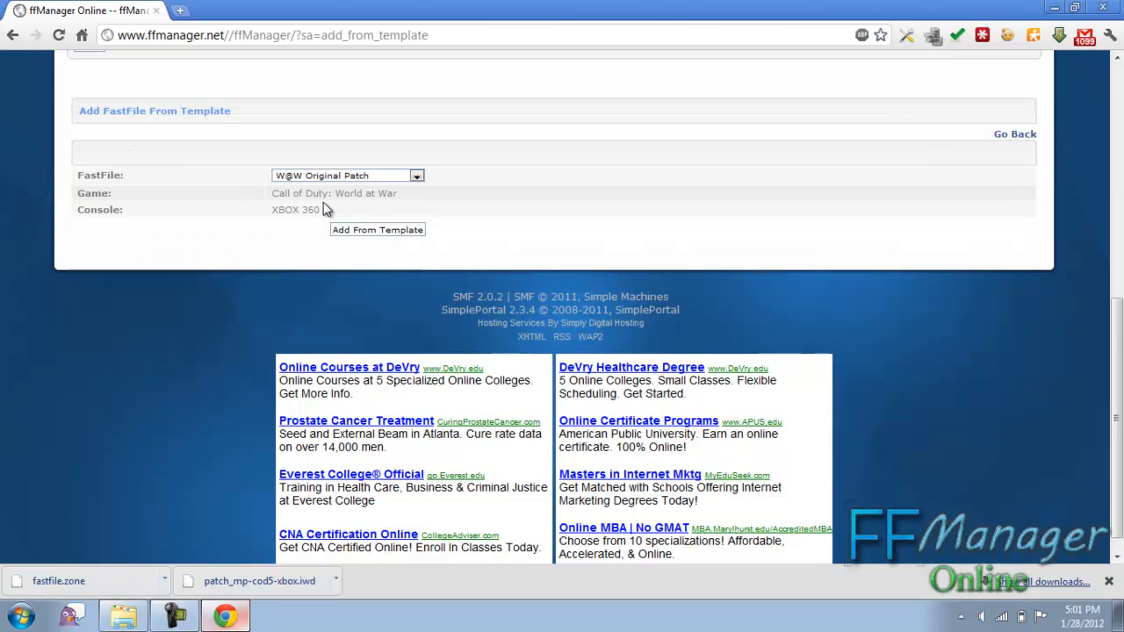
click(348, 175)
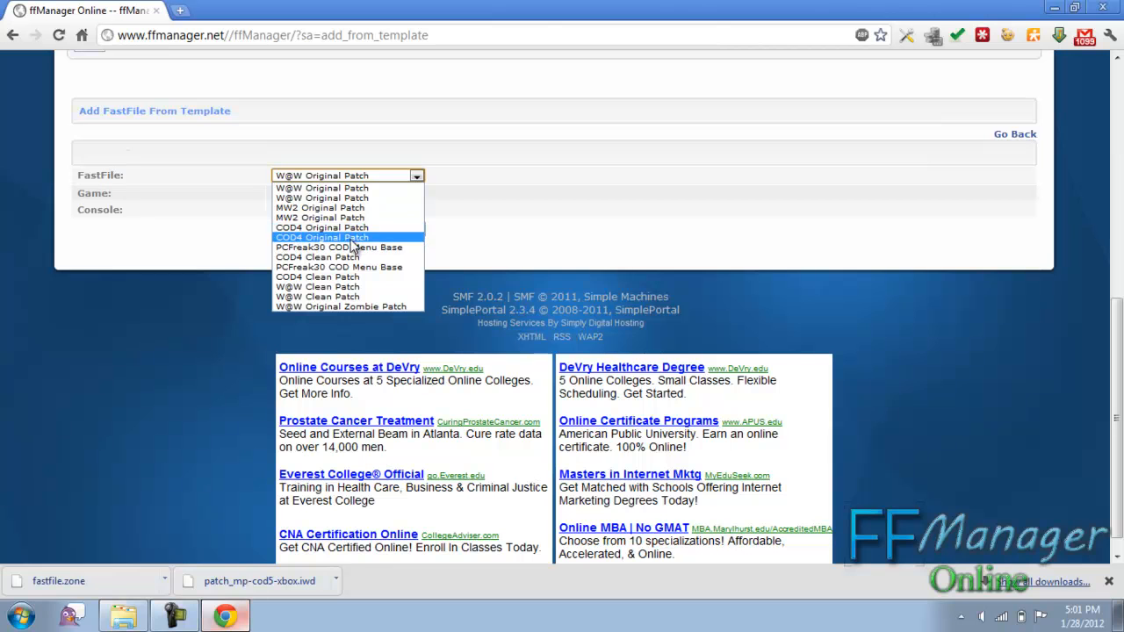
click(320, 207)
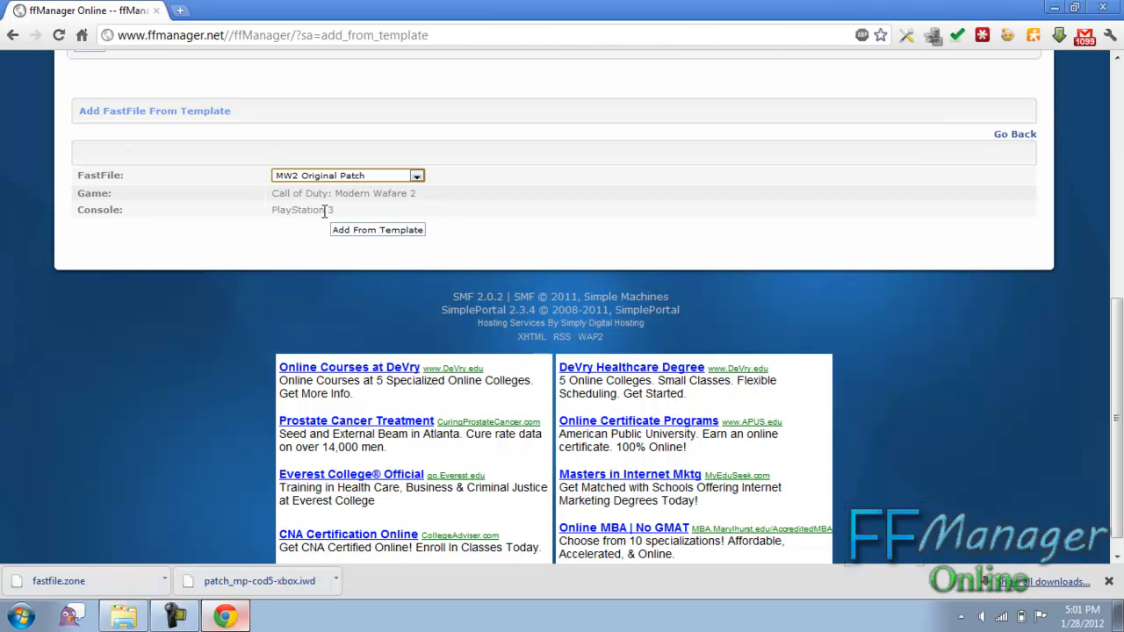
click(377, 228)
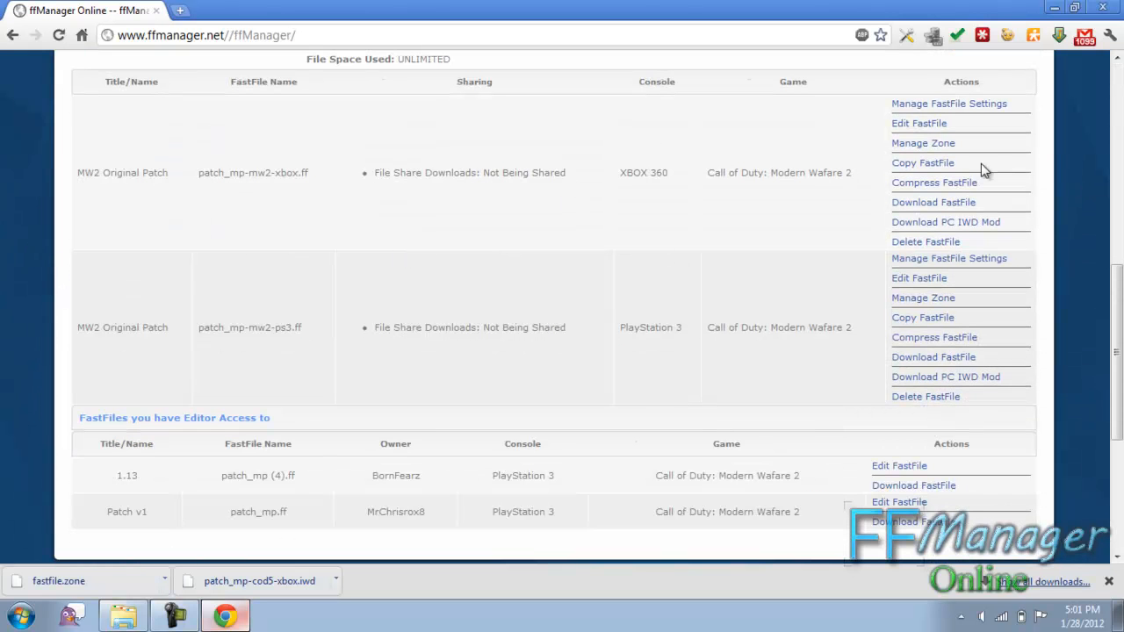
Copy the Xbox 360 MW2 patch into the PlayStation 3 file with raw file names included
click(924, 162)
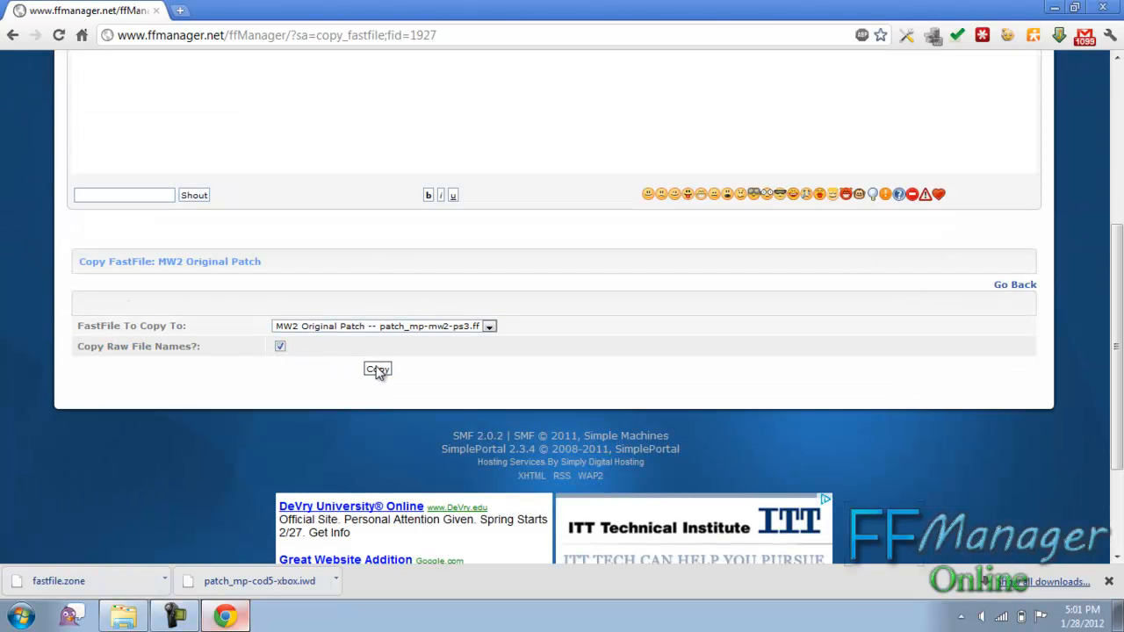
click(279, 346)
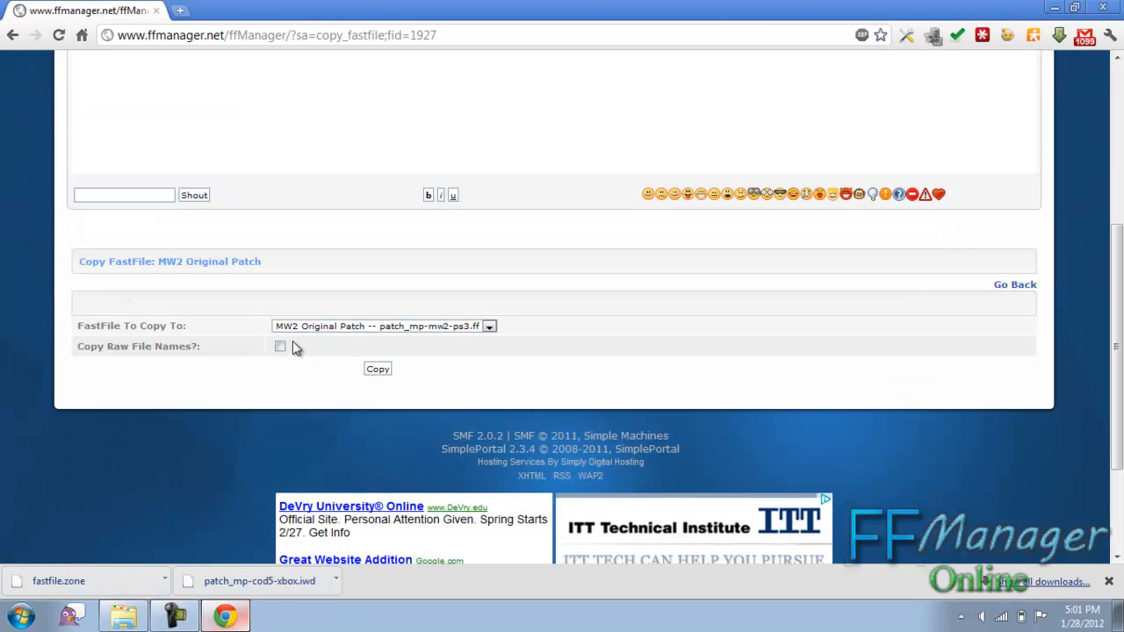
click(377, 369)
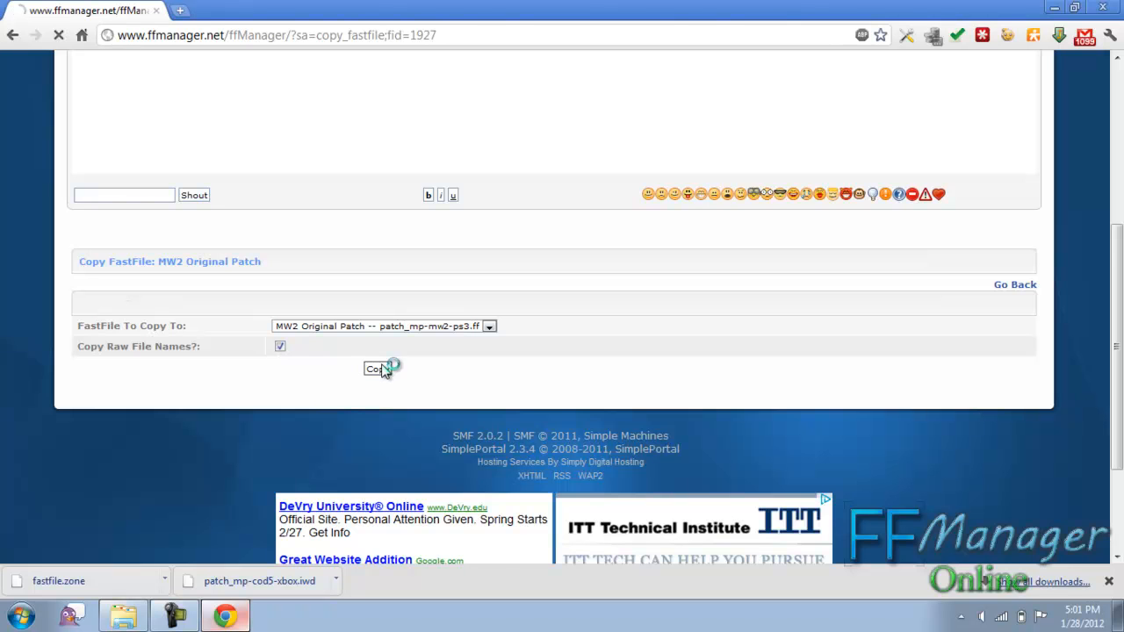
click(378, 369)
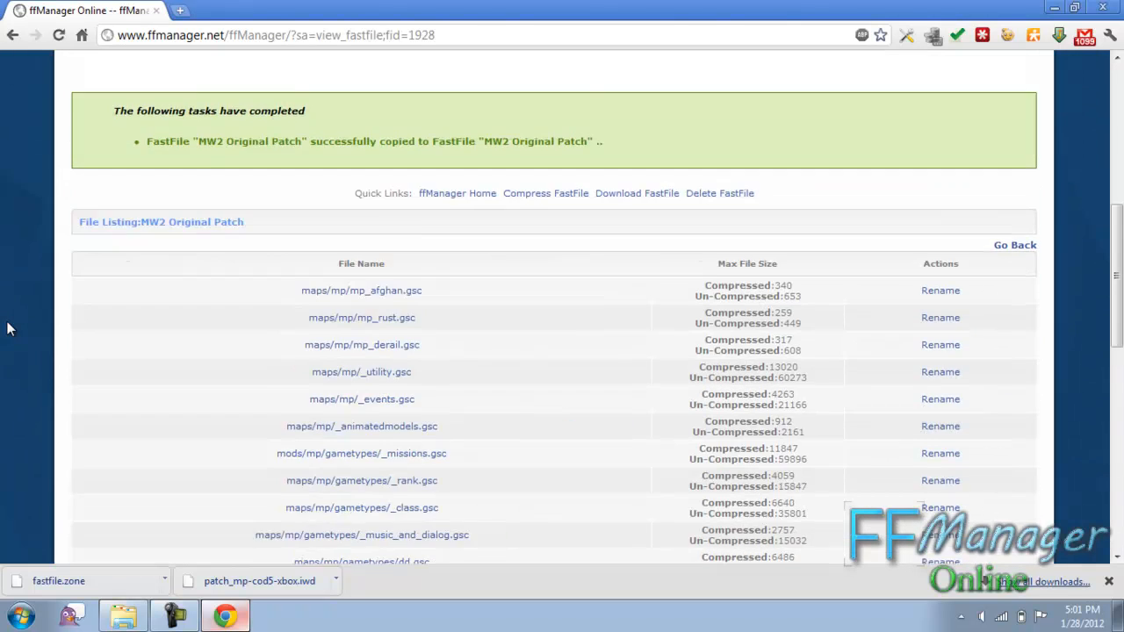
Bring up the _missions.gsc script for editing
scroll(down, 3)
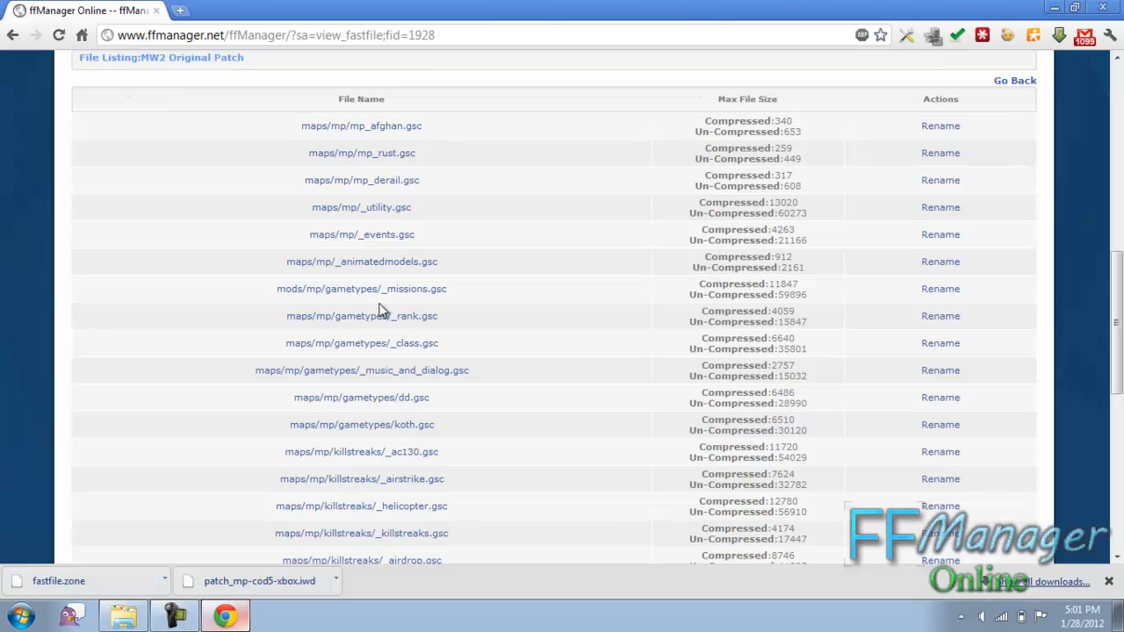
scroll(down, 3)
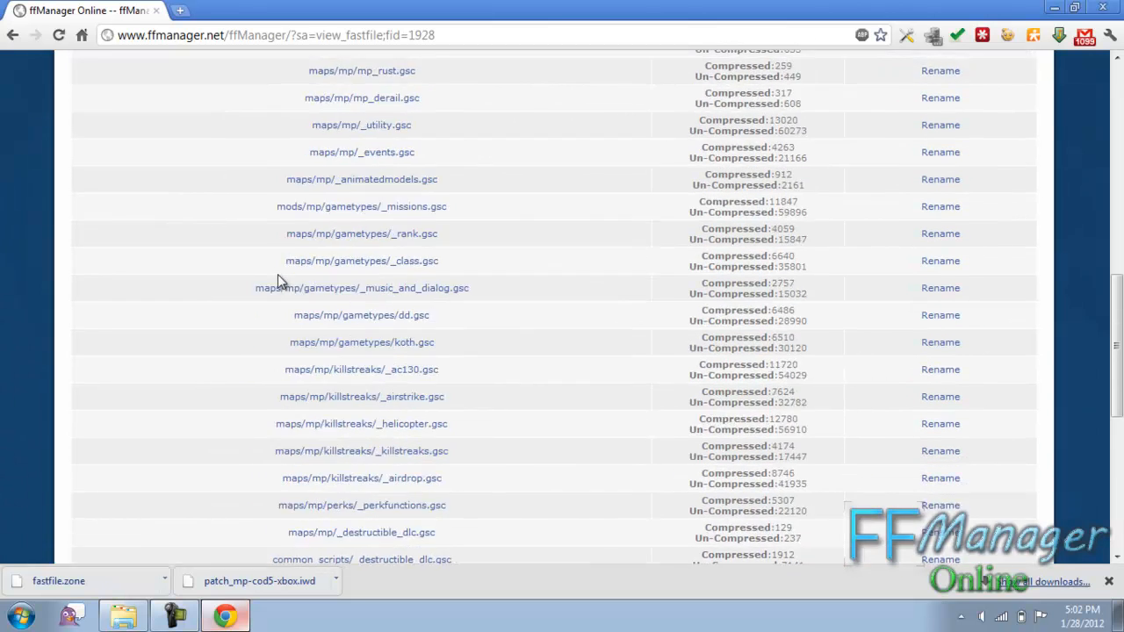
mouse_move(369, 220)
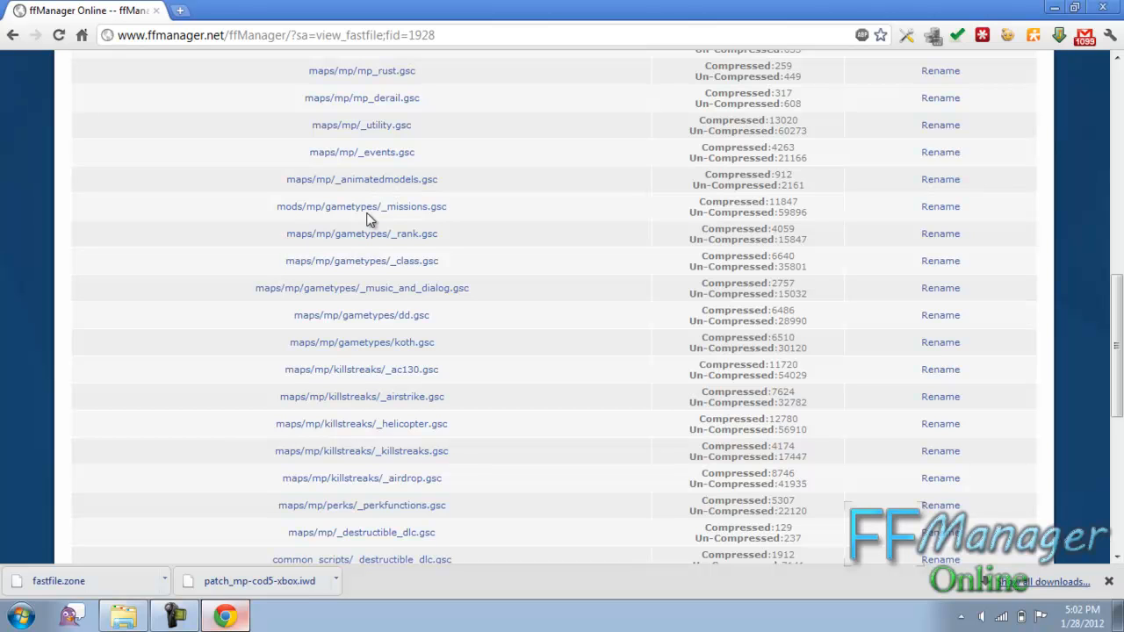
click(362, 207)
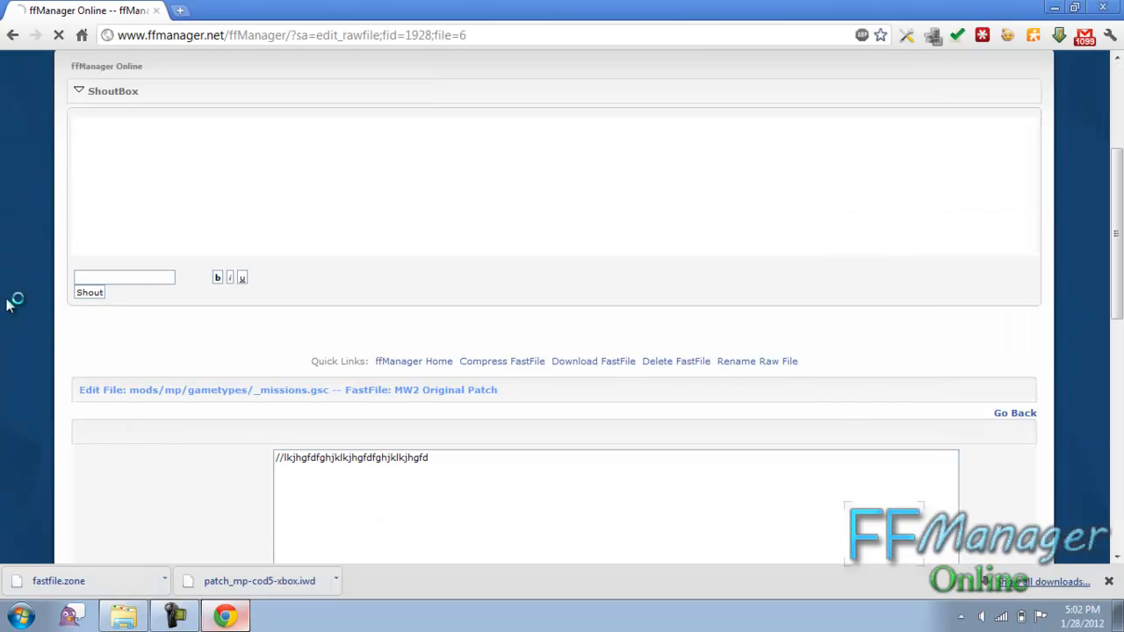
scroll(down, 3)
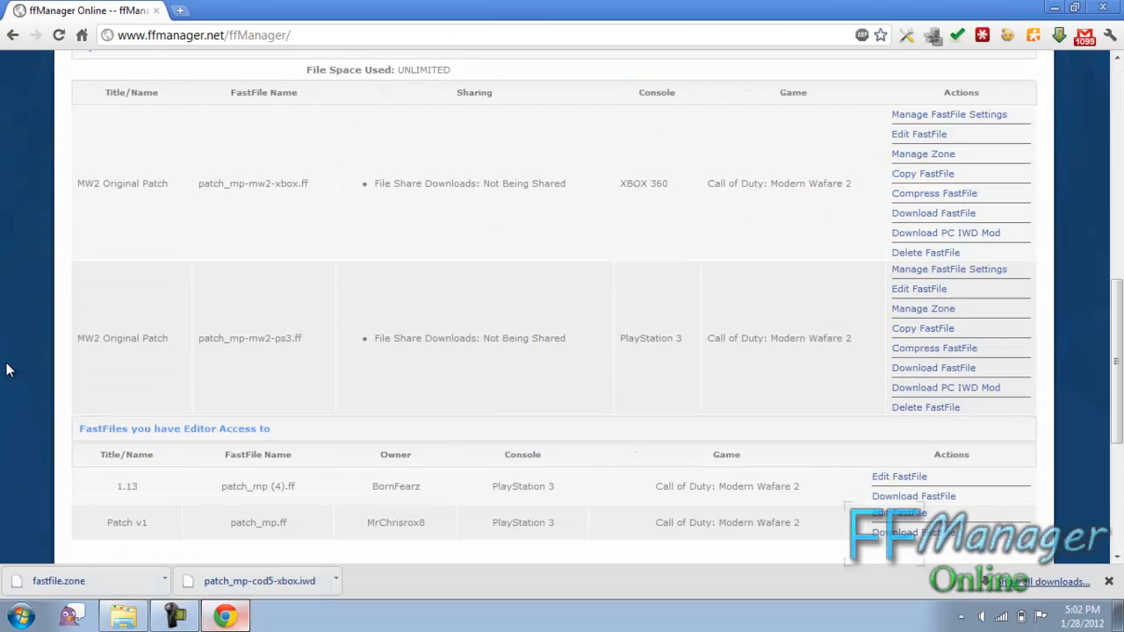
mouse_move(963, 224)
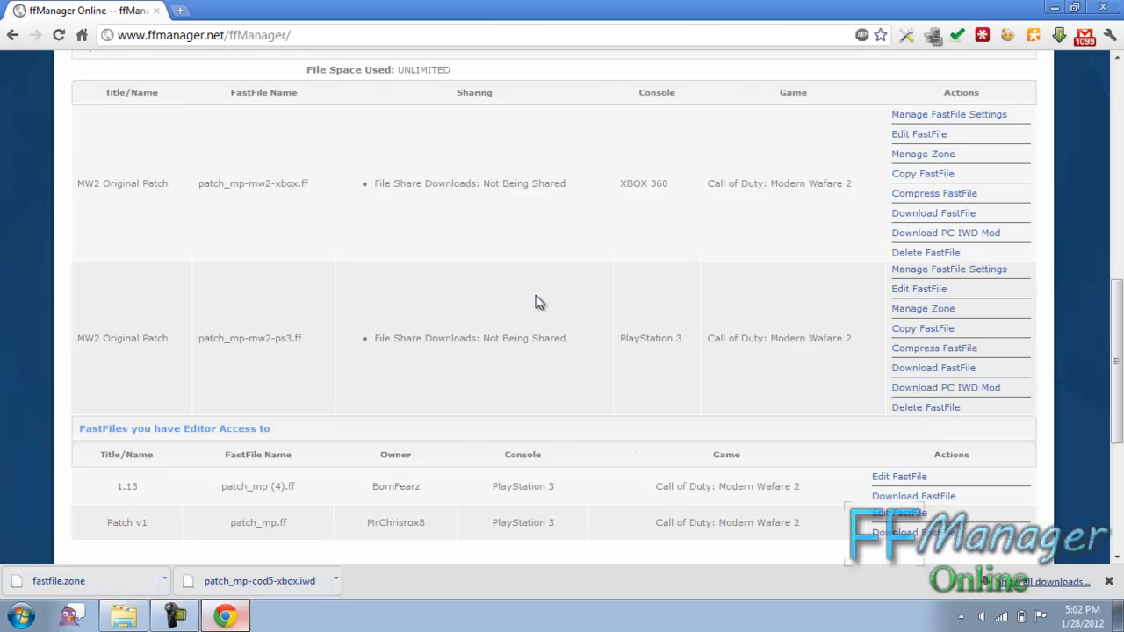
Compress the MW2 Original Patch and enable file sharing for the Xbox 360 fast file
click(935, 193)
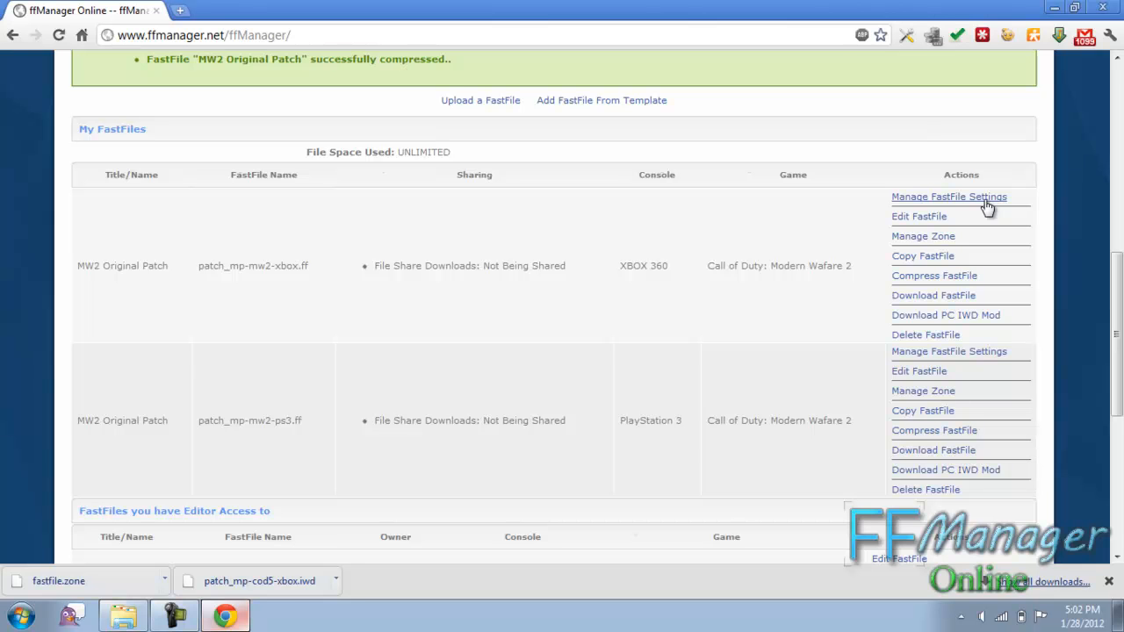
click(948, 196)
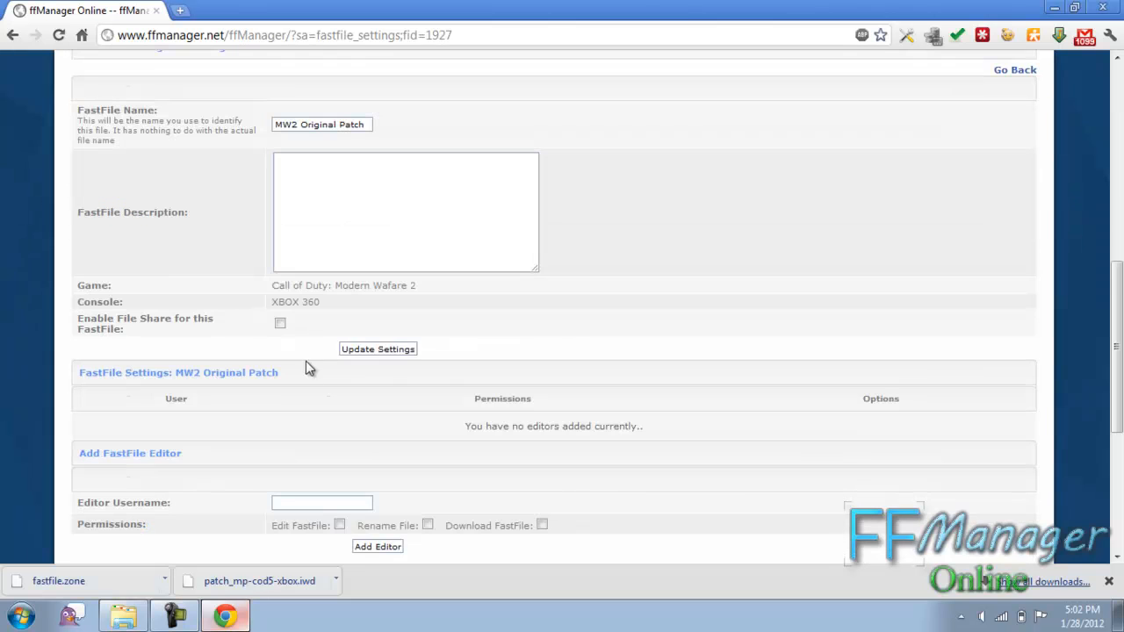
click(279, 323)
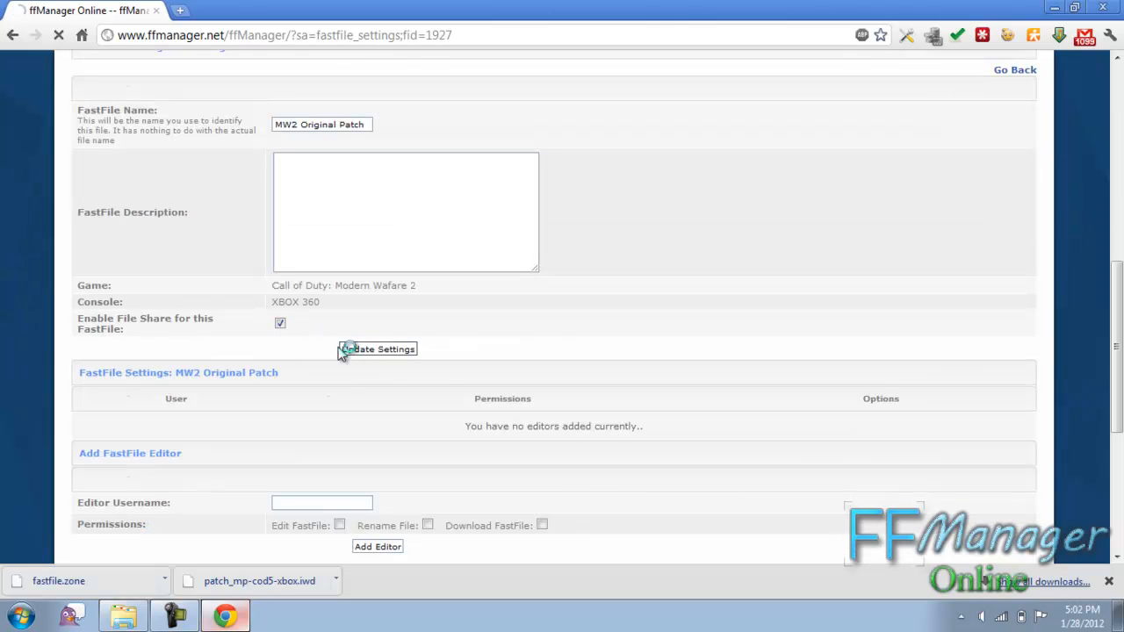
click(377, 347)
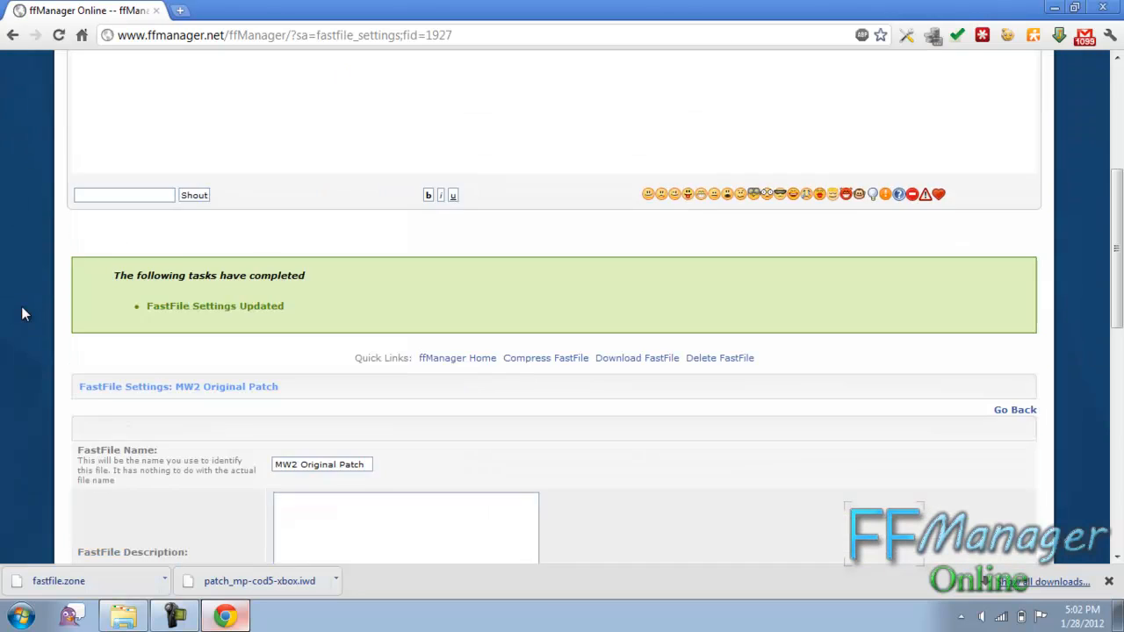
scroll(down, 3)
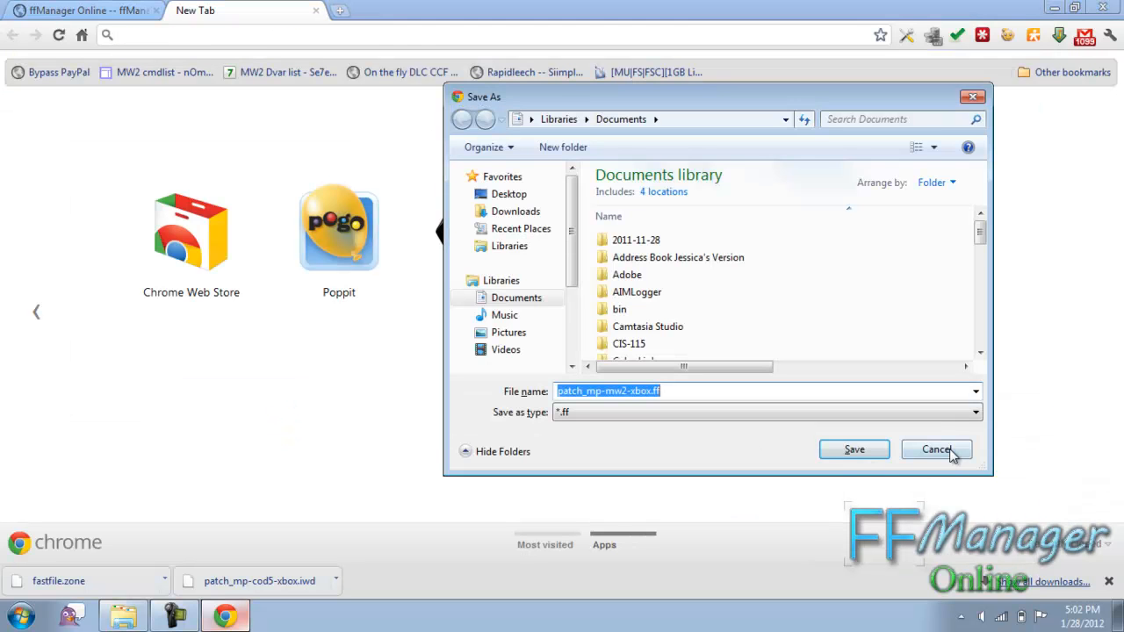
Cancel the download save dialog and go back to the fast files list
click(936, 450)
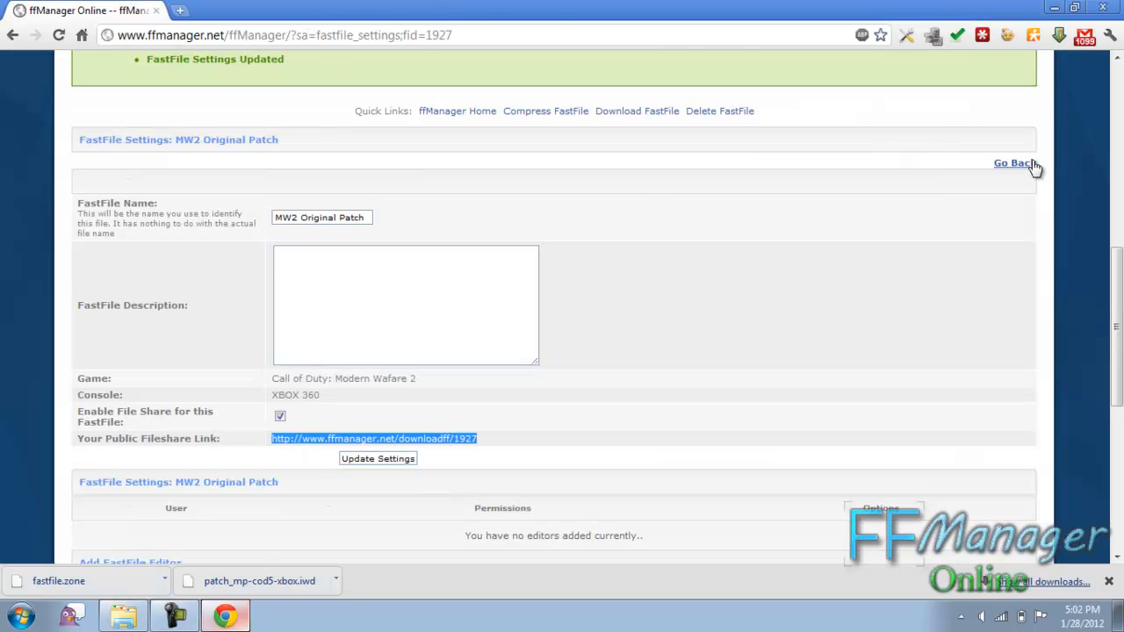
click(1012, 163)
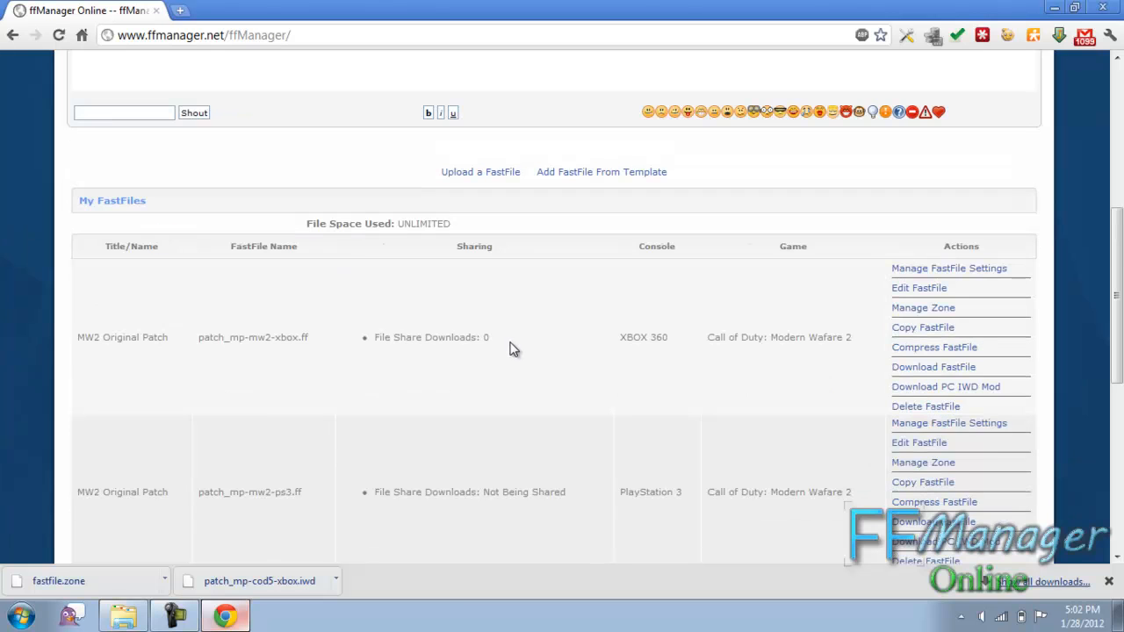
double_click(430, 337)
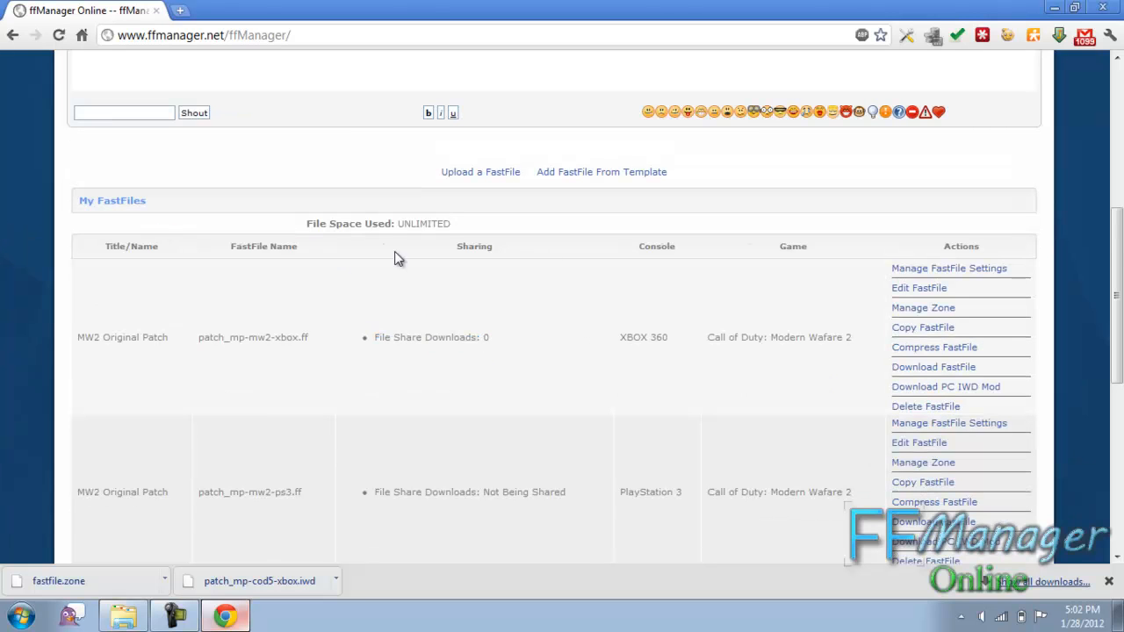
mouse_move(302, 14)
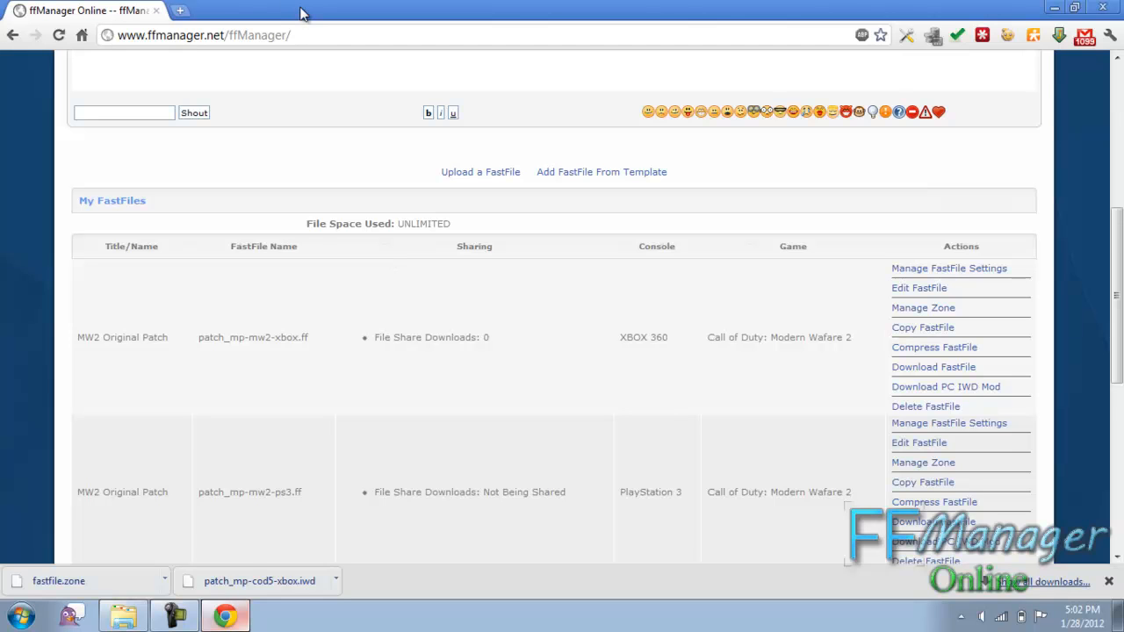
scroll(down, 3)
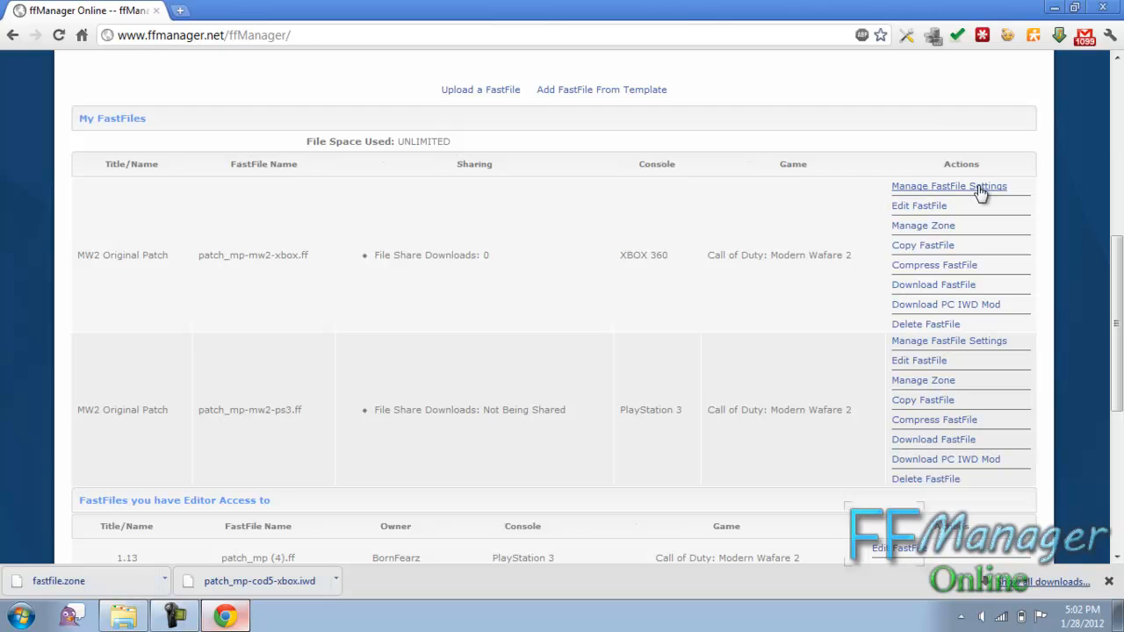
click(949, 186)
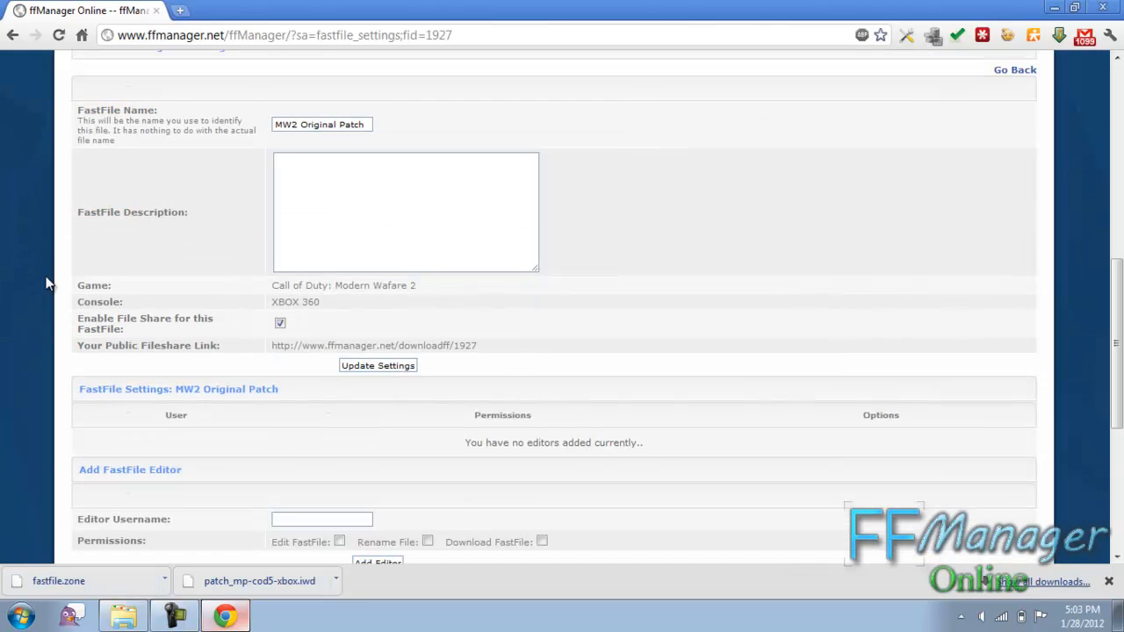
click(281, 323)
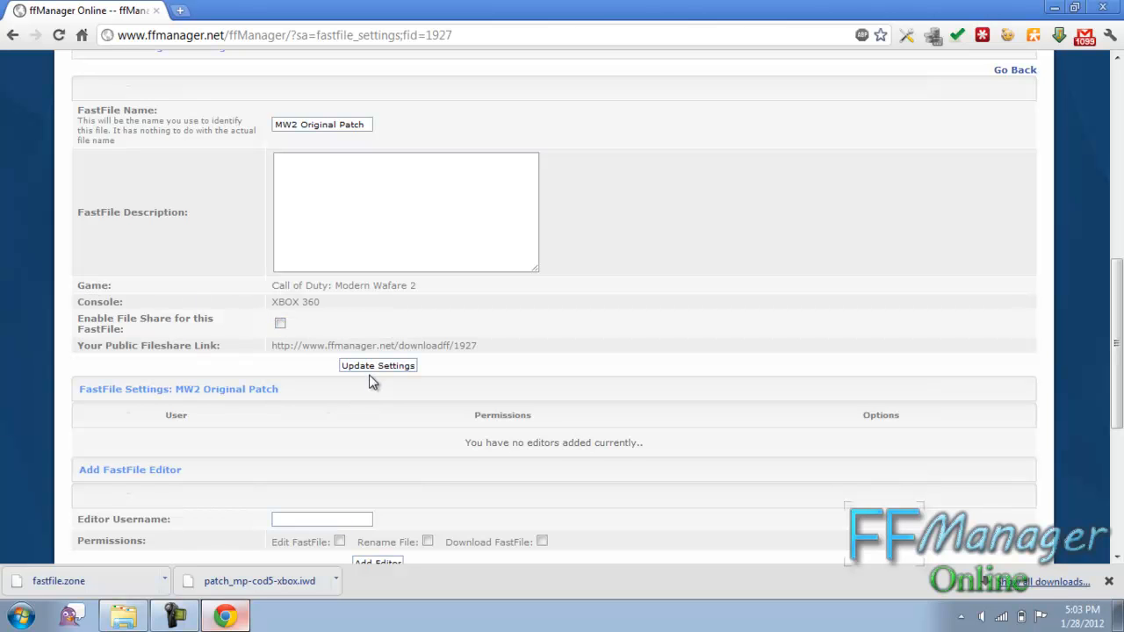
click(377, 365)
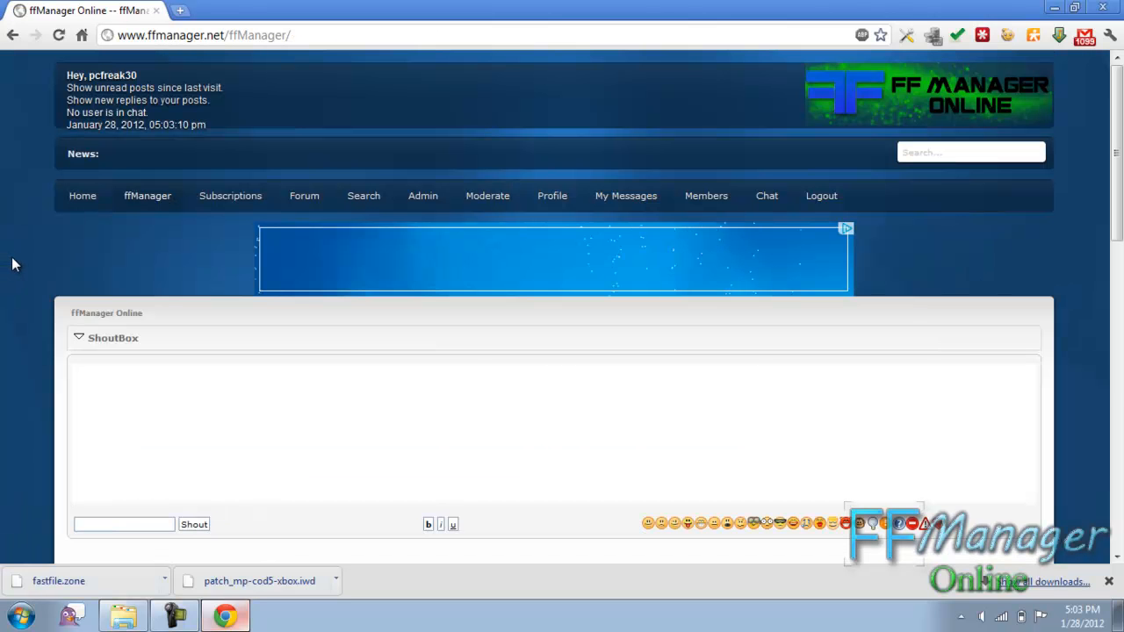
scroll(down, 3)
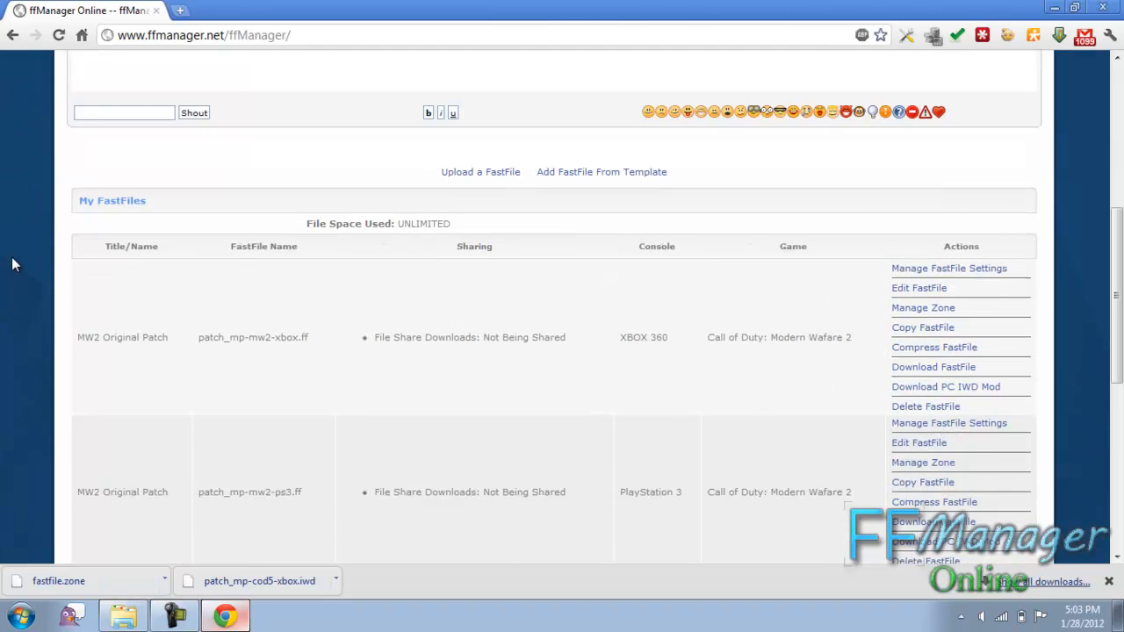
Scroll down through the FastFile action links on the manager page
scroll(down, 3)
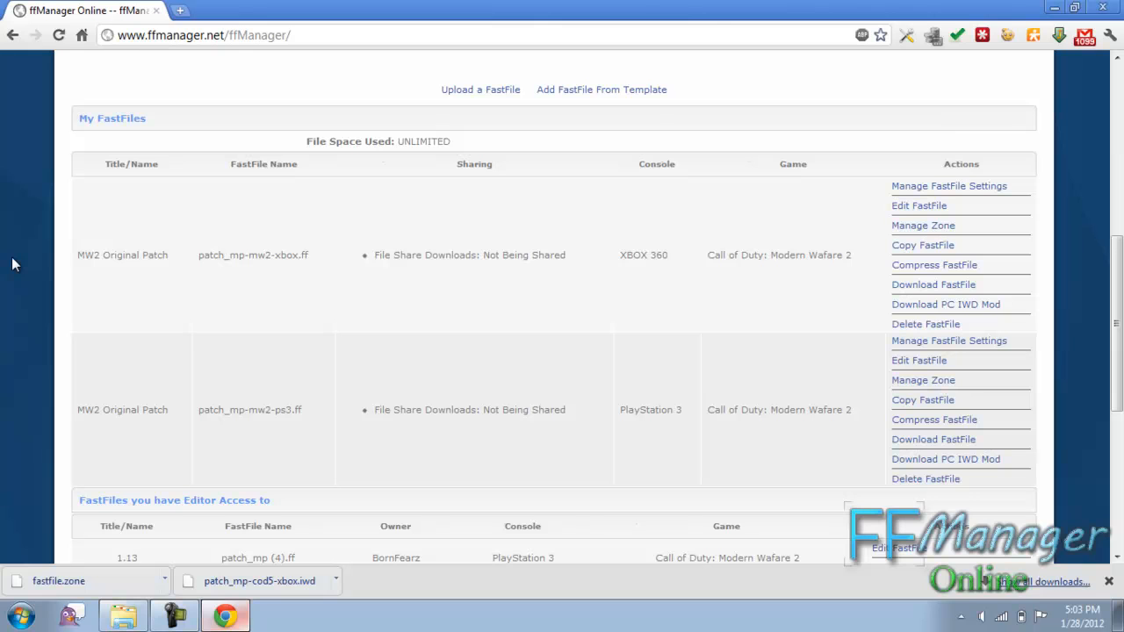
mouse_move(641, 96)
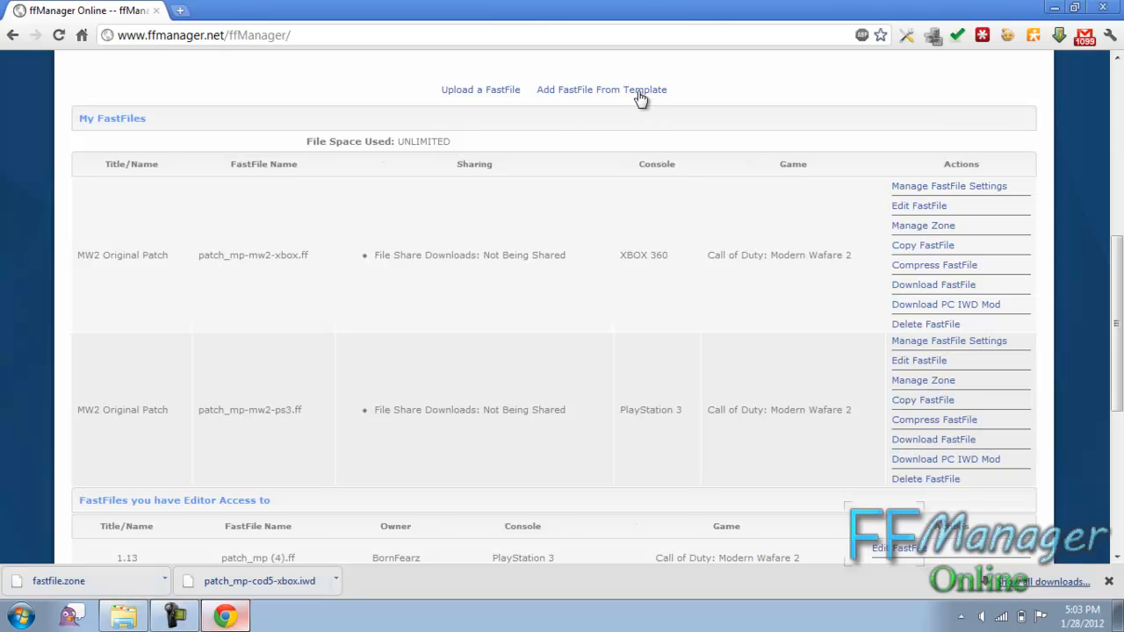
mouse_move(569, 254)
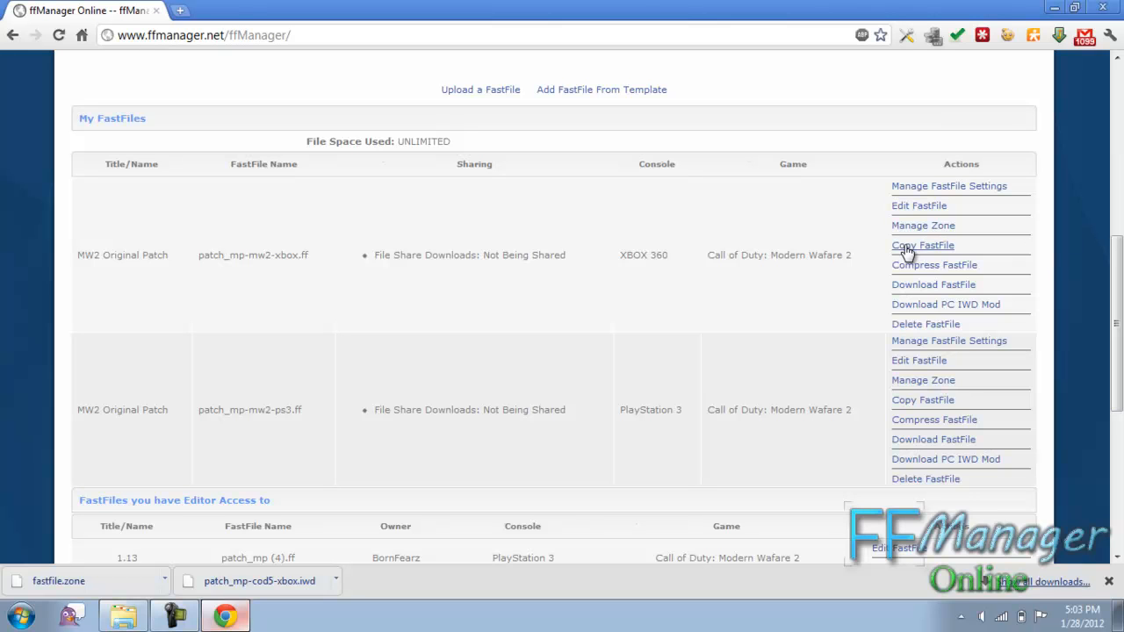
mouse_move(811, 239)
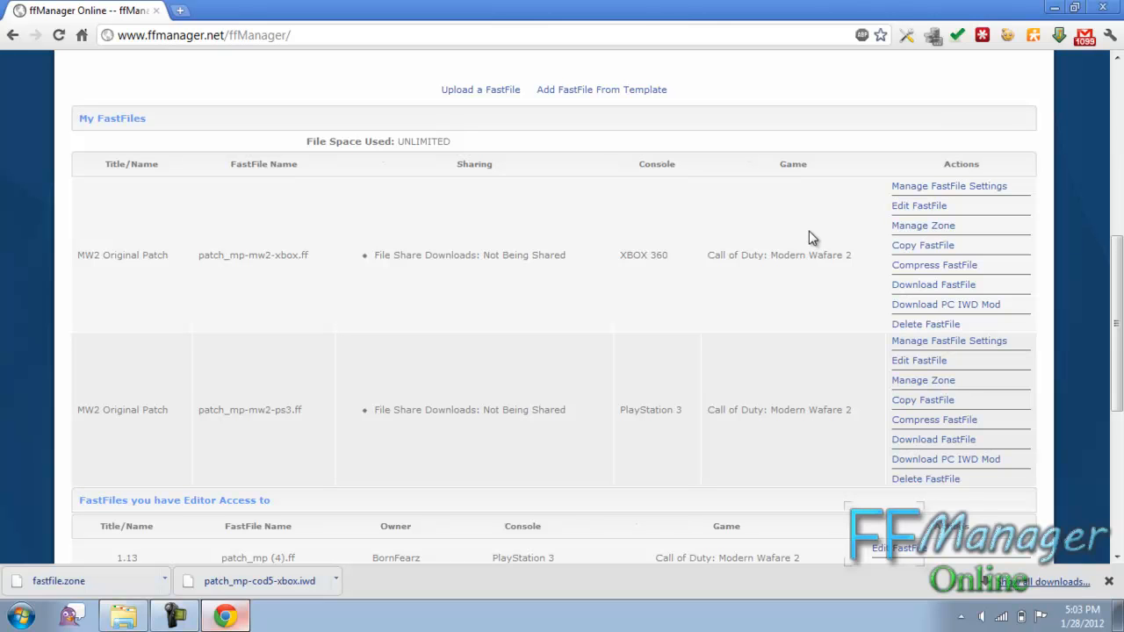
mouse_move(770, 255)
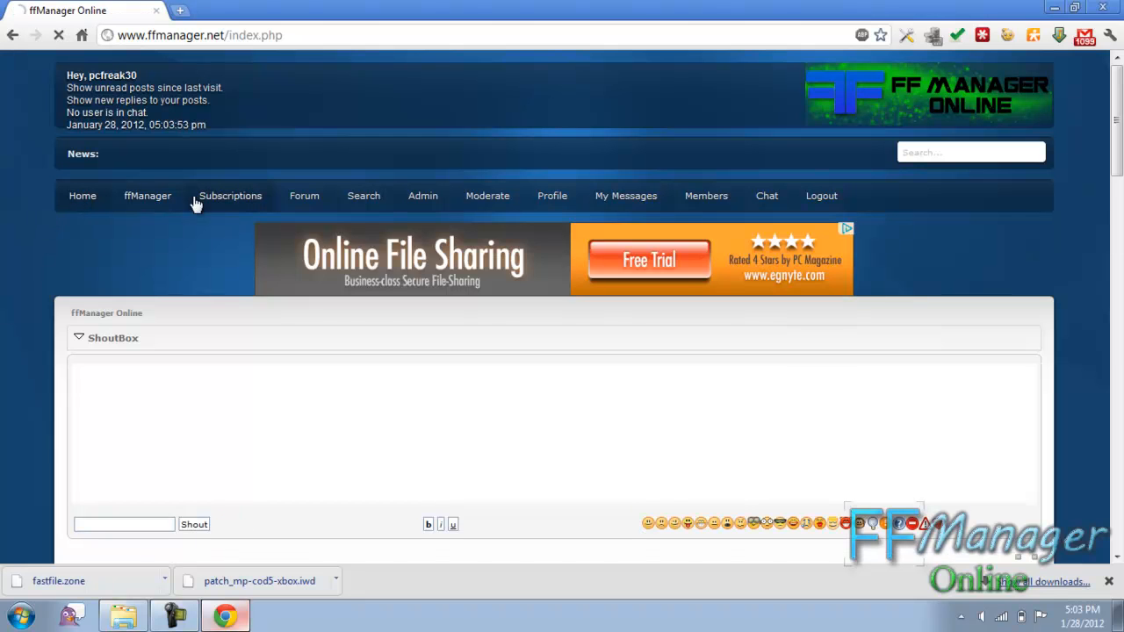
Review the paid Gold storage subscription plans, starting at 100 MB for $1.50
click(230, 195)
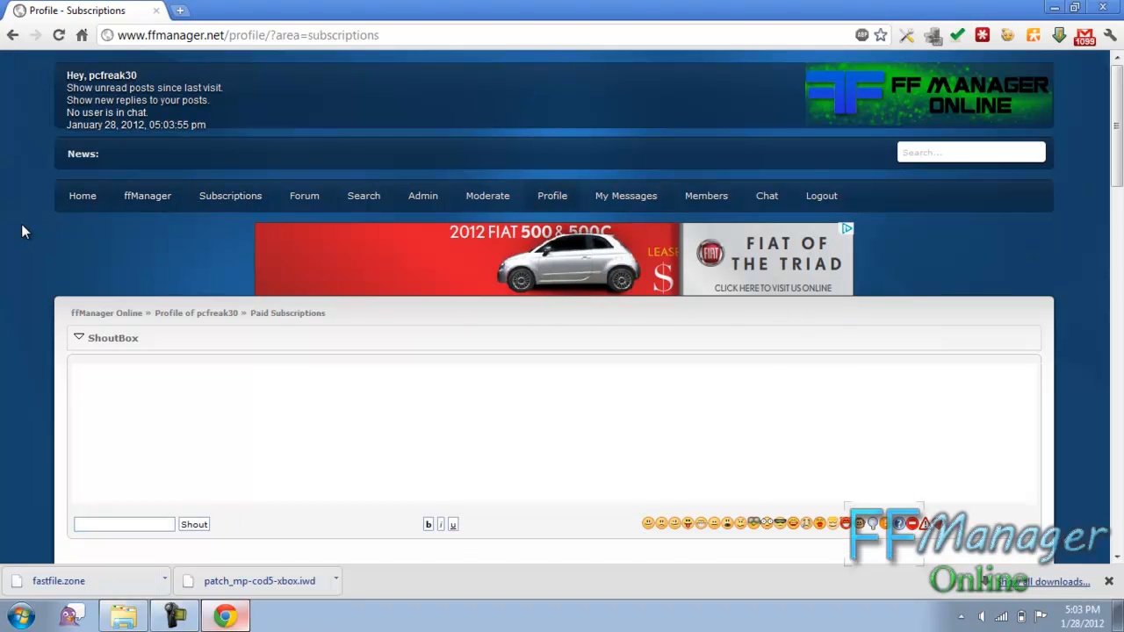
scroll(down, 3)
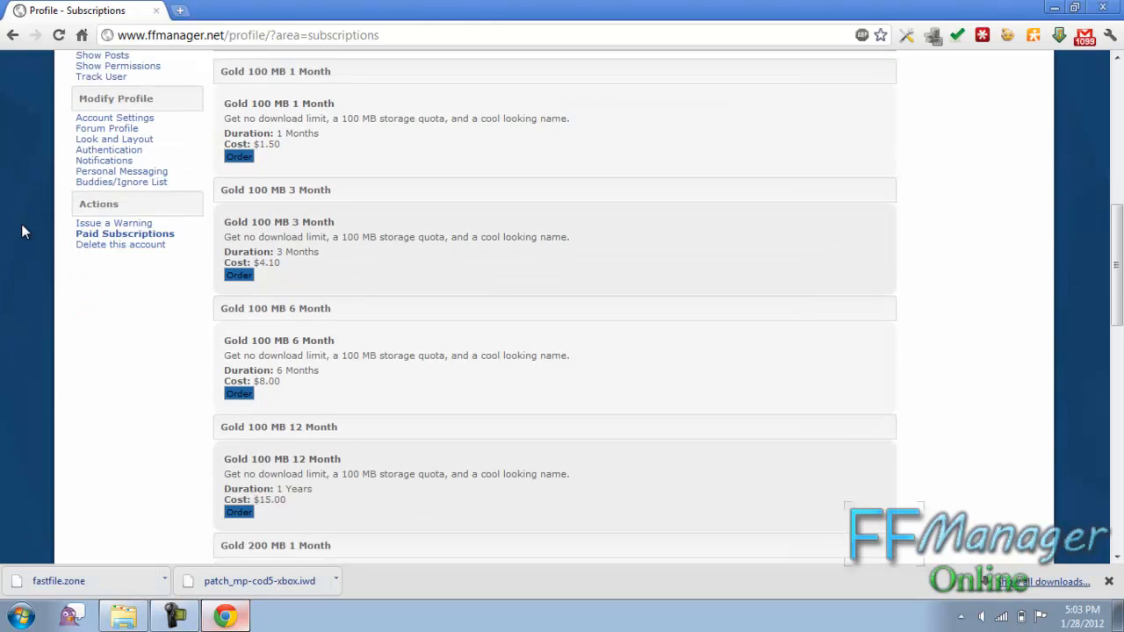
scroll(down, 3)
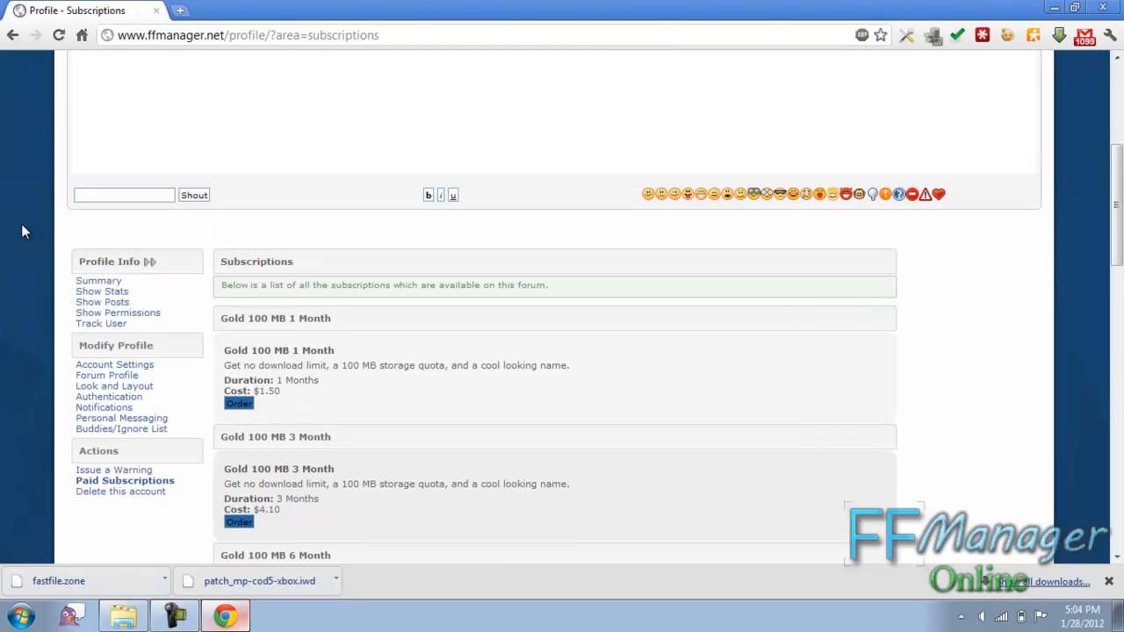
scroll(up, 3)
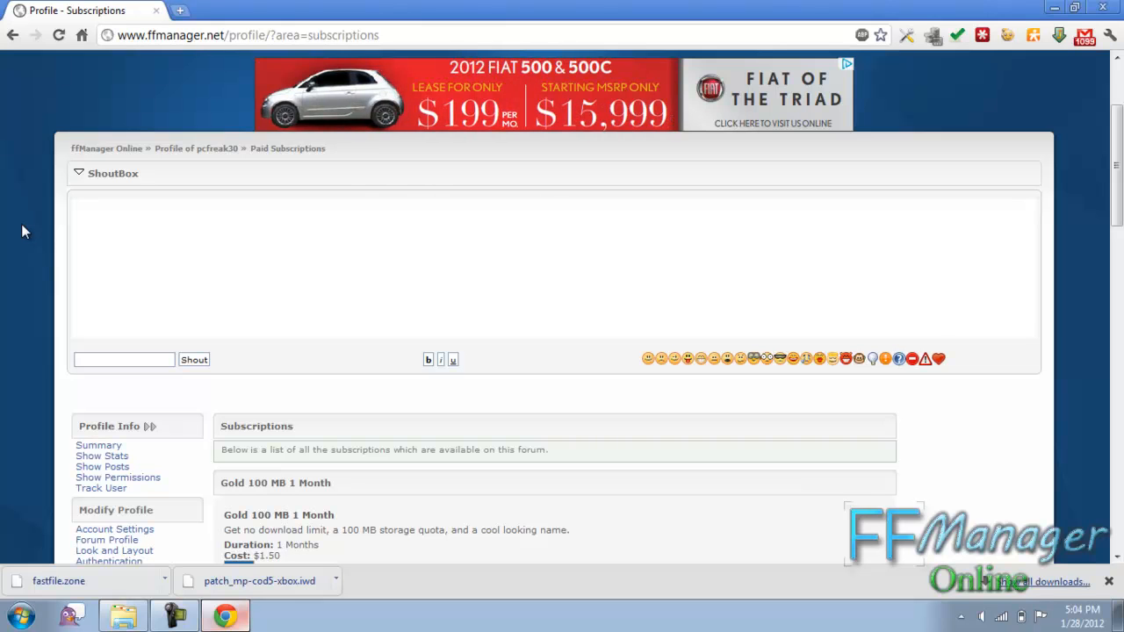
scroll(down, 3)
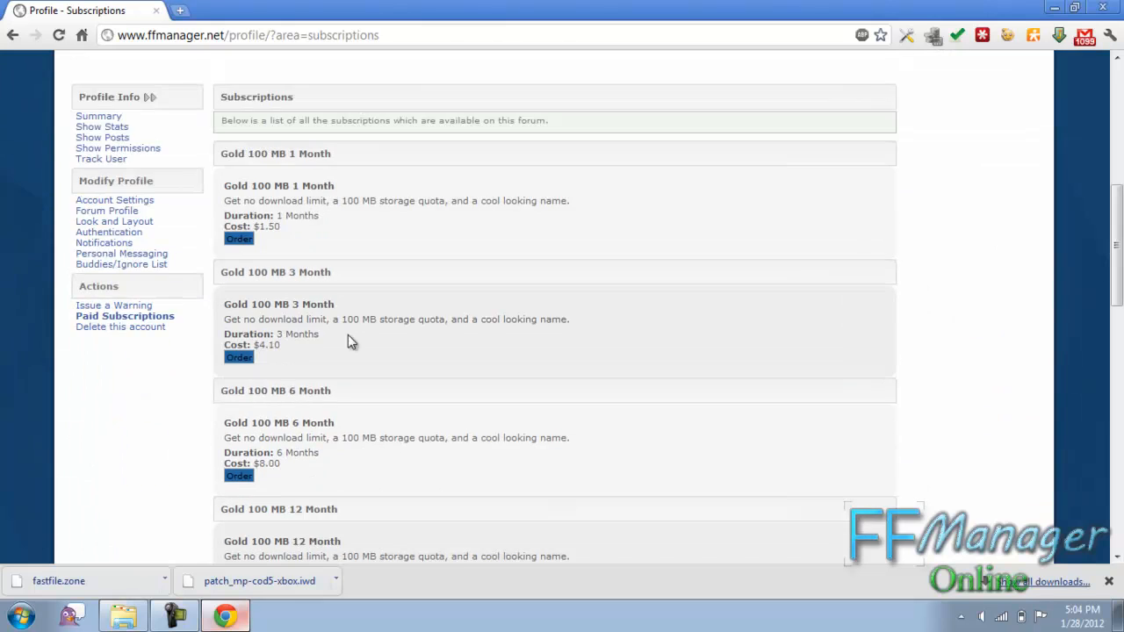
mouse_move(465, 372)
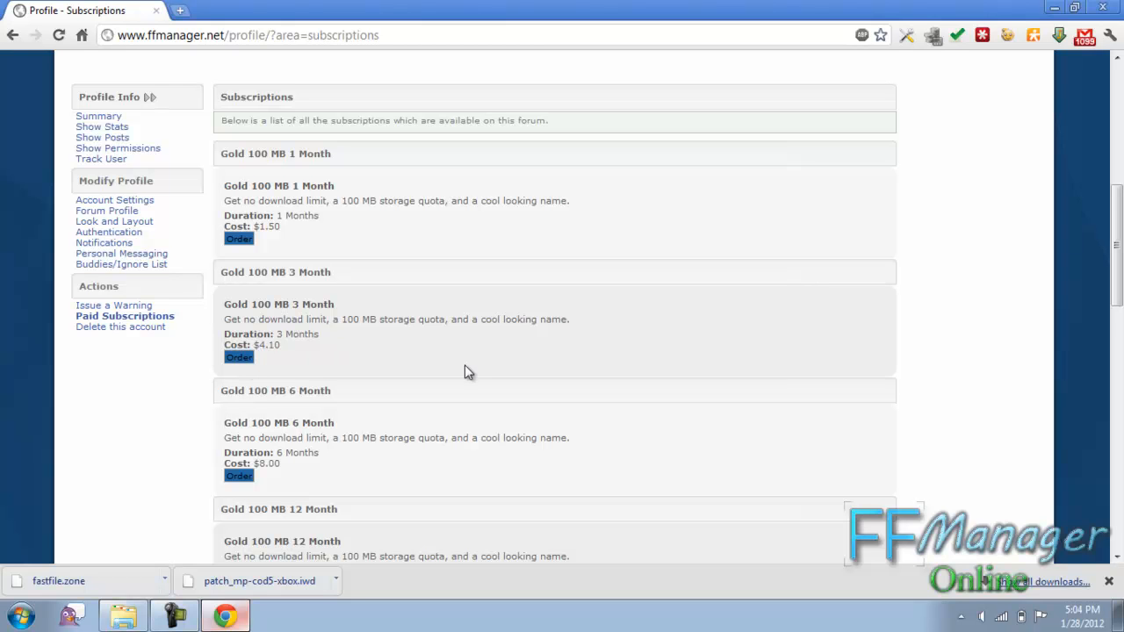
mouse_move(430, 377)
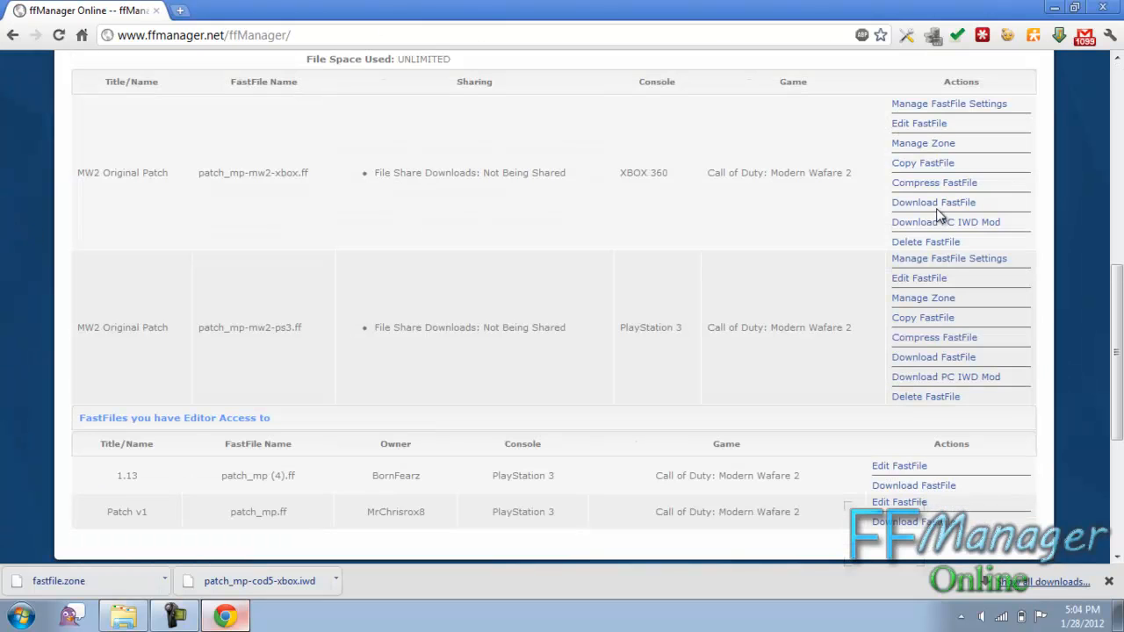
click(949, 104)
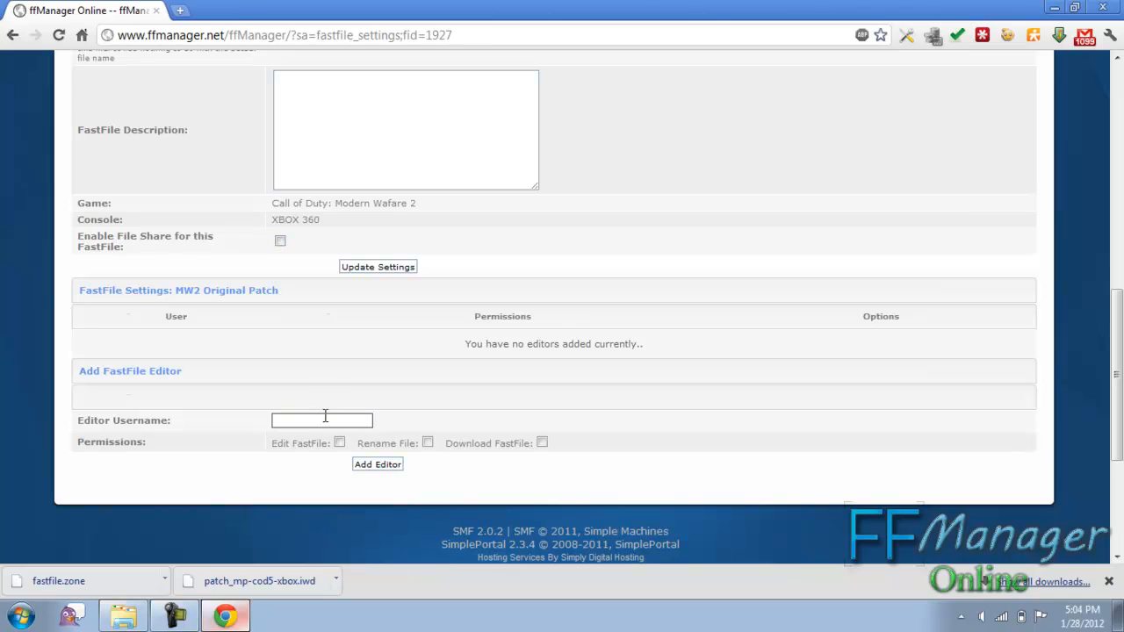
text(guilty Trex)
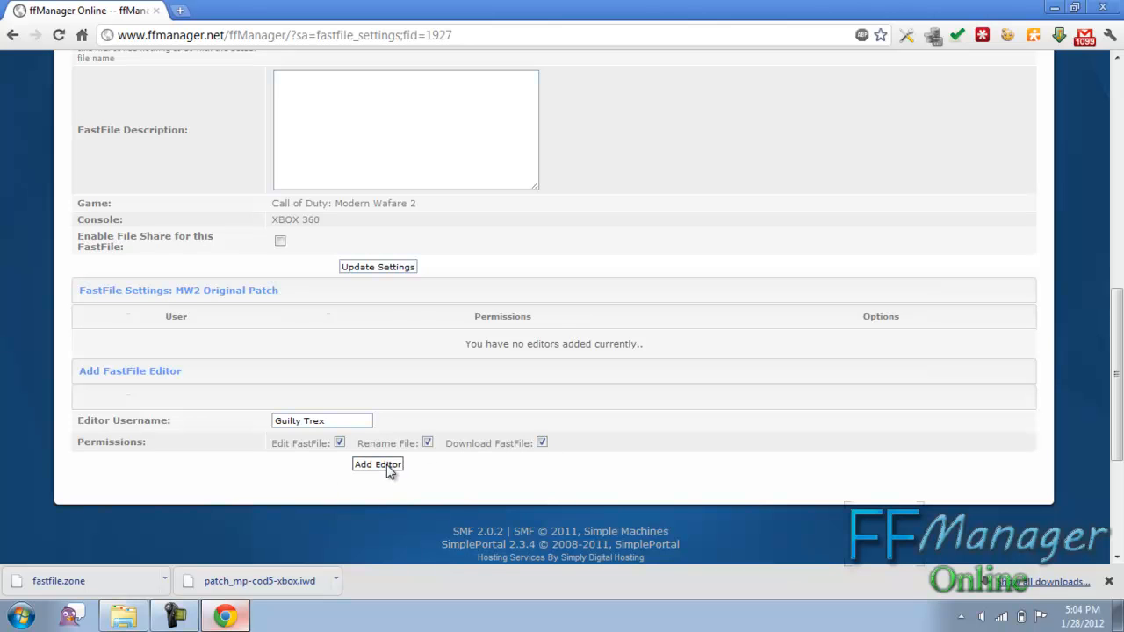
click(377, 464)
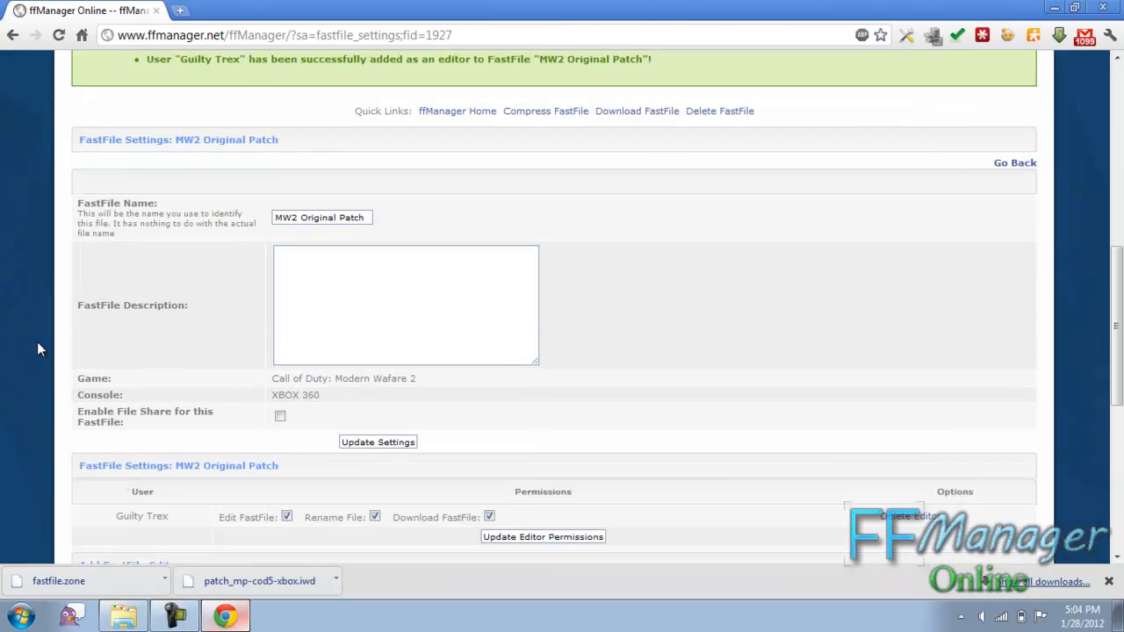
scroll(down, 3)
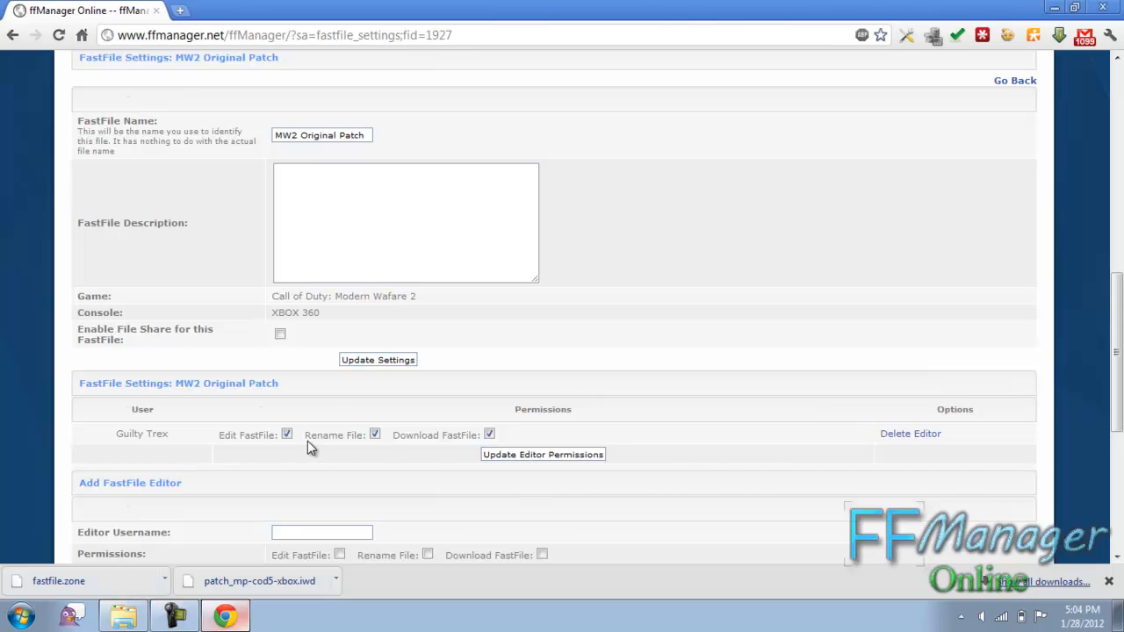
mouse_move(374, 434)
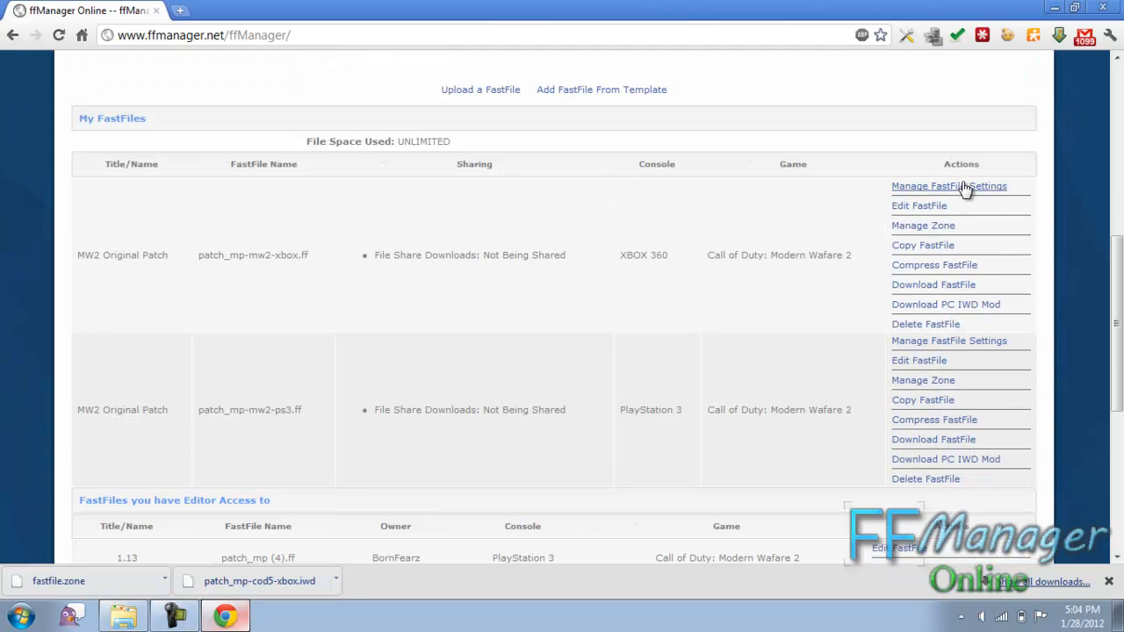
click(948, 186)
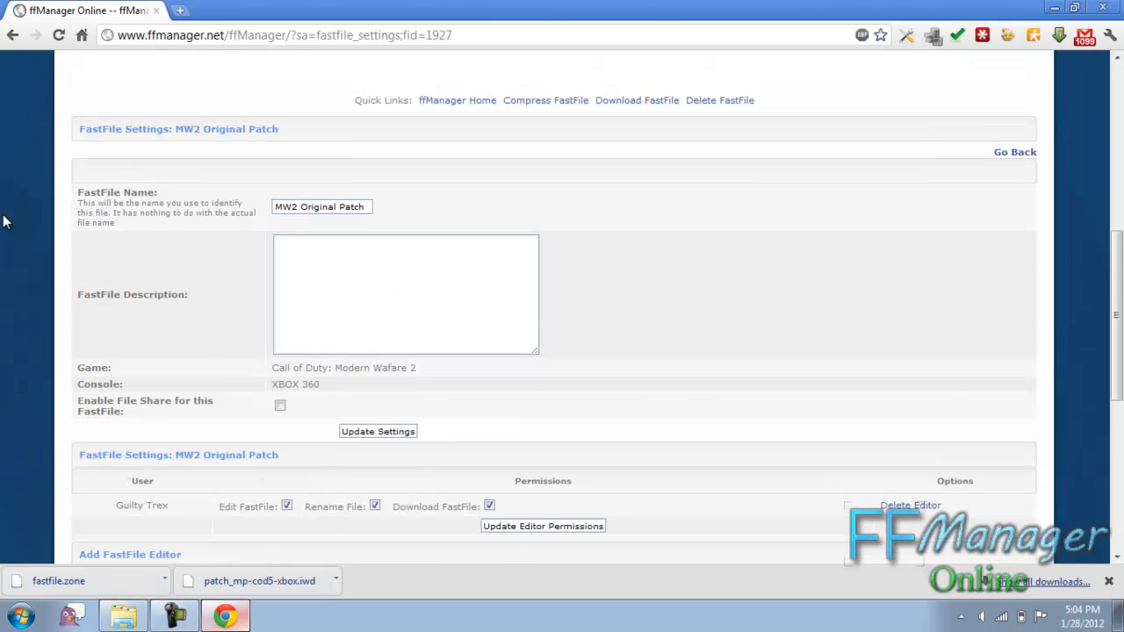
scroll(down, 3)
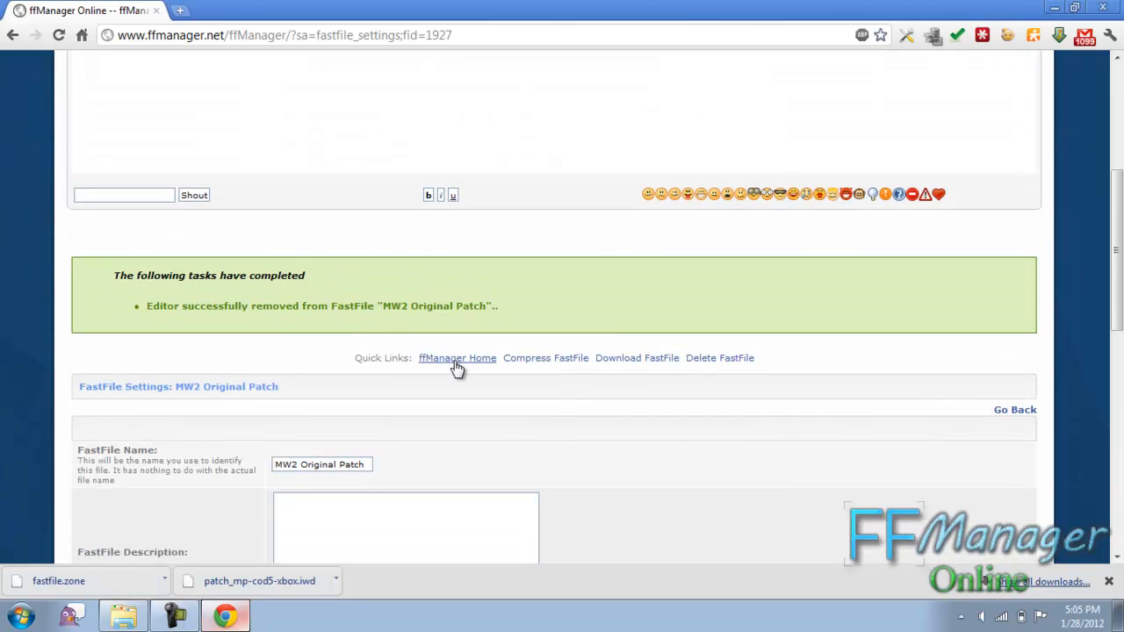
click(456, 358)
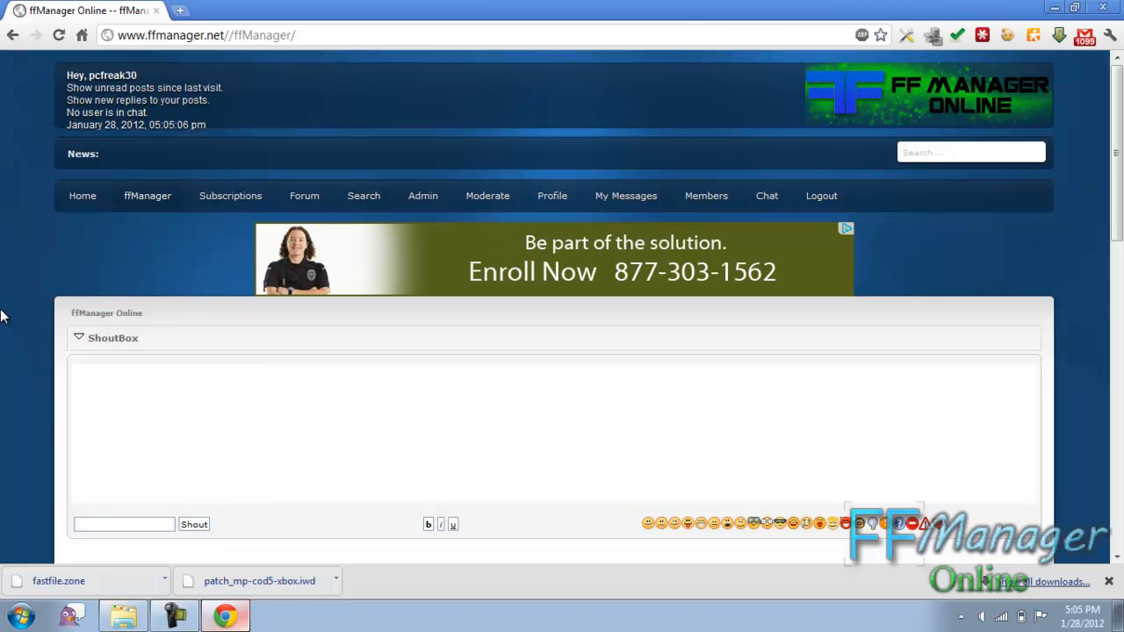
scroll(down, 3)
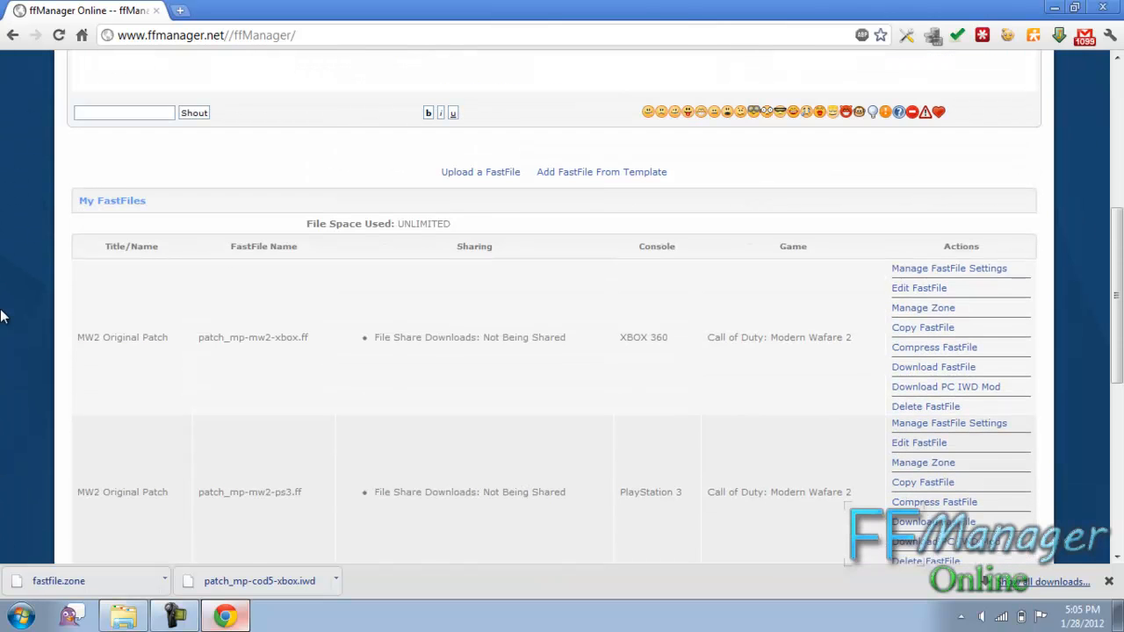
scroll(down, 3)
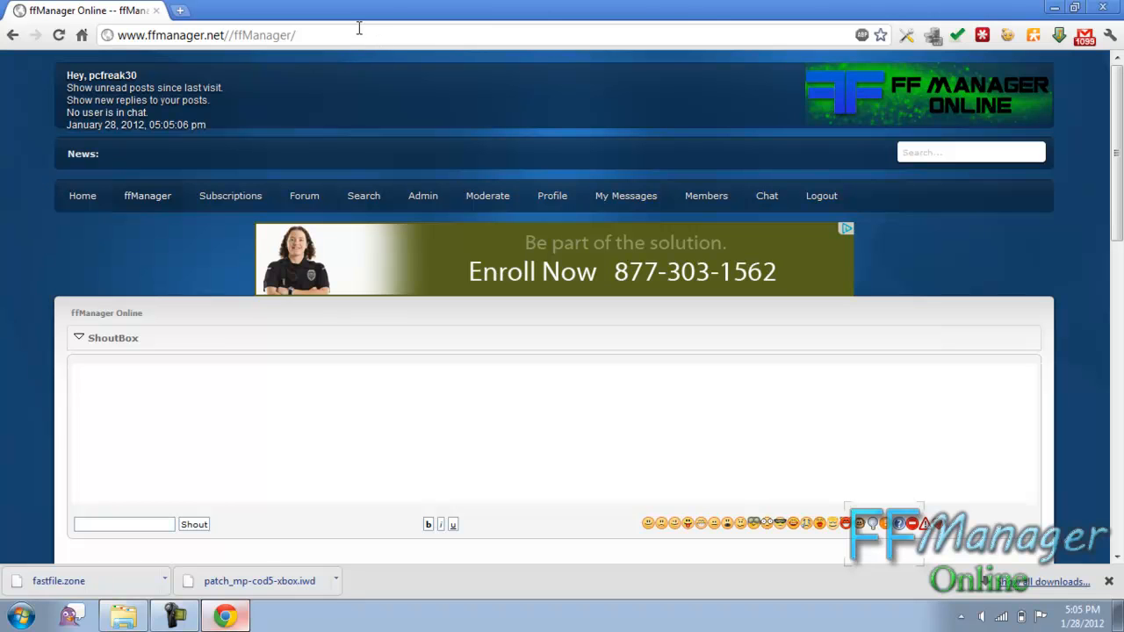
Visit ffviewer.com, follow its link to the new ffManager site, then start a blank tab
click(207, 35)
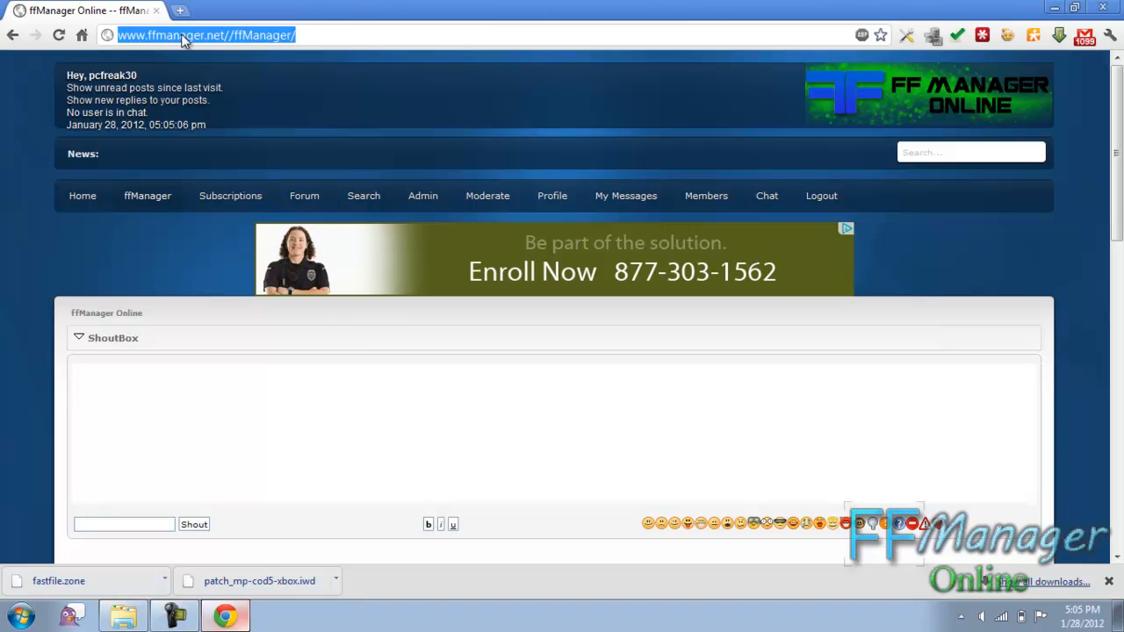
text(ffviewer.com)
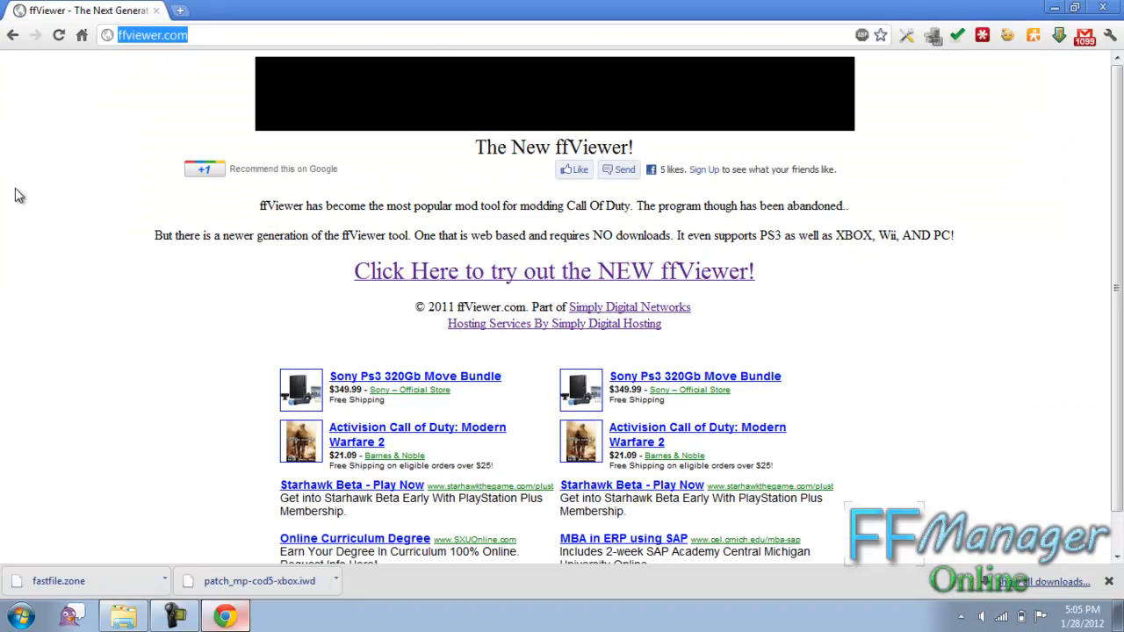
click(553, 271)
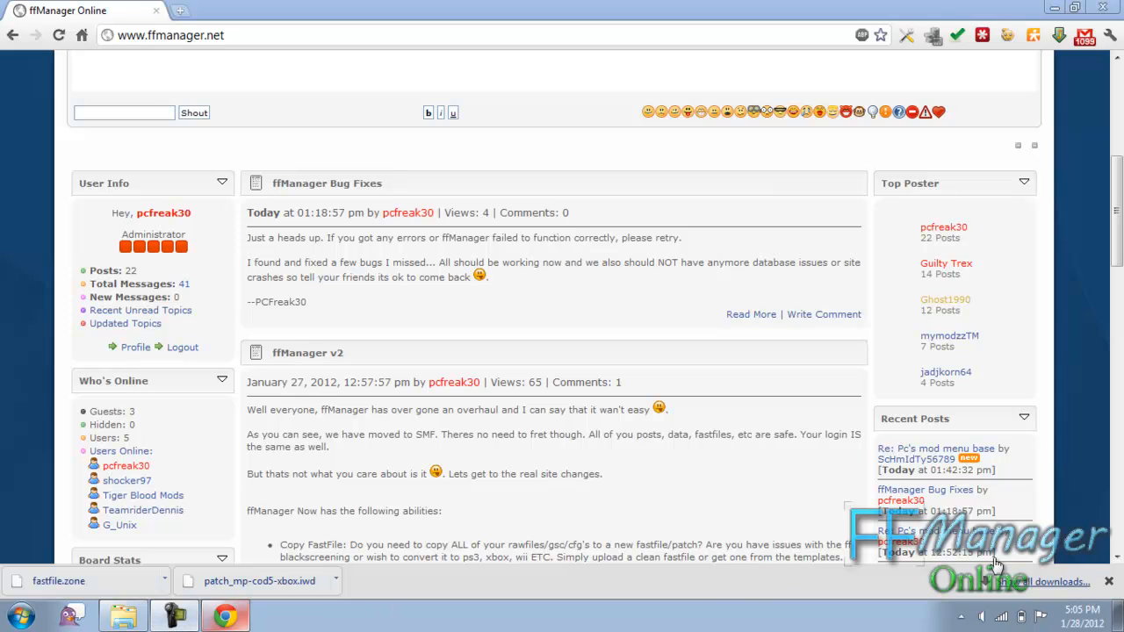
mouse_move(676, 281)
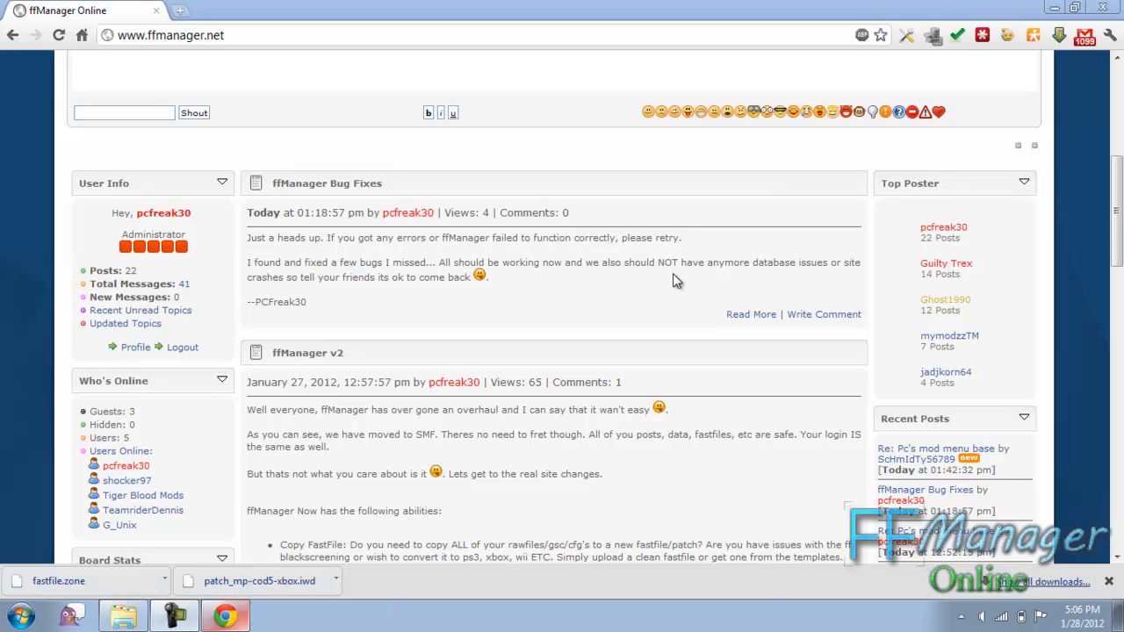
mouse_move(552, 214)
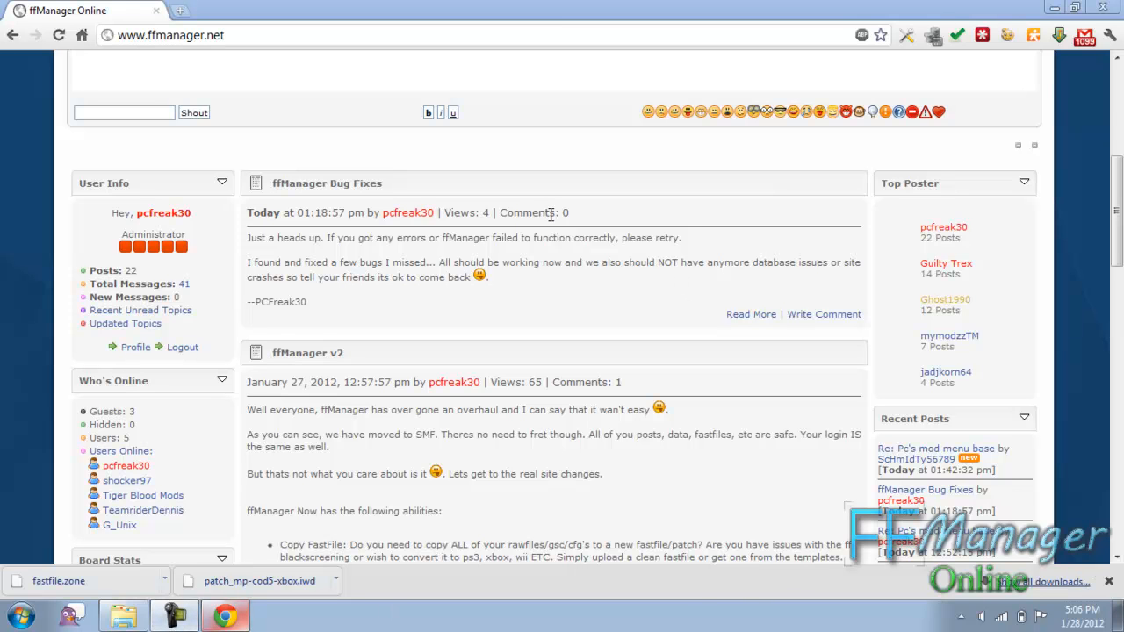
click(180, 10)
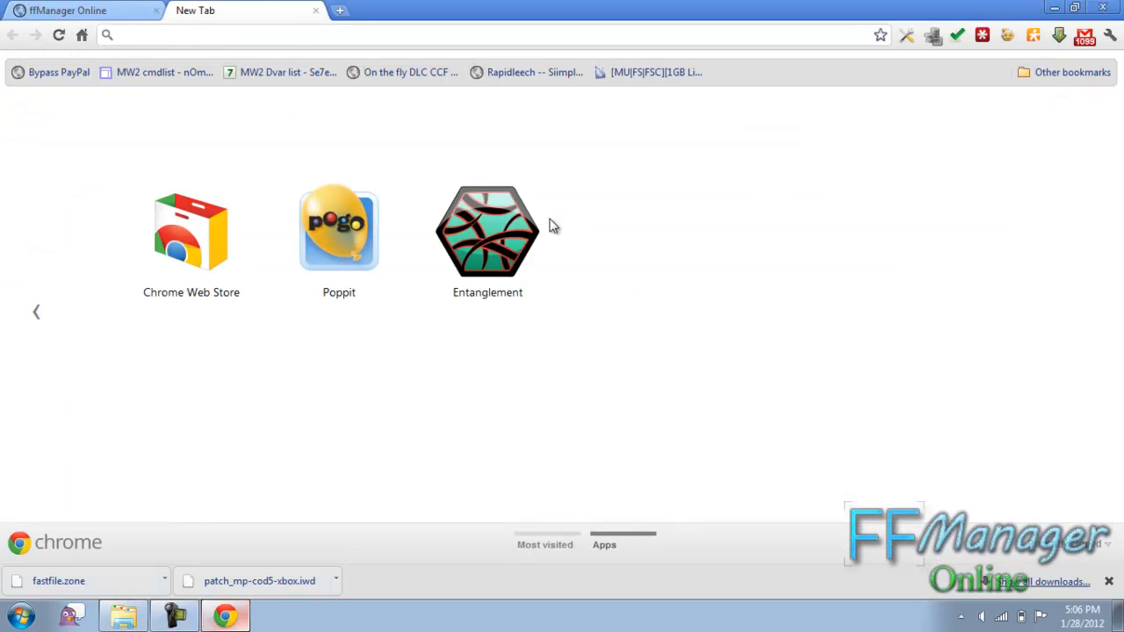